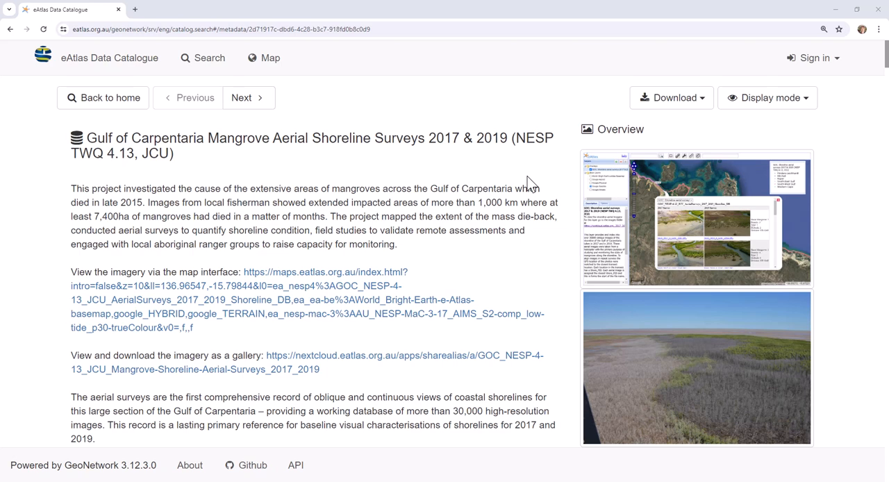
pyautogui.moveTo(710, 205)
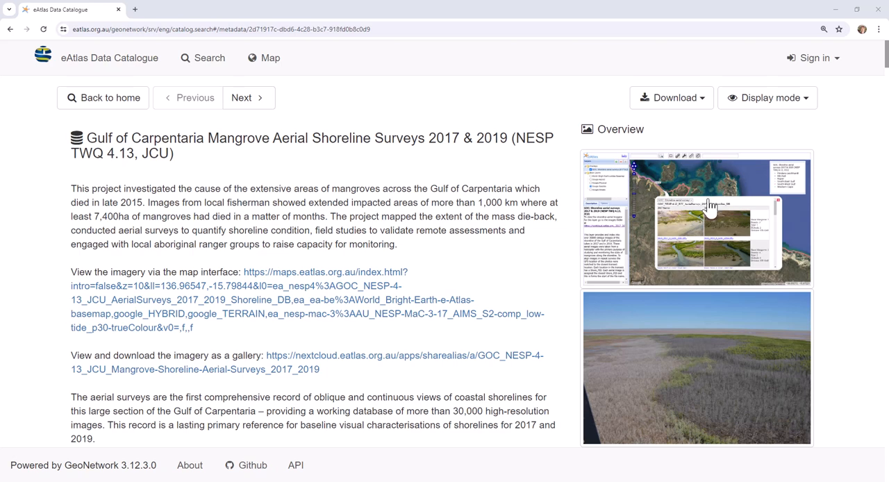
# Step: Enlarge the map interface preview and the transect locations map on the record page
pyautogui.click(695, 218)
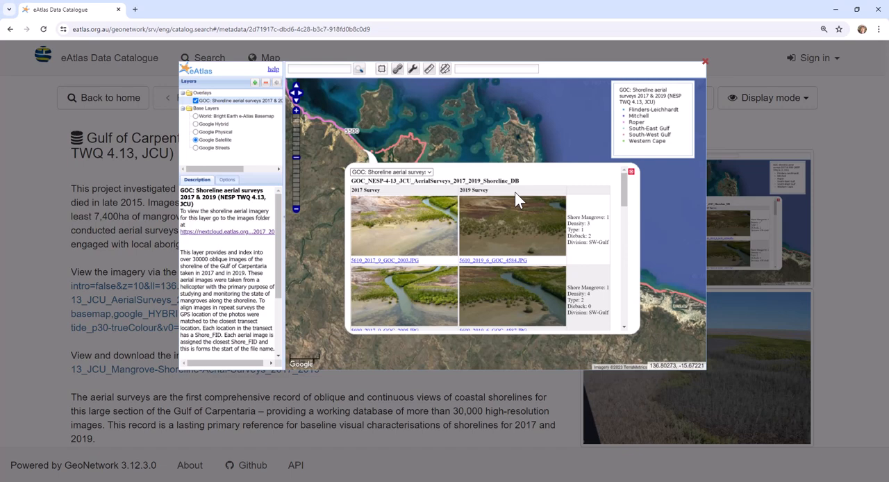
pyautogui.moveTo(532, 175)
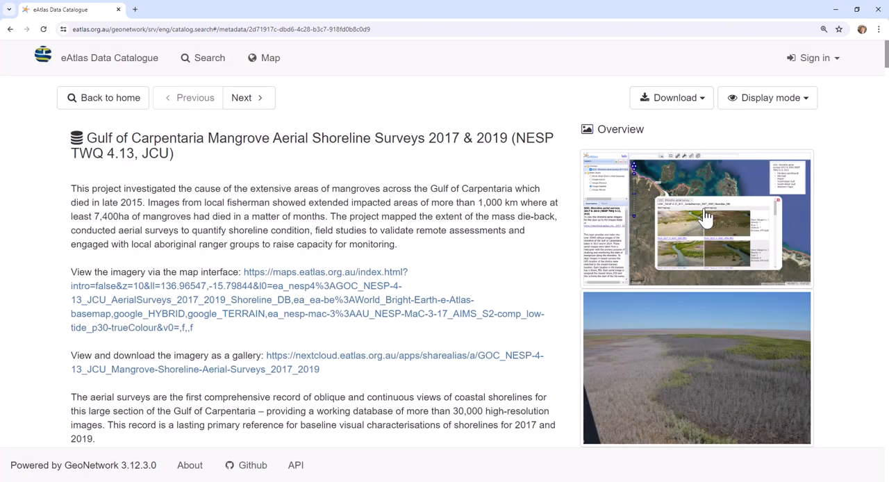
pyautogui.scroll(-3)
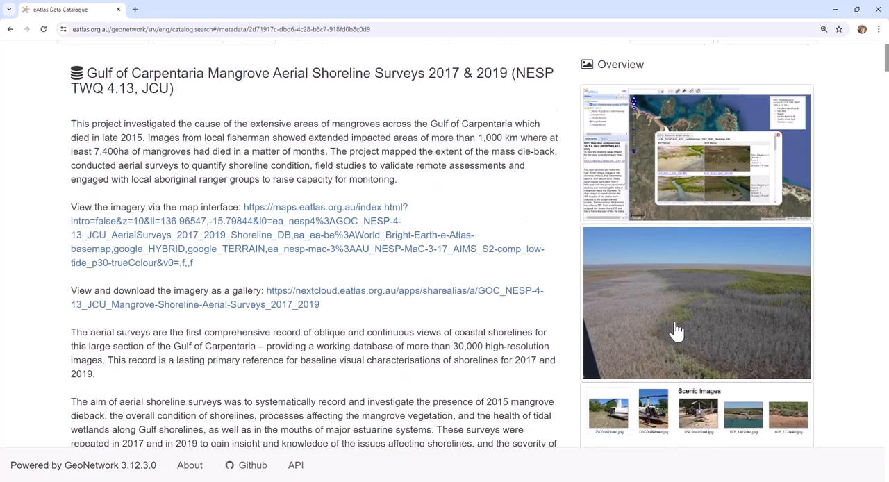
pyautogui.scroll(-3)
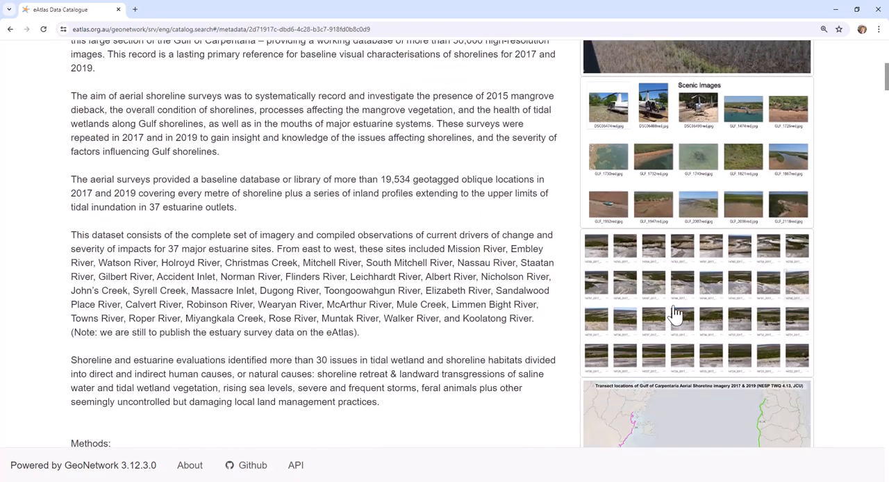
pyautogui.moveTo(680, 289)
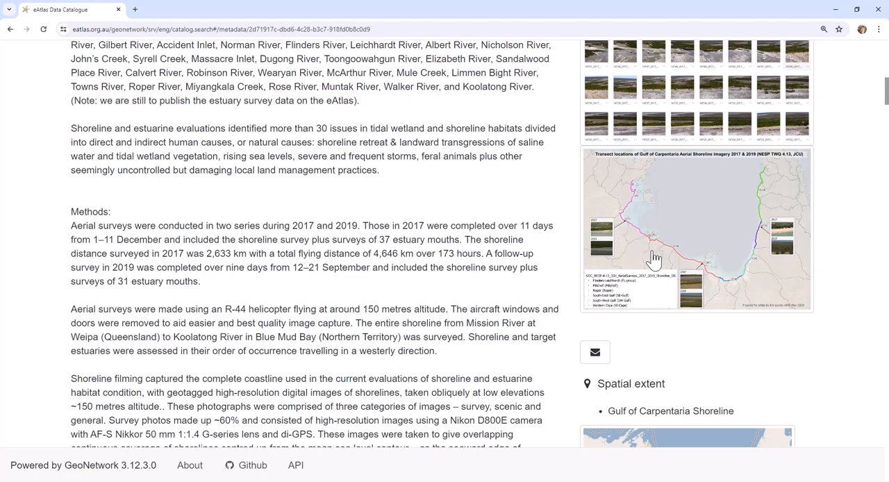
pyautogui.click(697, 230)
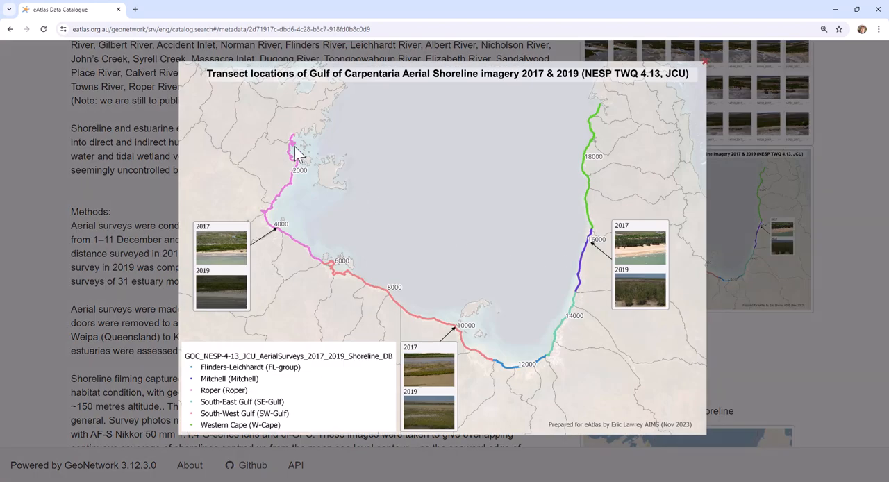
pyautogui.moveTo(297, 164)
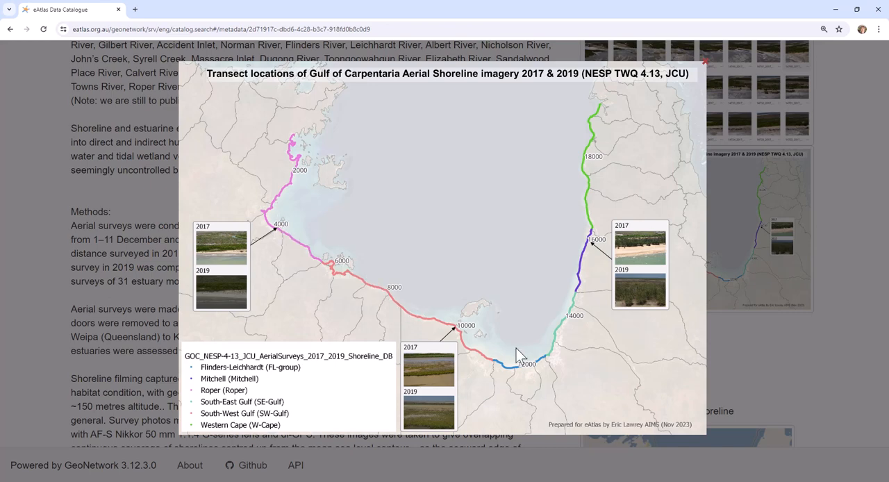
pyautogui.moveTo(602, 117)
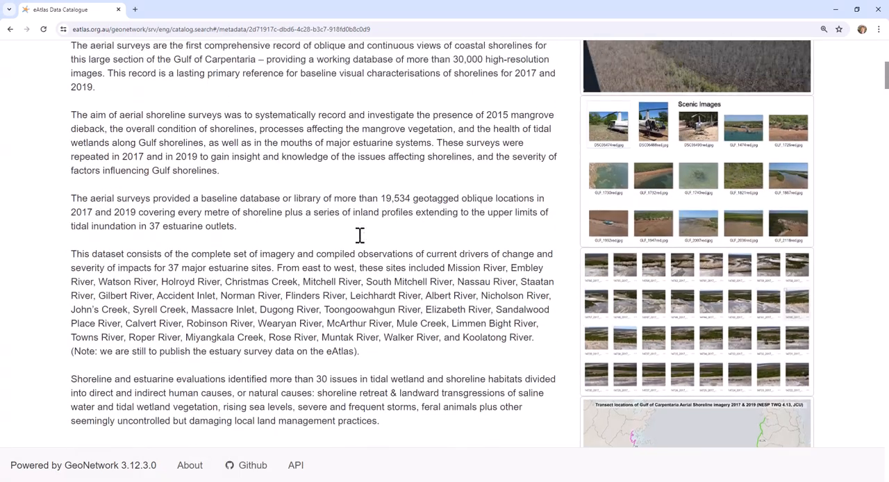
pyautogui.scroll(3)
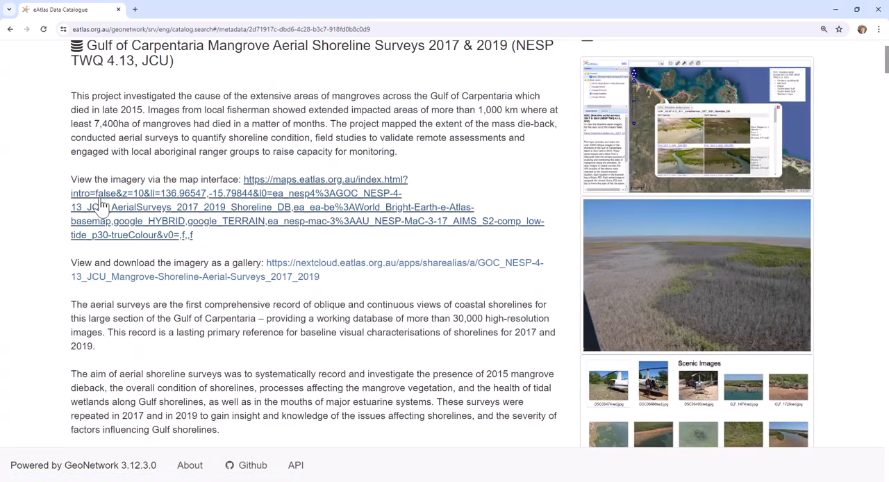
pyautogui.moveTo(150, 285)
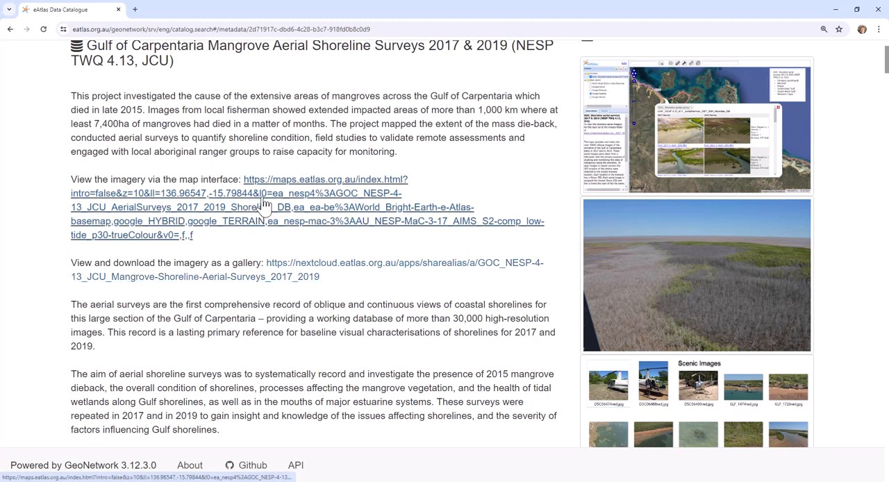
# Step: Launch the map interface link in a new tab showing the shoreline aerial surveys layer
pyautogui.rightClick(264, 201)
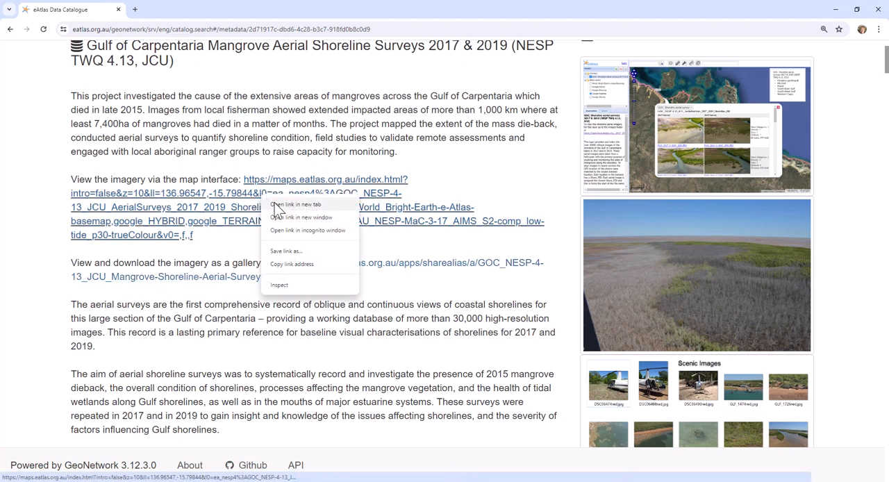
pyautogui.click(294, 204)
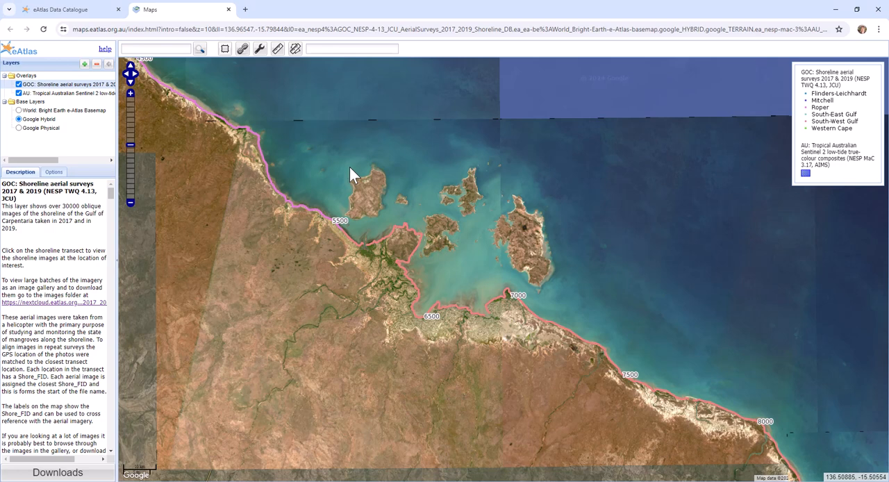
pyautogui.moveTo(208, 114)
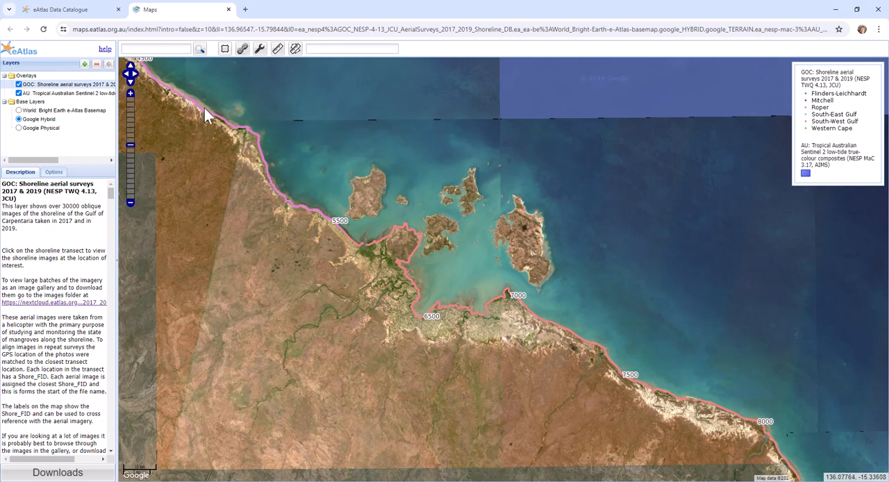
pyautogui.moveTo(165, 92)
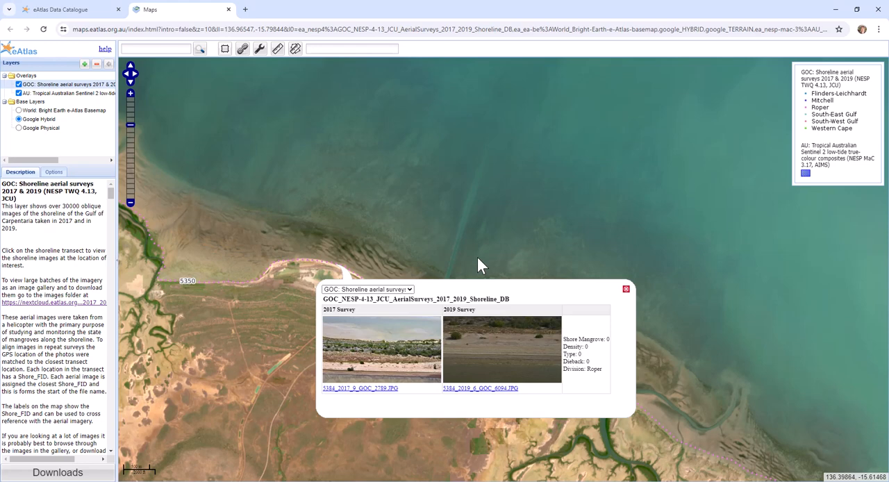
pyautogui.moveTo(539, 300)
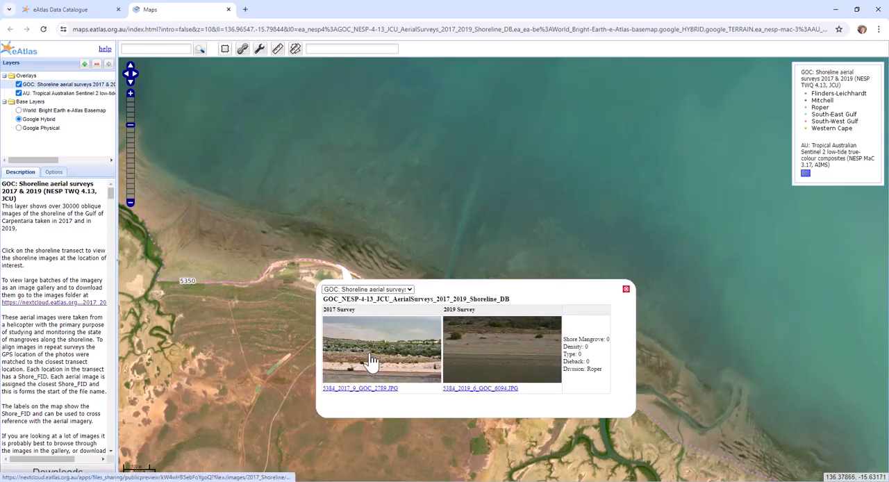
# Step: View the 2017 survey photo in a new tab, then close that photo tab
pyautogui.click(380, 349)
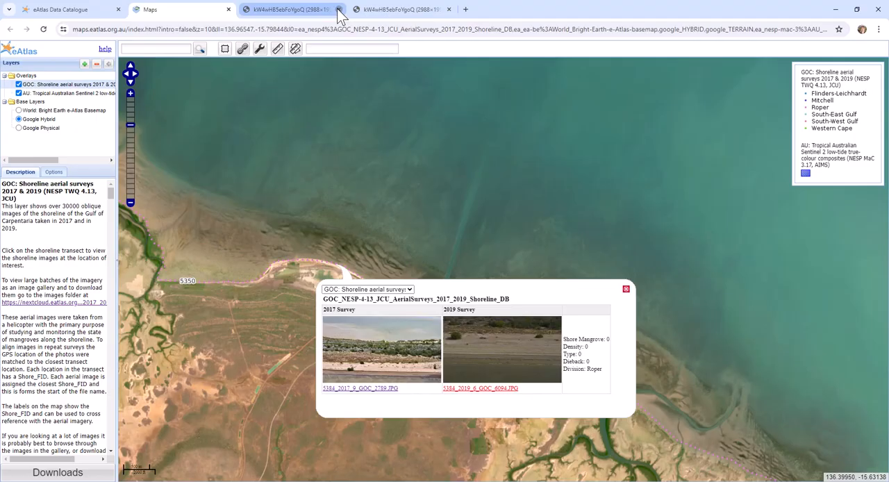
pyautogui.click(338, 8)
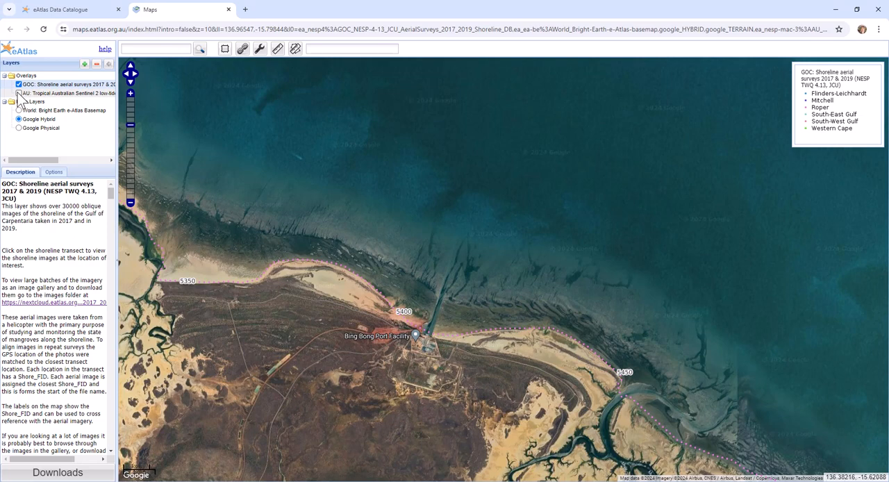
# Step: Turn on the Tropical Australian Sentinel 2 low-tide composite and pan toward the eastern gulf coast
pyautogui.click(19, 93)
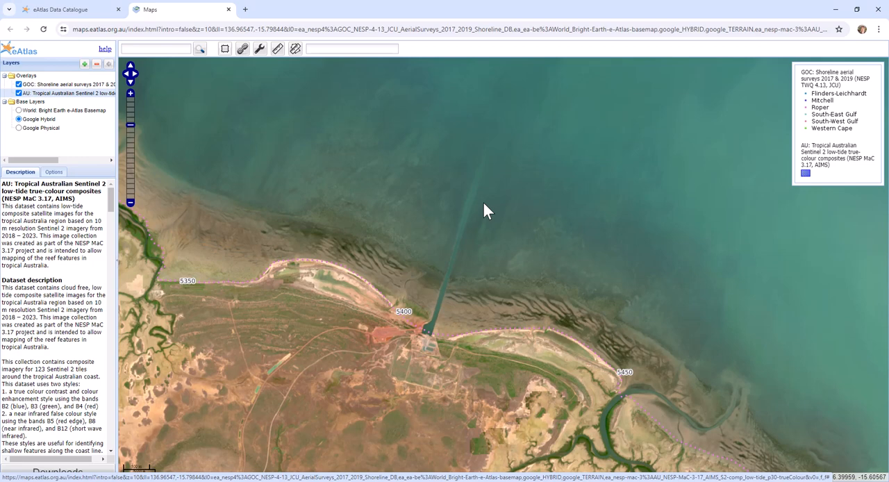
pyautogui.moveTo(478, 300)
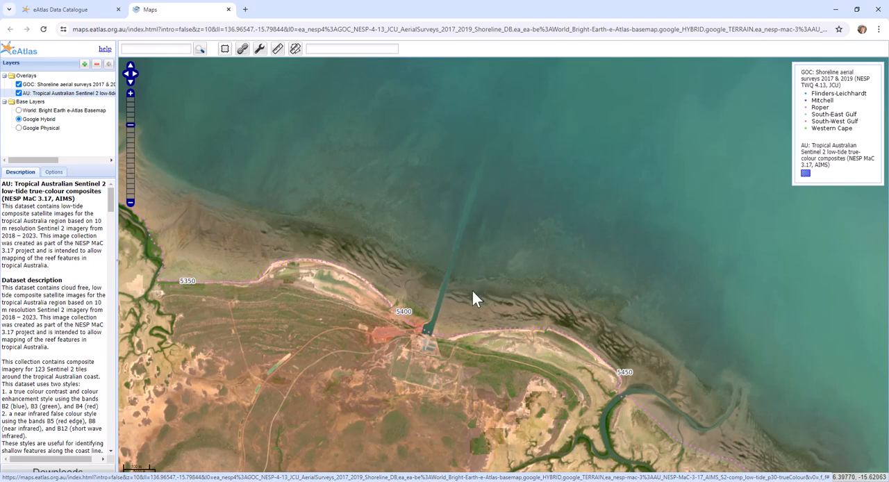
pyautogui.moveTo(489, 253)
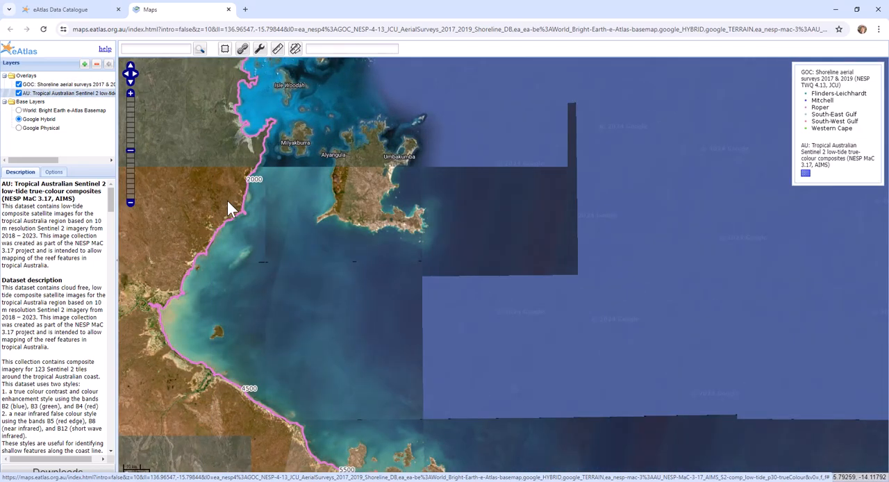
pyautogui.moveTo(250, 179)
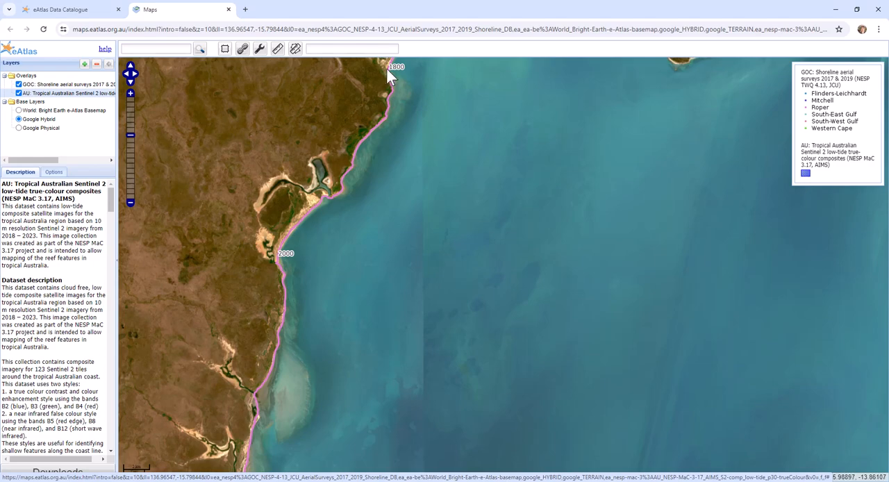
pyautogui.moveTo(286, 258)
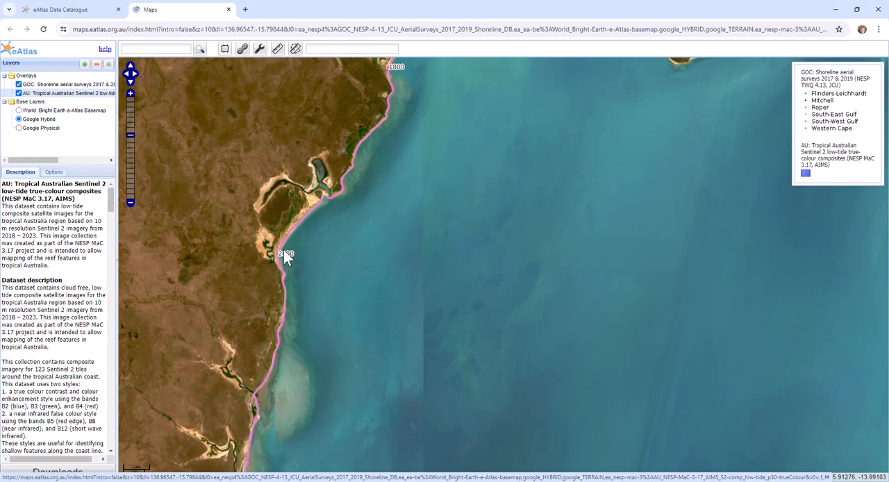
pyautogui.moveTo(350, 153)
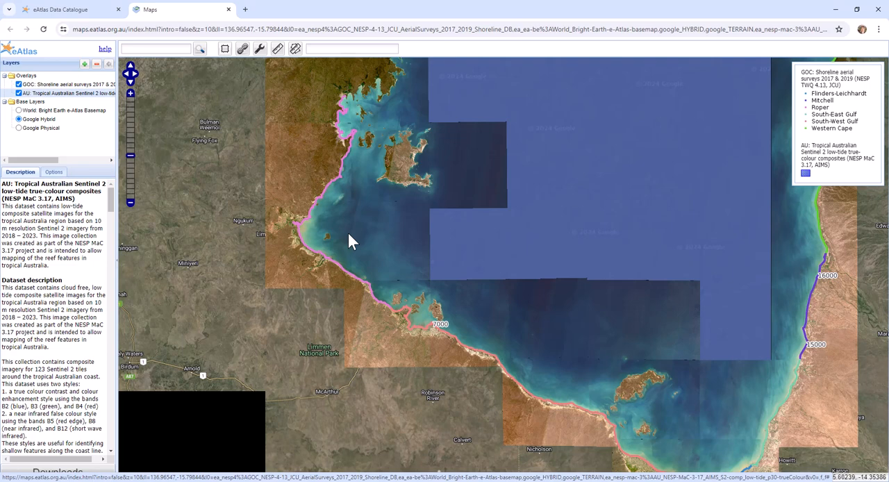
pyautogui.moveTo(350, 242); pyautogui.dragTo(673, 200)
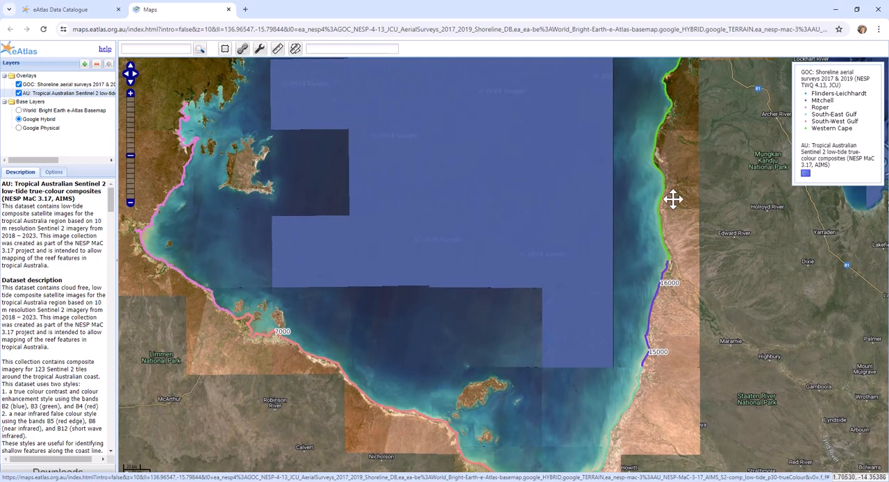
pyautogui.moveTo(674, 200); pyautogui.dragTo(628, 357)
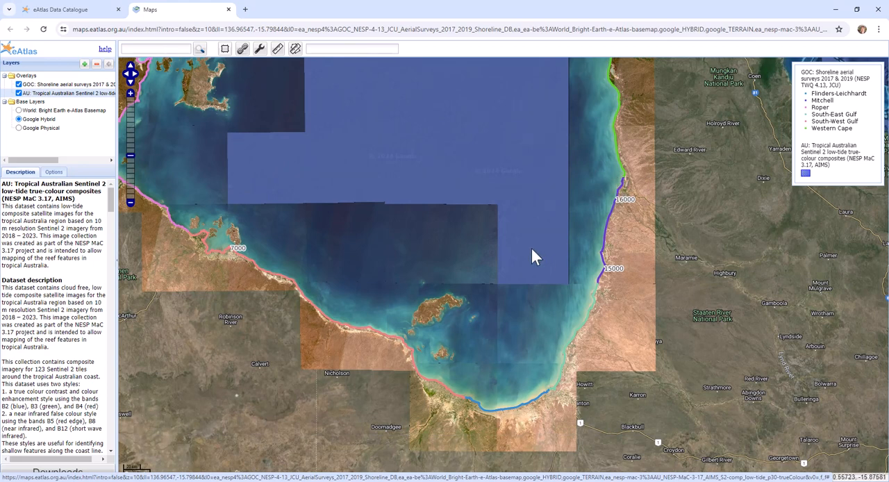
pyautogui.moveTo(600, 272)
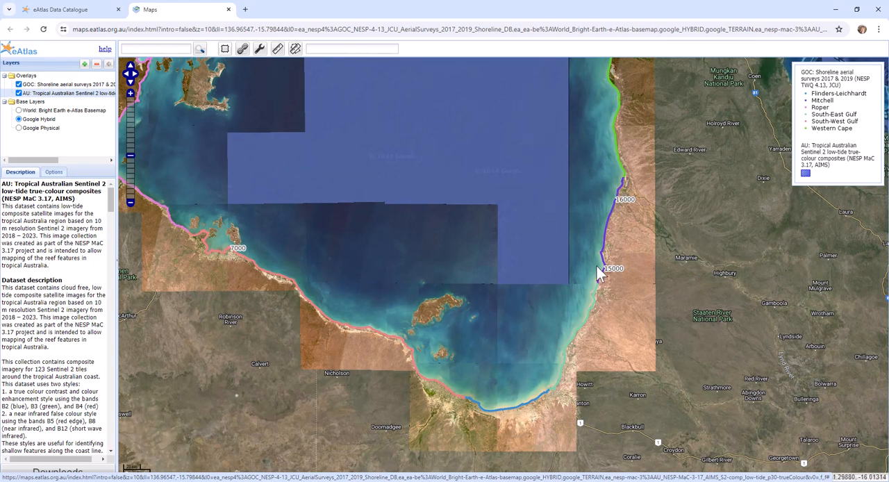
pyautogui.moveTo(375, 340)
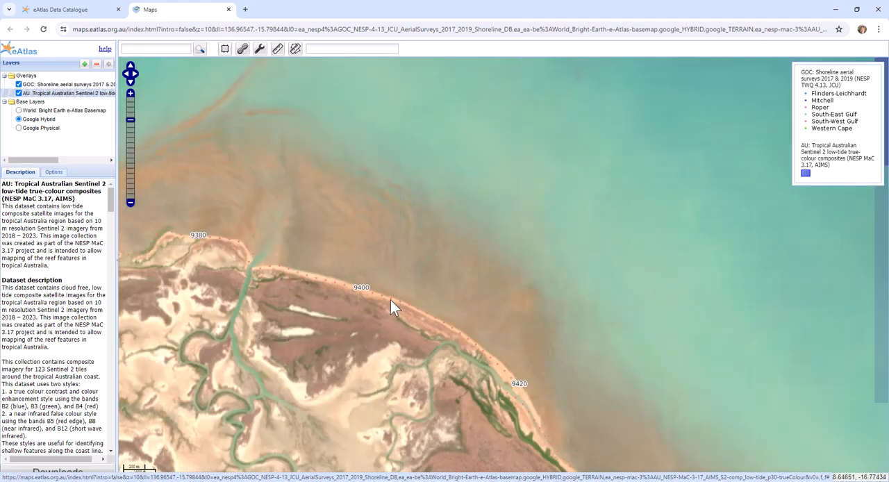
pyautogui.moveTo(375, 303)
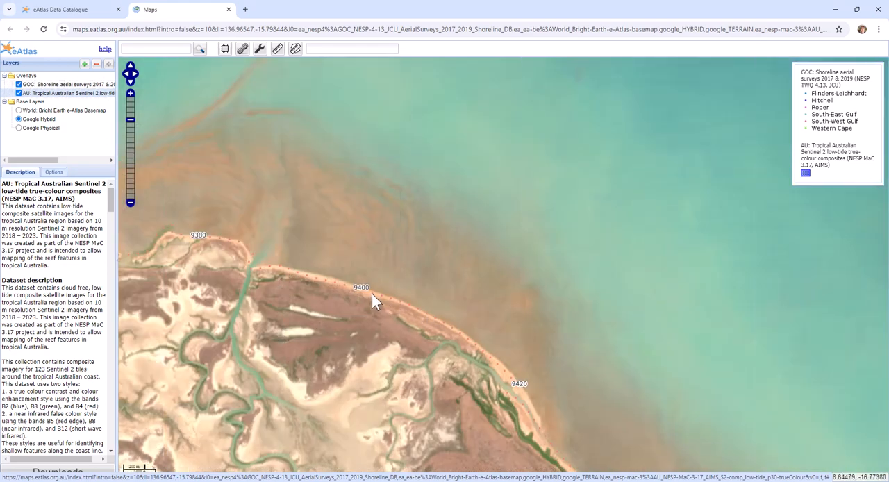
# Step: Show the survey popup for a transect and view site 9402's 2017 photo in a new tab
pyautogui.click(375, 300)
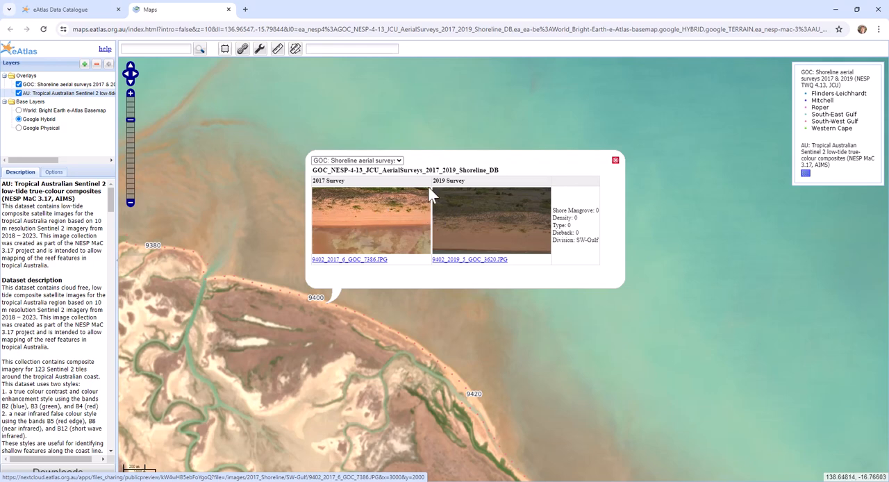
pyautogui.moveTo(332, 310)
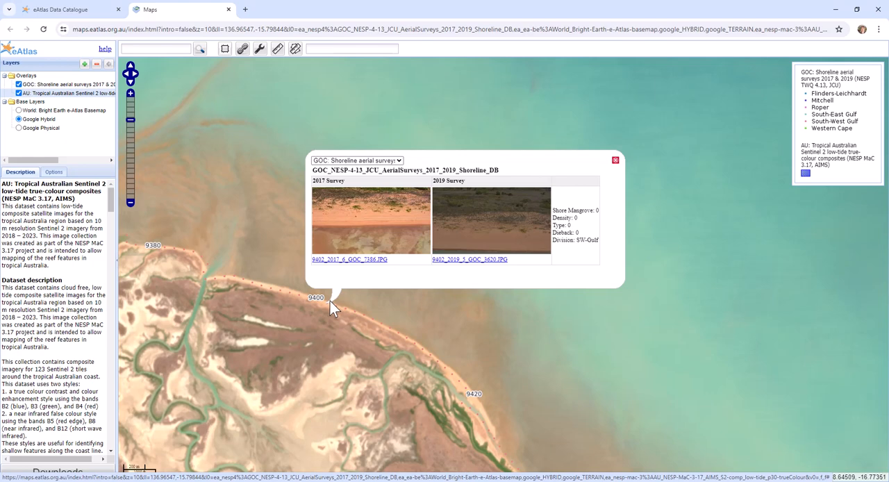
pyautogui.moveTo(354, 269)
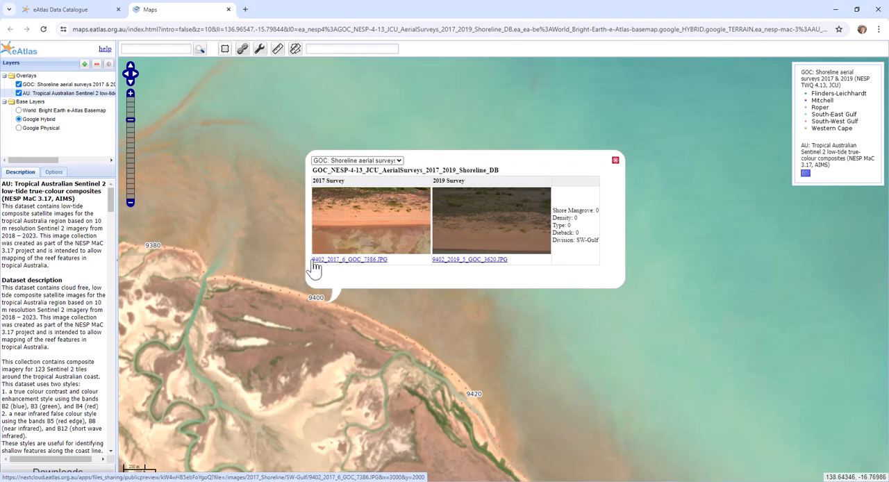
pyautogui.click(350, 258)
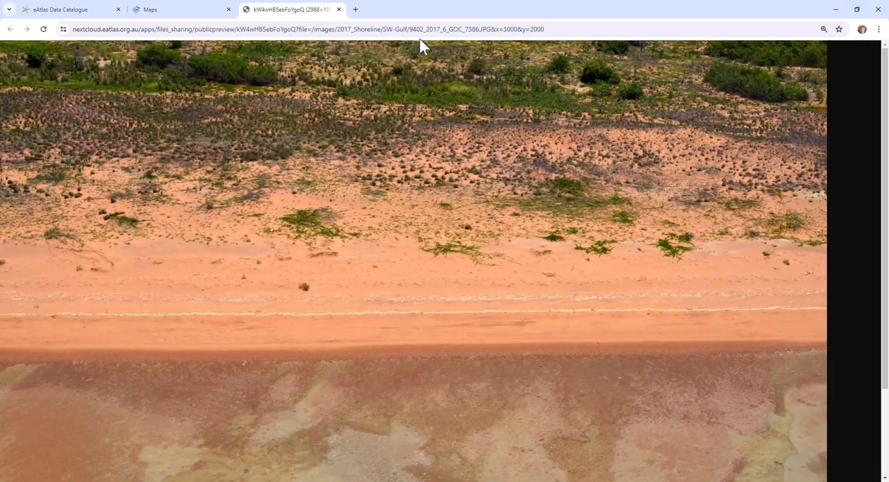
# Step: Pick out the site number 9402 in the photo address, then return to the map
pyautogui.doubleClick(415, 29)
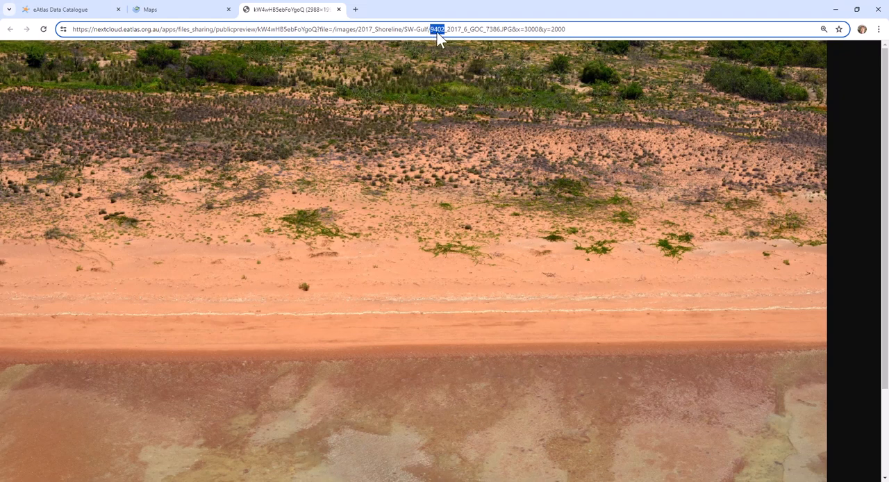
pyautogui.click(181, 9)
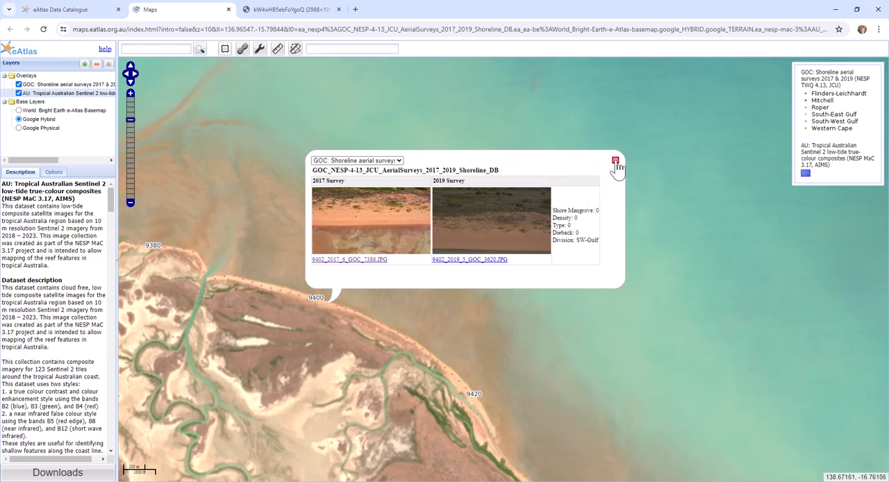
# Step: Dismiss the survey details and pan along the coast to the stretch near site 10300
pyautogui.click(613, 161)
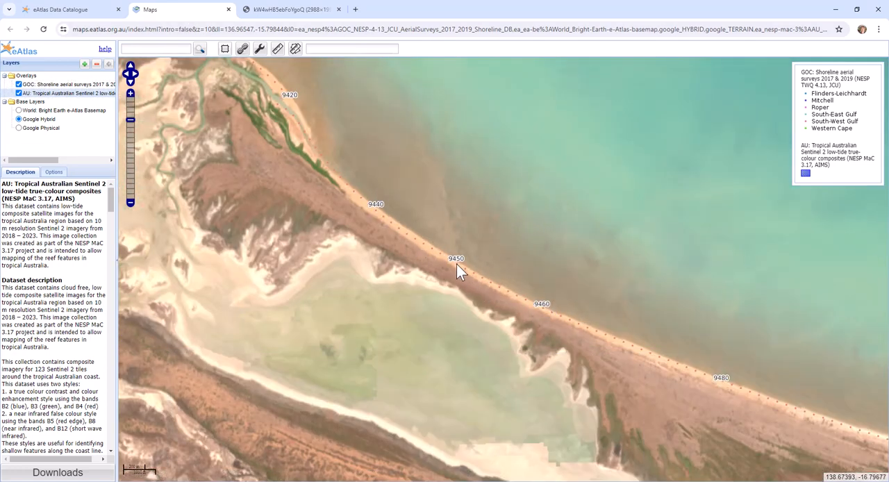
pyautogui.click(456, 262)
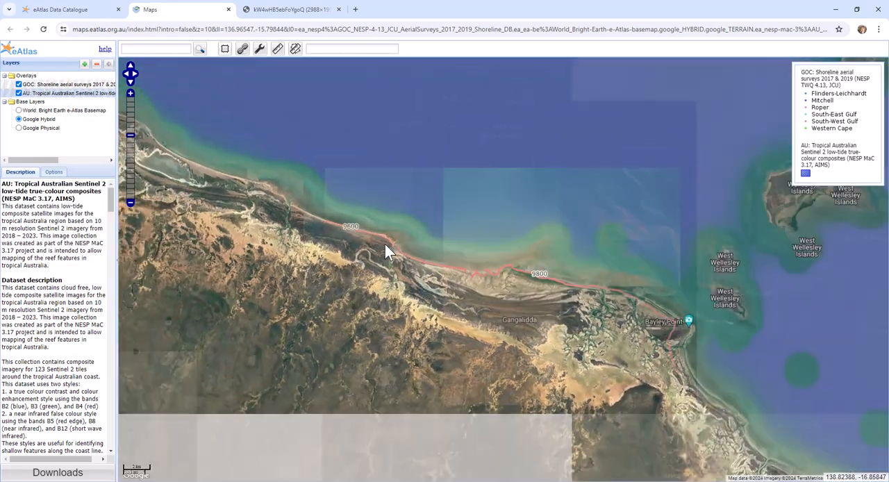
pyautogui.moveTo(387, 253); pyautogui.dragTo(506, 322)
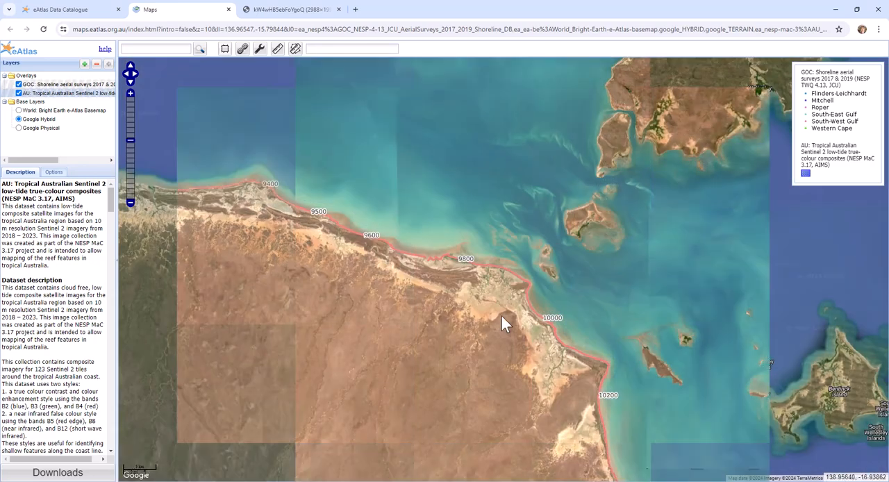
pyautogui.moveTo(506, 322); pyautogui.dragTo(572, 369)
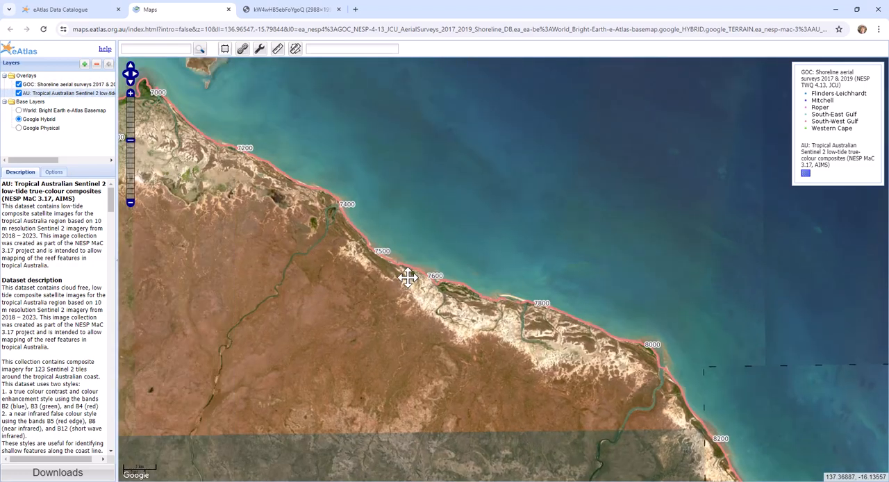
pyautogui.moveTo(406, 277); pyautogui.dragTo(330, 214)
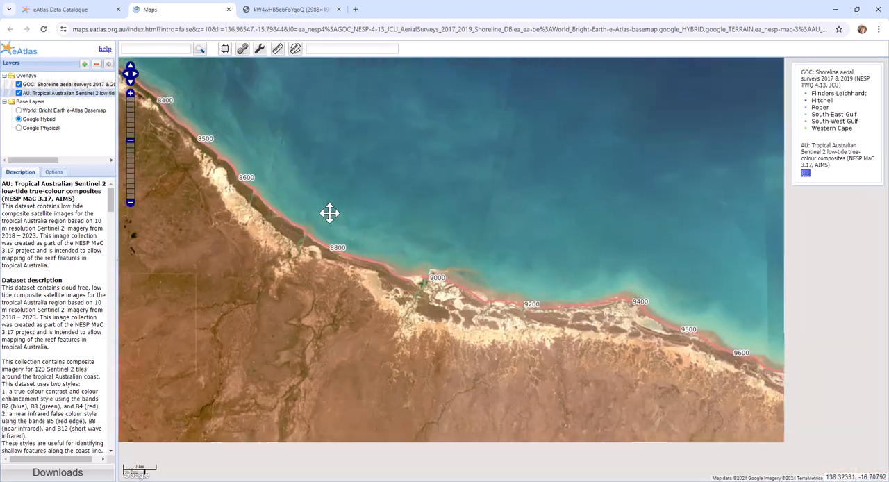
pyautogui.moveTo(330, 214); pyautogui.dragTo(464, 298)
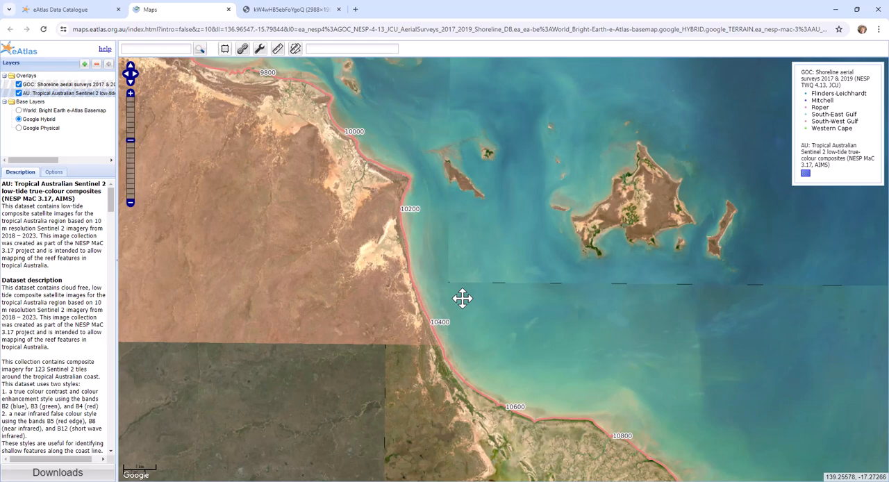
pyautogui.moveTo(462, 299); pyautogui.dragTo(396, 209)
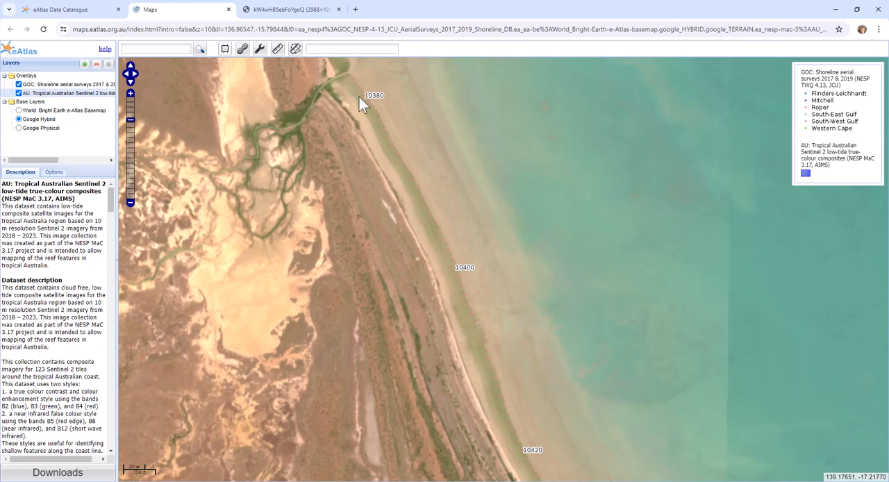
pyautogui.moveTo(457, 278)
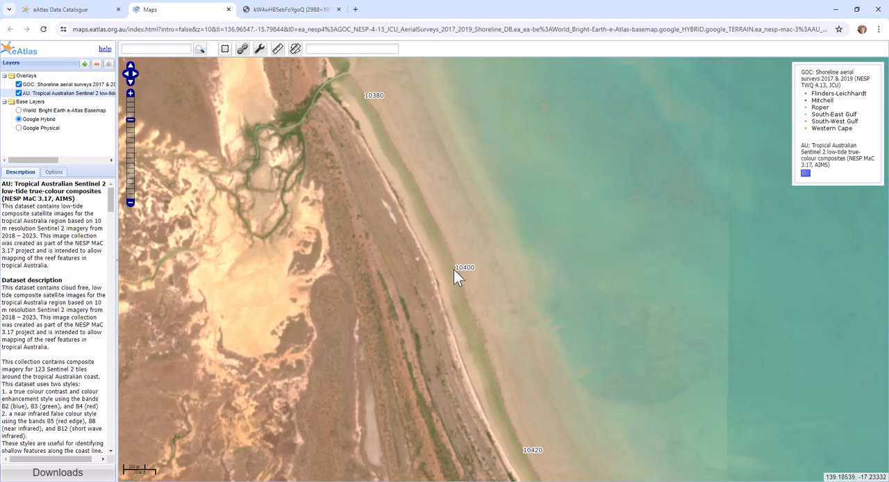
pyautogui.moveTo(408, 195)
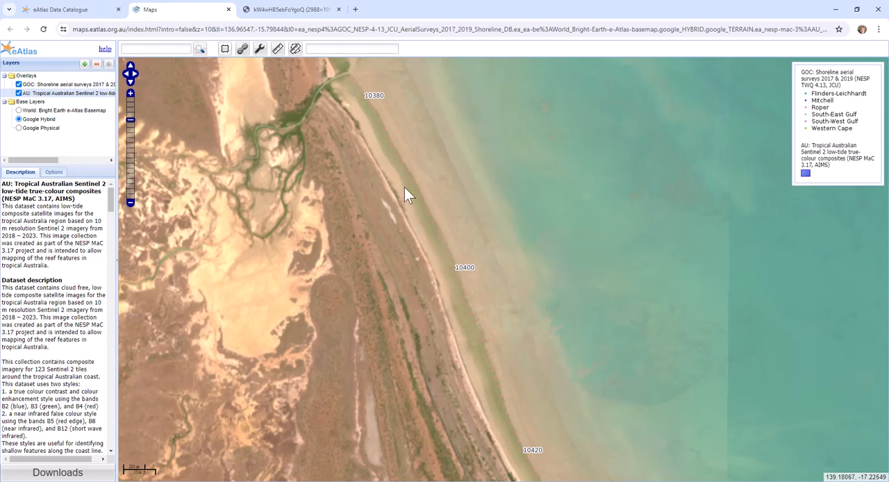
pyautogui.moveTo(423, 225)
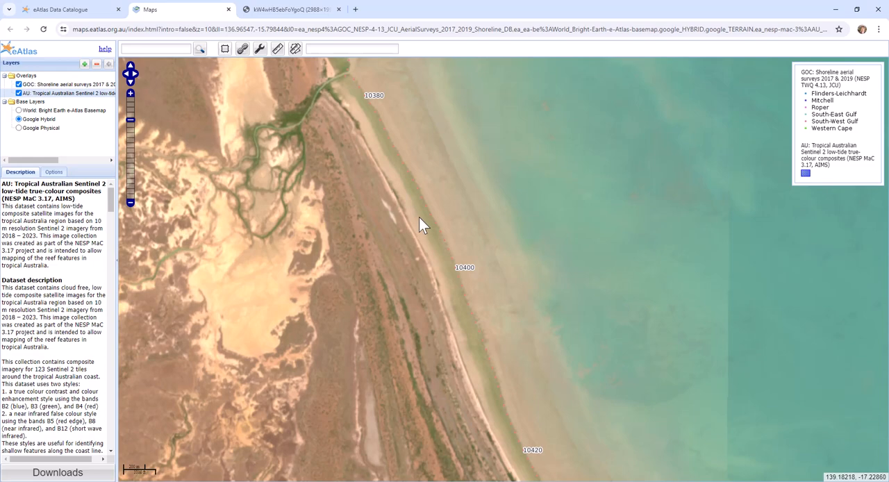
pyautogui.moveTo(425, 217)
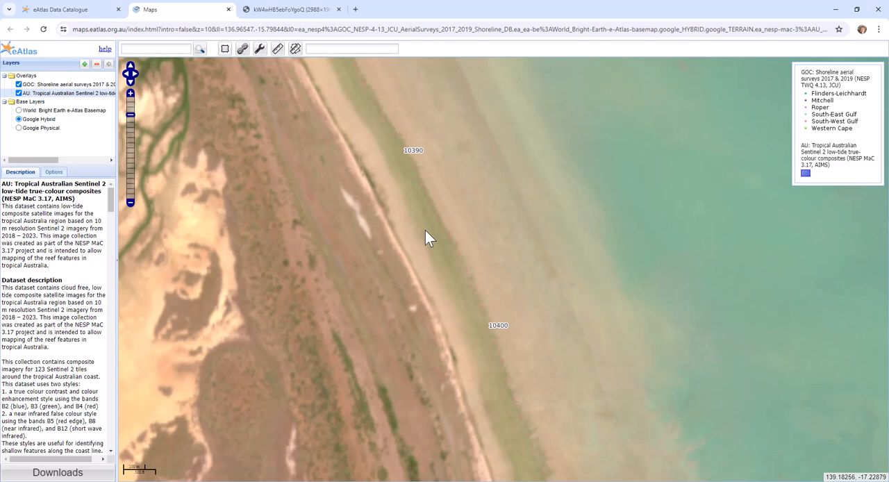
pyautogui.moveTo(444, 228)
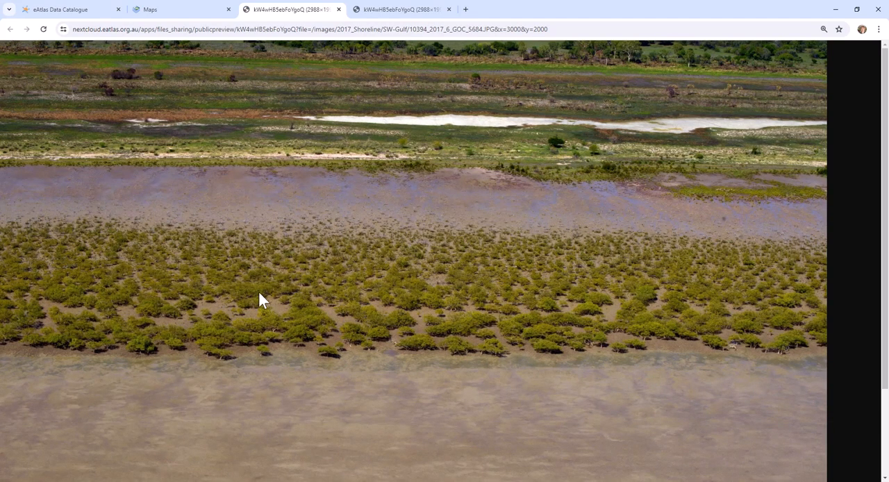
pyautogui.moveTo(391, 300)
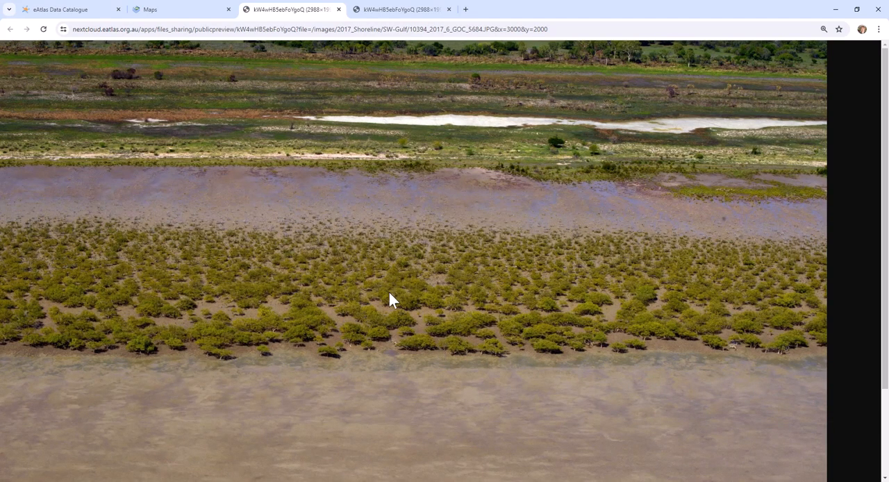
pyautogui.moveTo(361, 247)
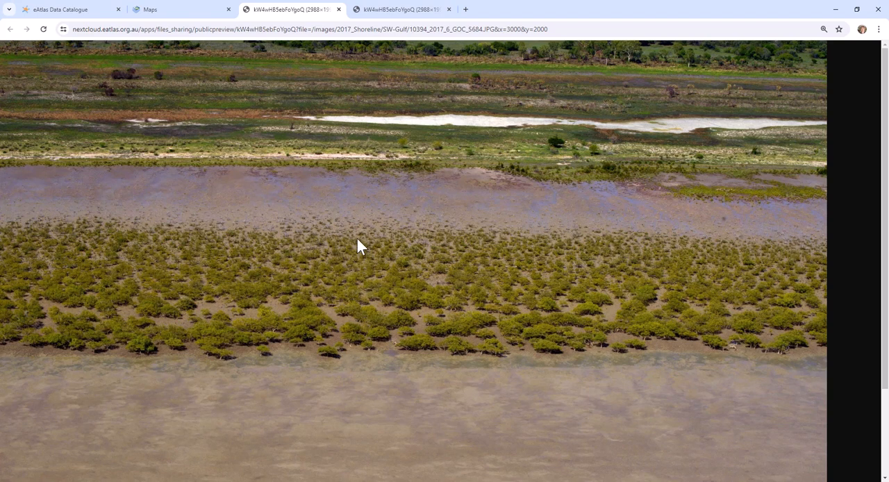
pyautogui.moveTo(541, 281)
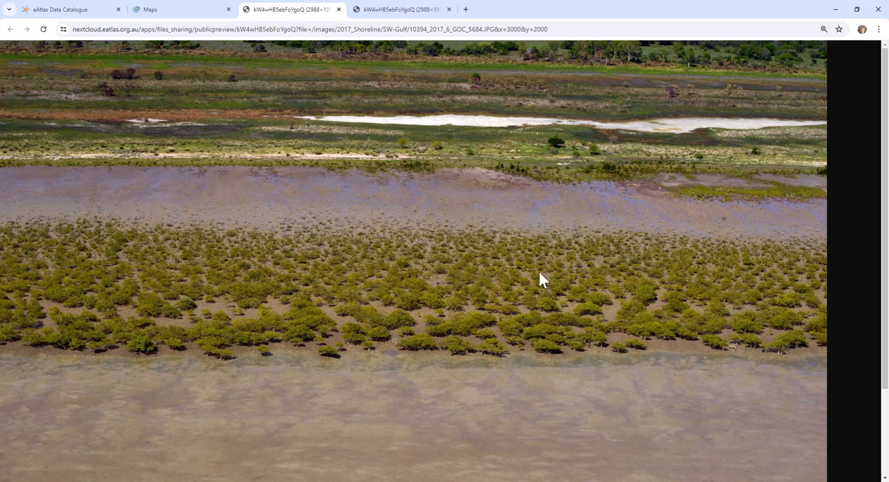
# Step: Return to the map after viewing the 2017 mud flats photo for site 10394
pyautogui.click(177, 8)
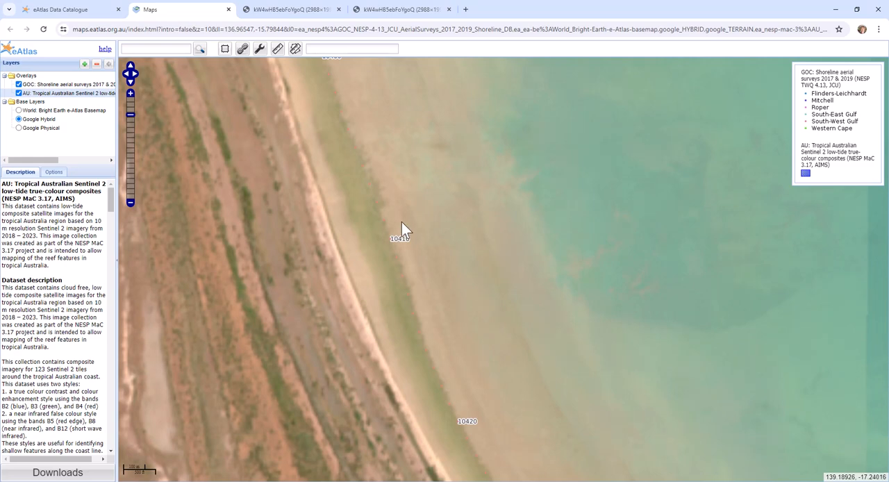
# Step: Check a shoreline point's survey details and view site 10406's 2017 photo
pyautogui.click(405, 231)
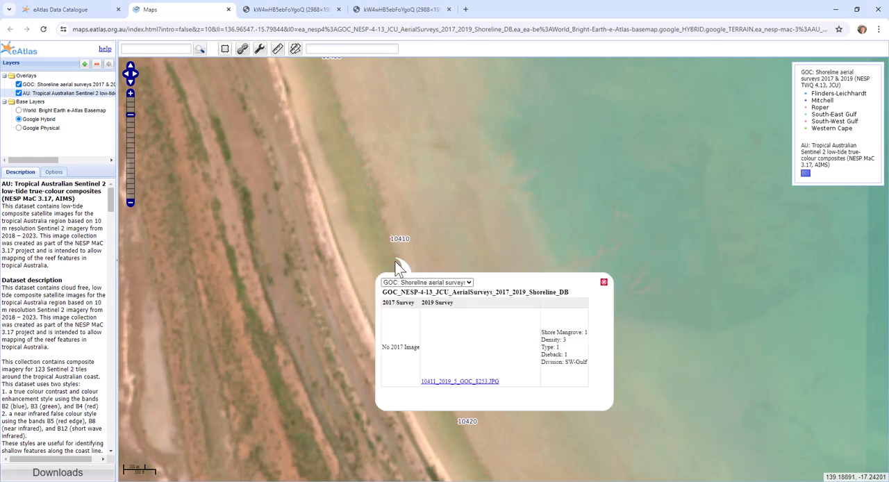
pyautogui.click(603, 281)
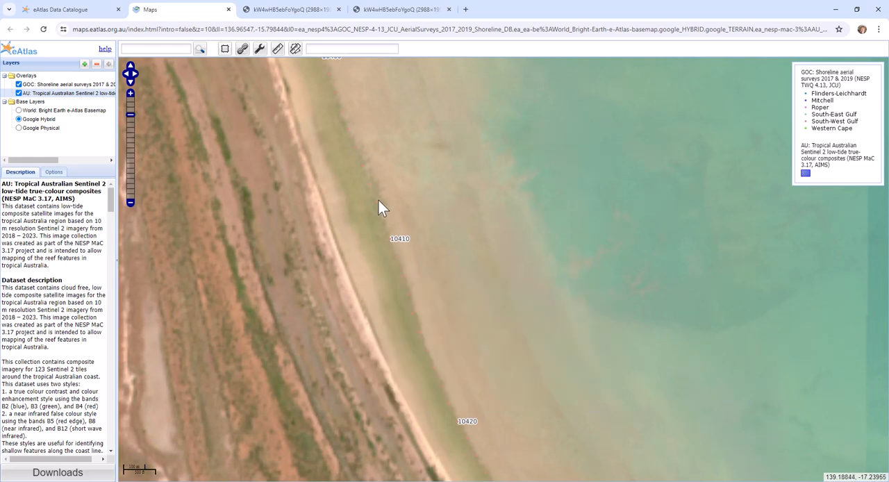
pyautogui.click(382, 205)
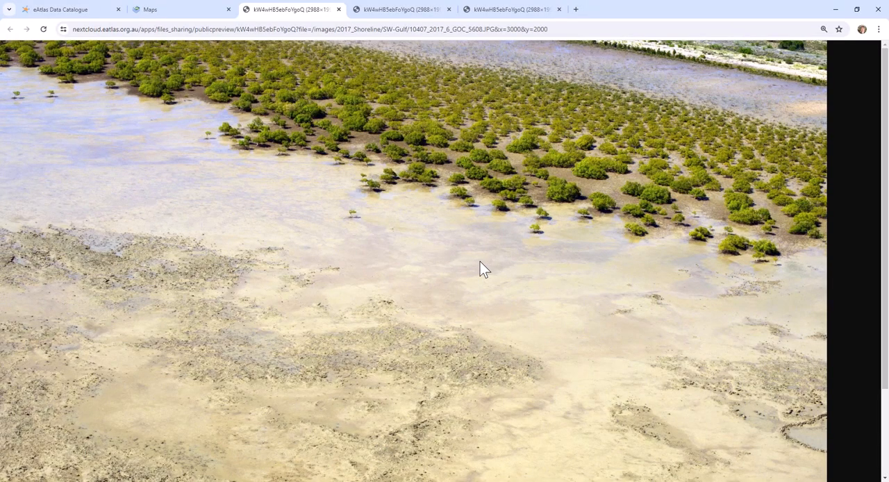
pyautogui.moveTo(793, 434)
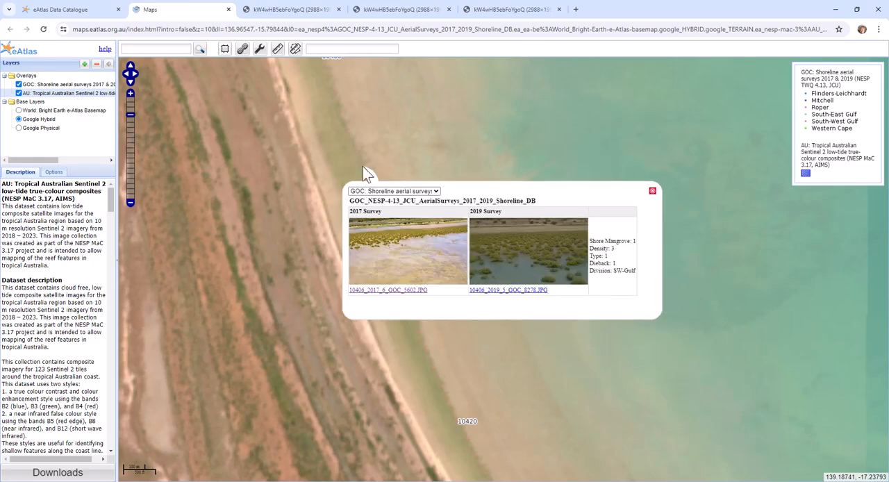
pyautogui.click(387, 289)
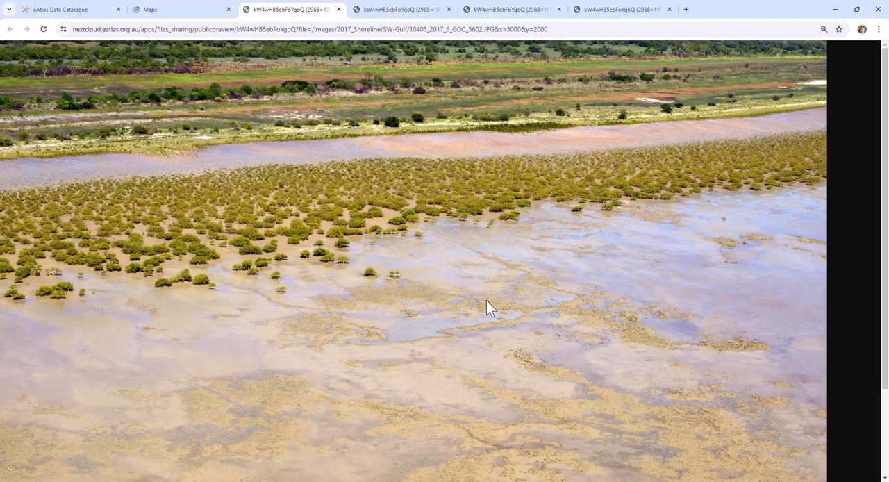
pyautogui.moveTo(364, 339)
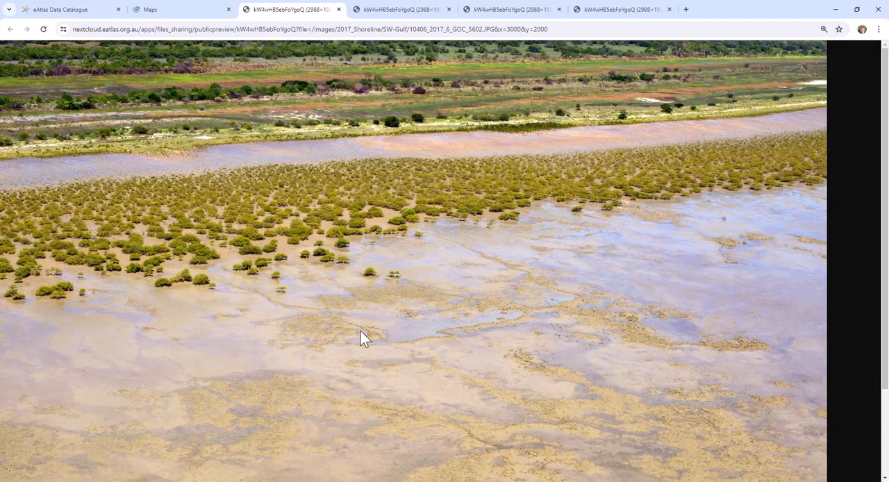
pyautogui.moveTo(479, 250)
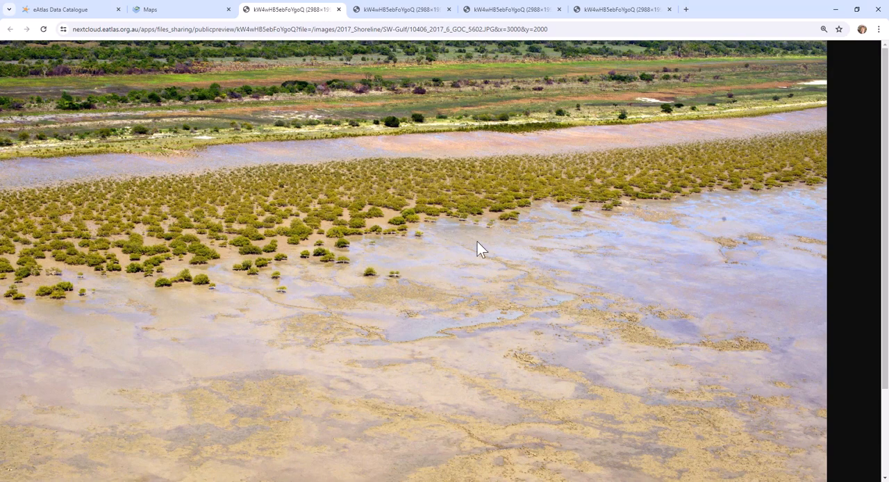
pyautogui.moveTo(549, 466)
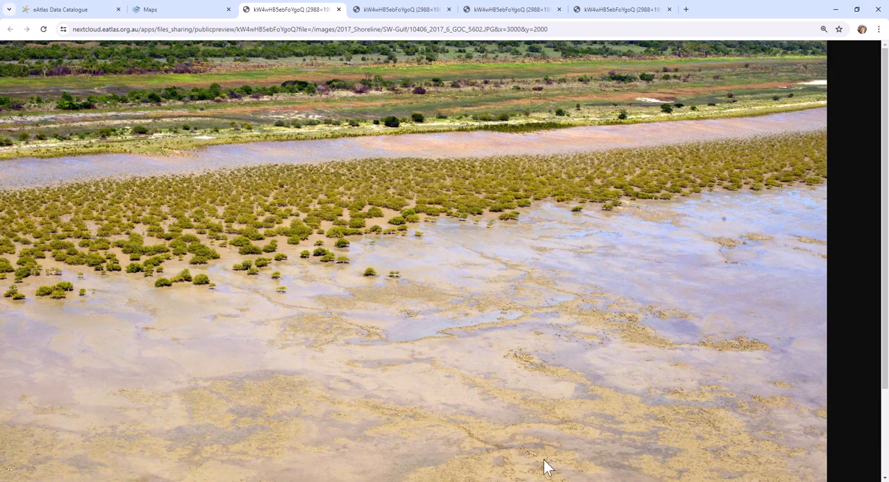
pyautogui.moveTo(166, 163)
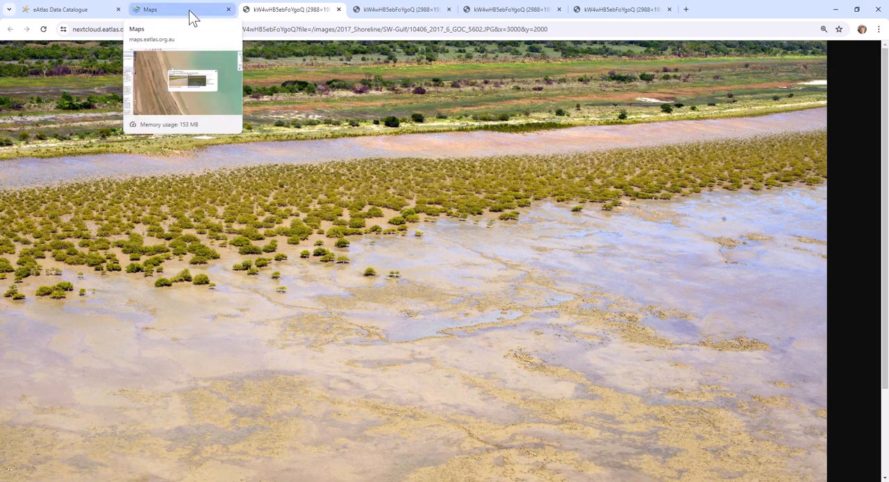
# Step: Return to the map, dismiss the survey popup and toggle the Sentinel 2 layer
pyautogui.click(167, 9)
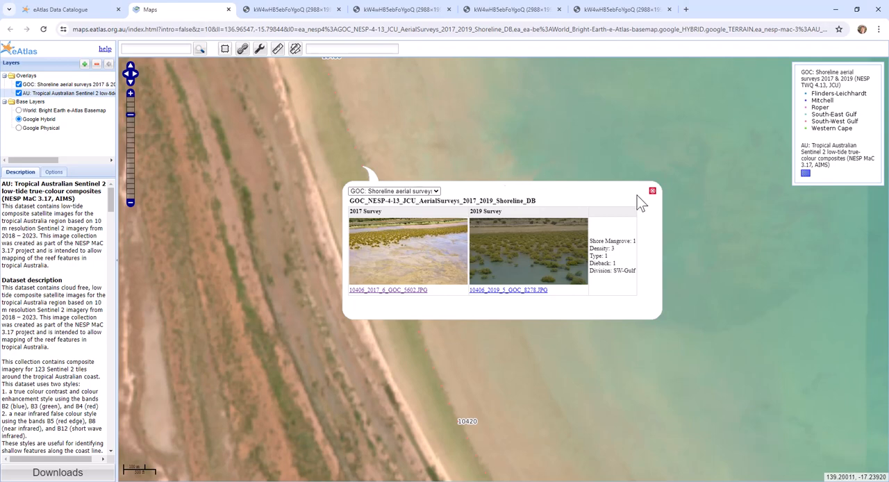
pyautogui.click(651, 190)
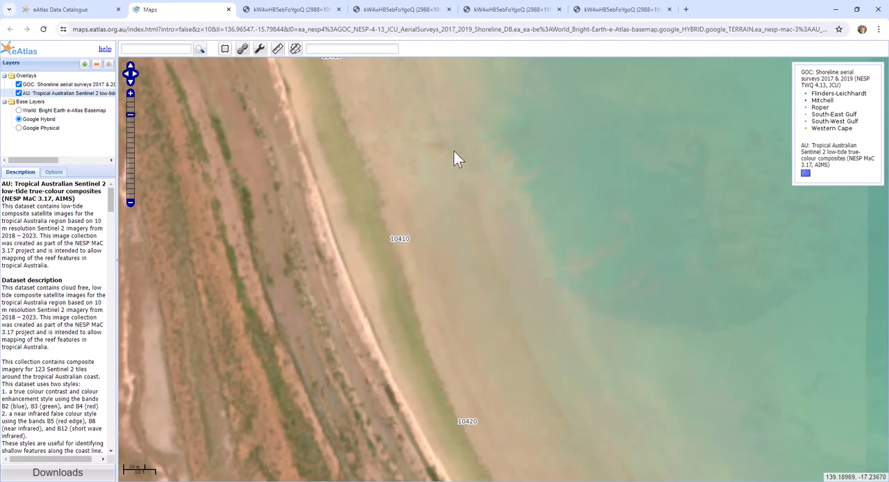
pyautogui.click(19, 93)
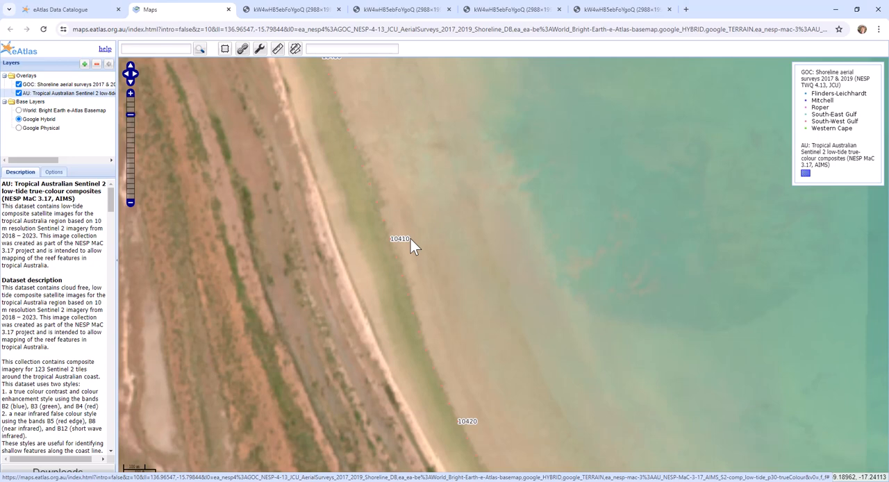
pyautogui.moveTo(396, 277)
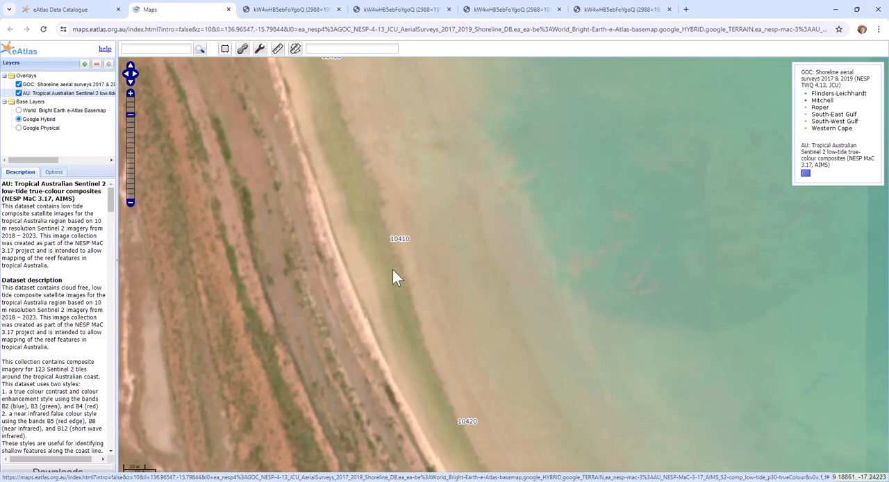
pyautogui.moveTo(377, 225)
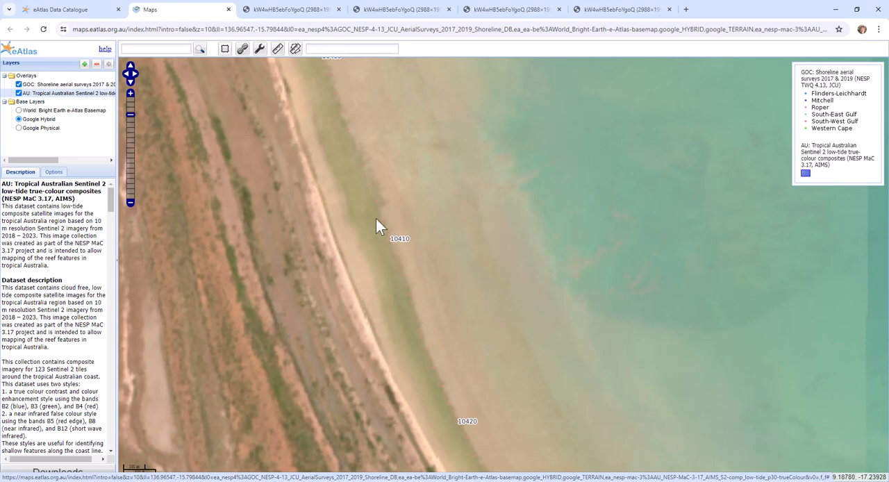
# Step: Pan to the tidal creek stretch near sites 10440–10480 and check one point's survey photos
pyautogui.moveTo(377, 225); pyautogui.dragTo(522, 395)
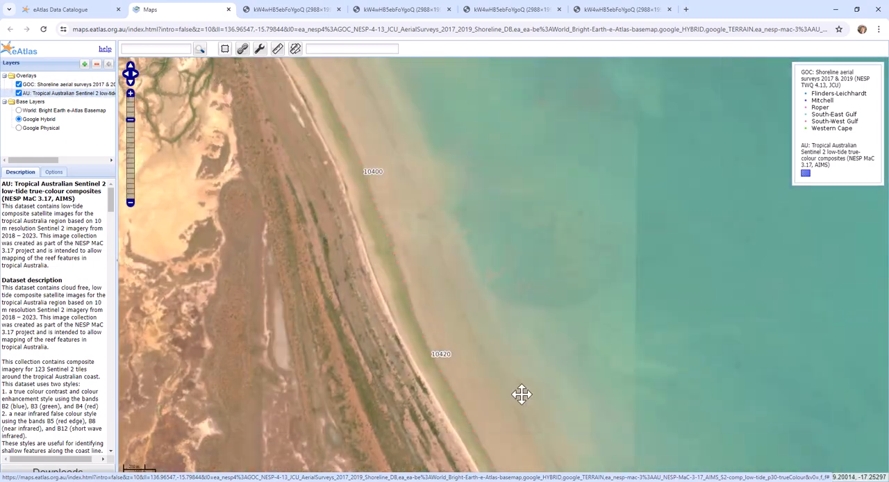
pyautogui.moveTo(522, 395); pyautogui.dragTo(414, 194)
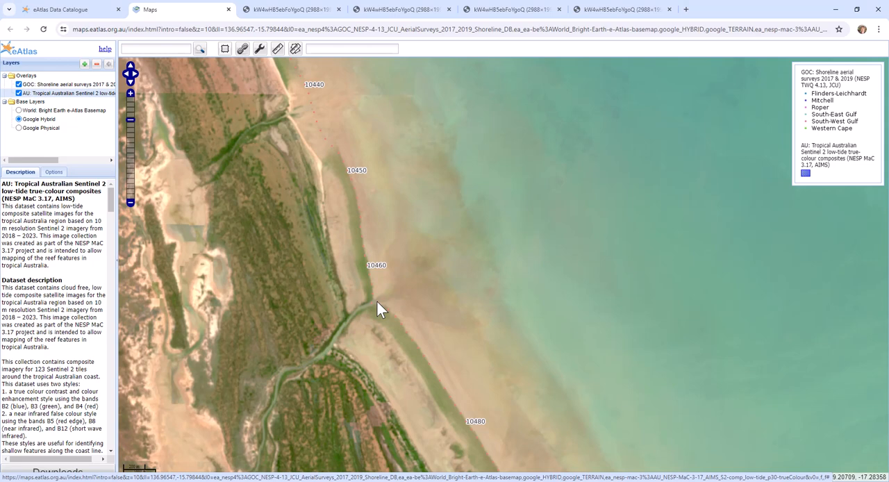
pyautogui.moveTo(414, 308)
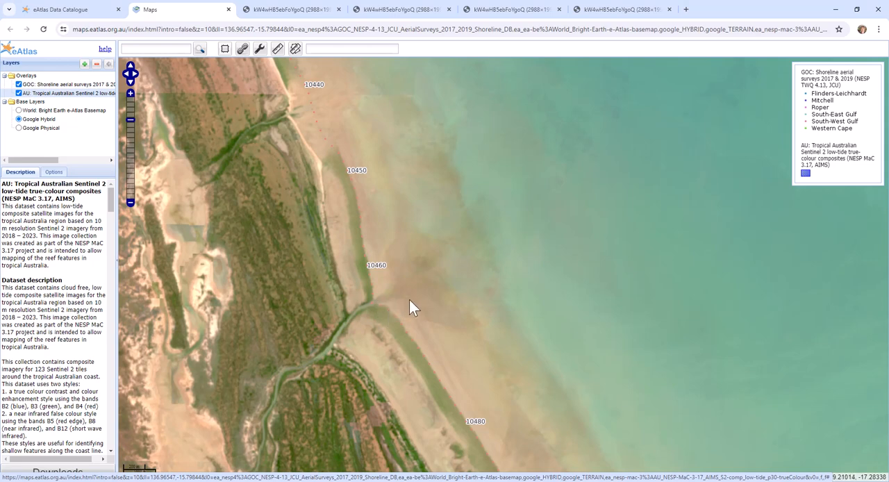
pyautogui.moveTo(387, 332)
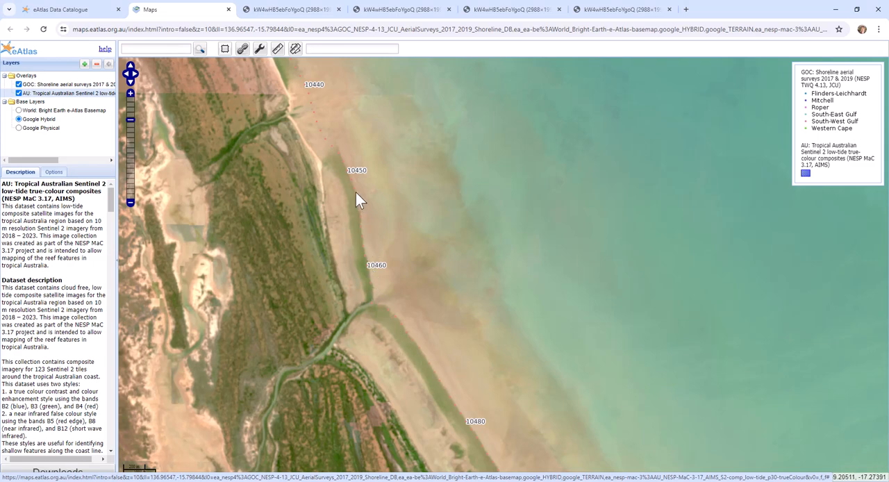
pyautogui.moveTo(320, 128)
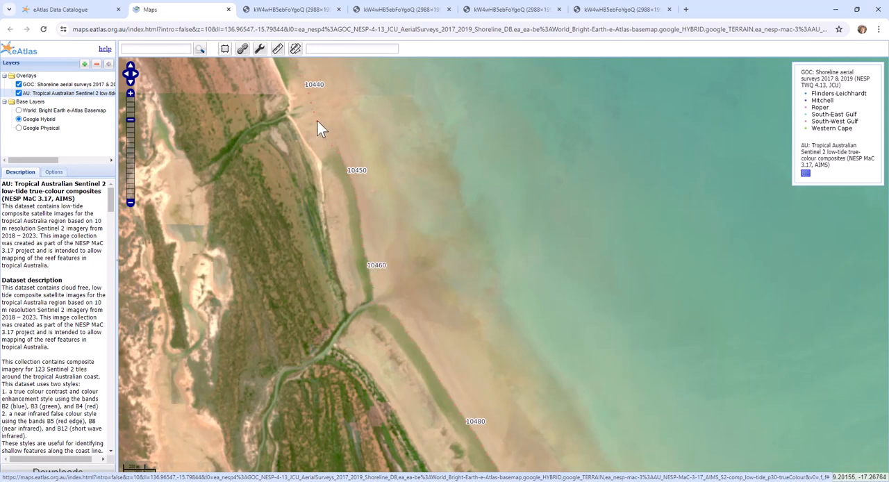
pyautogui.click(322, 128)
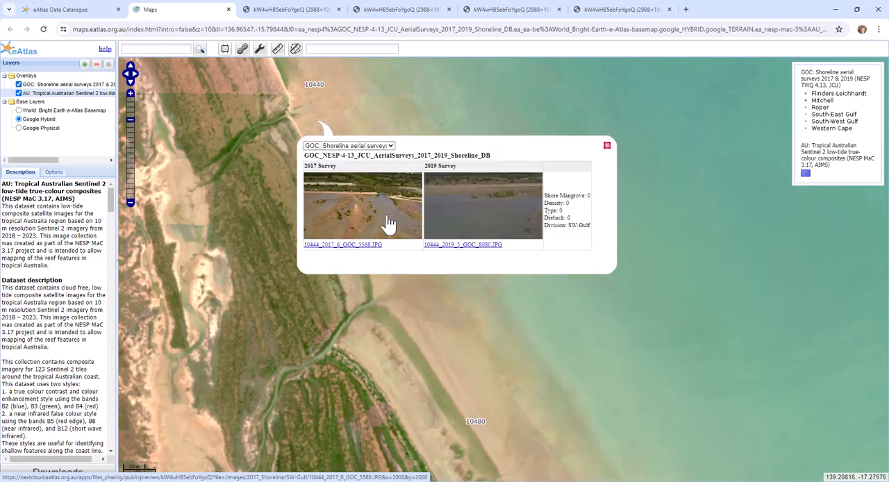
pyautogui.moveTo(386, 233)
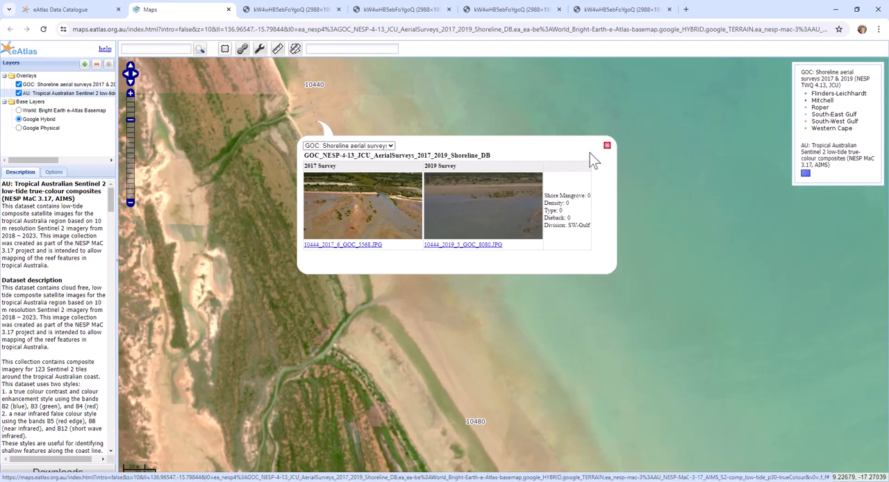
pyautogui.click(605, 145)
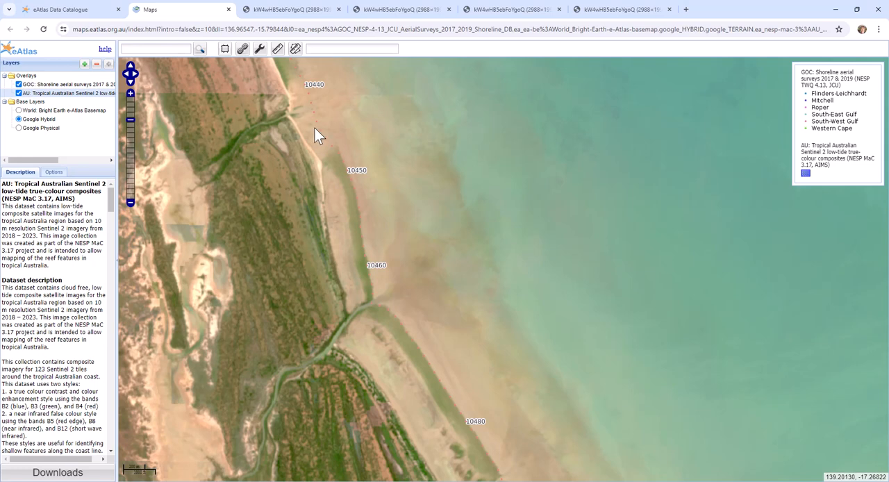
pyautogui.moveTo(317, 117)
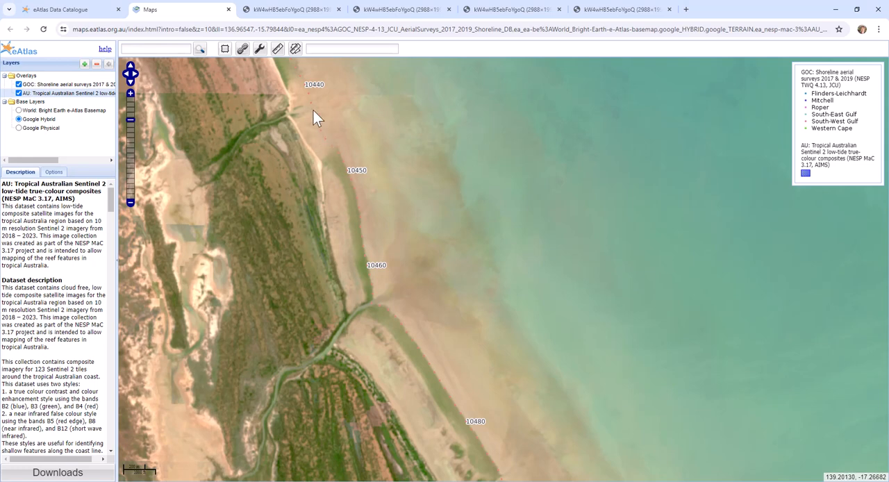
pyautogui.moveTo(307, 123)
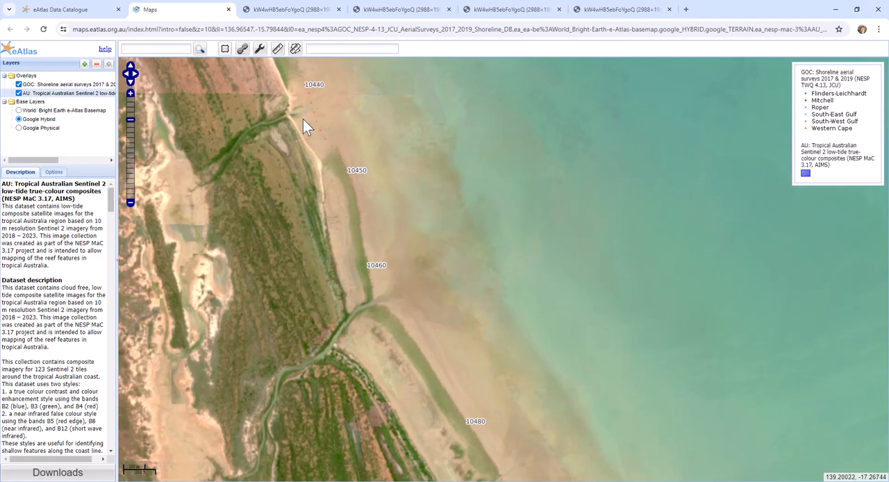
# Step: Switch back to the Gulf of Carpentaria mangrove shoreline surveys catalogue record
pyautogui.click(58, 8)
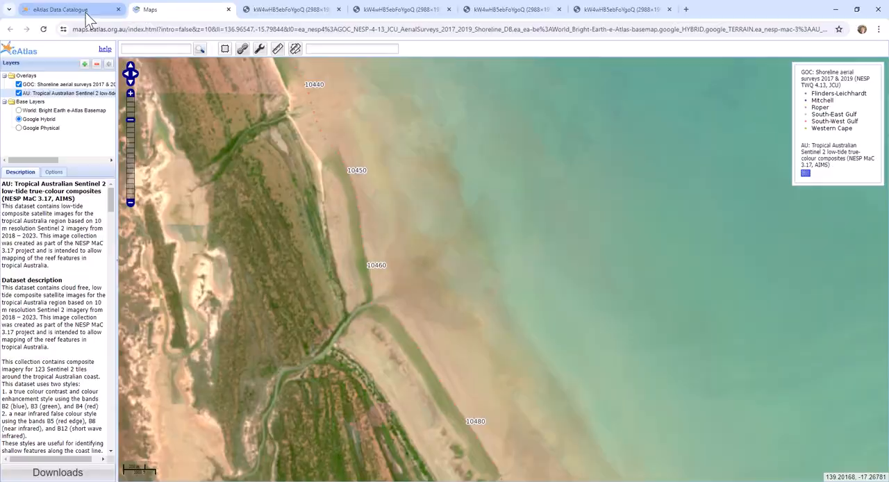
pyautogui.click(58, 8)
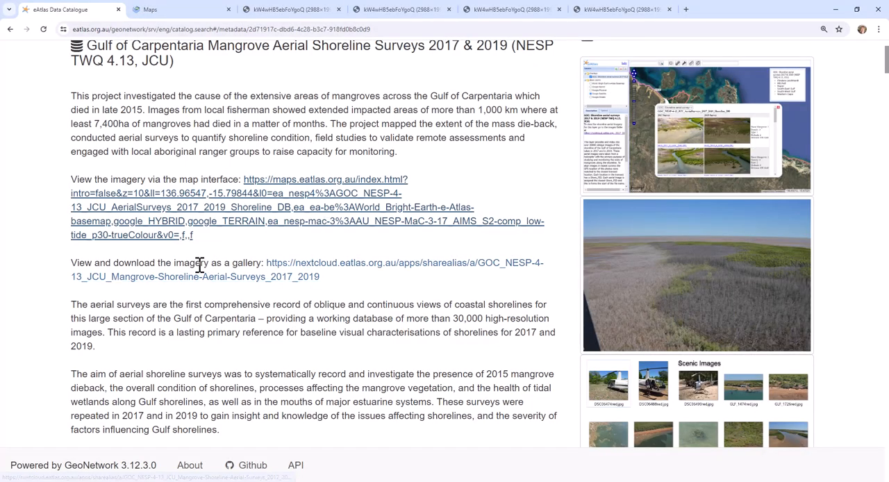
pyautogui.moveTo(347, 271)
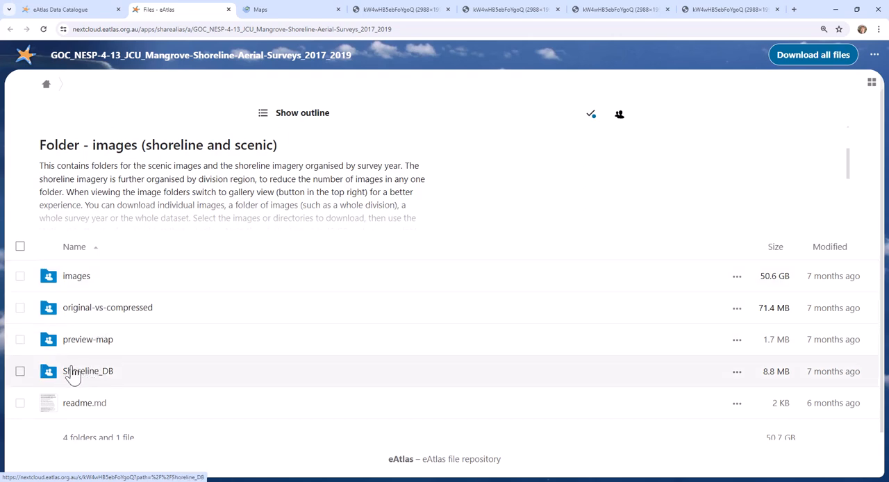
pyautogui.moveTo(87, 339)
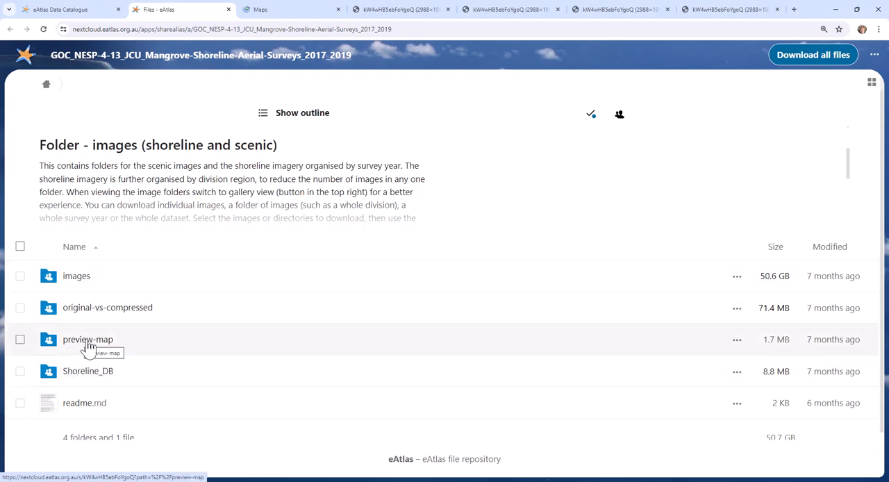
pyautogui.moveTo(111, 308)
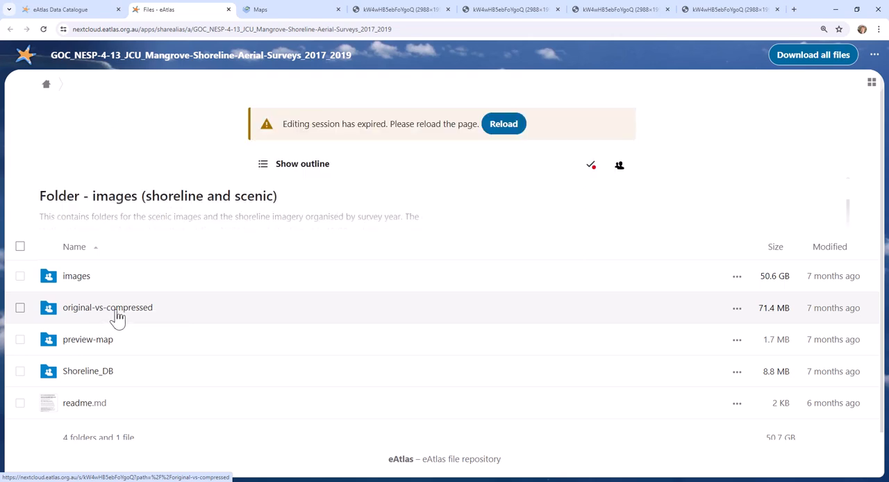
pyautogui.moveTo(161, 308)
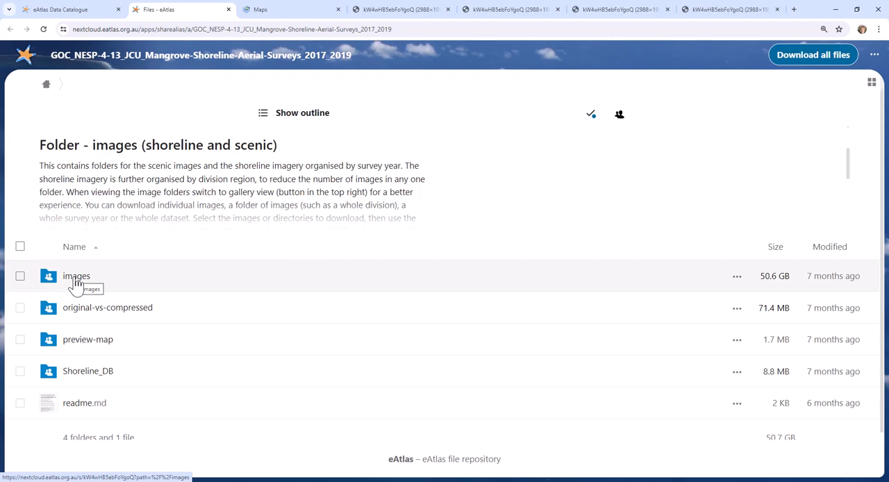
# Step: Browse into the 2017 'Day6 red best' image folder and view its first photo full size
pyautogui.click(76, 276)
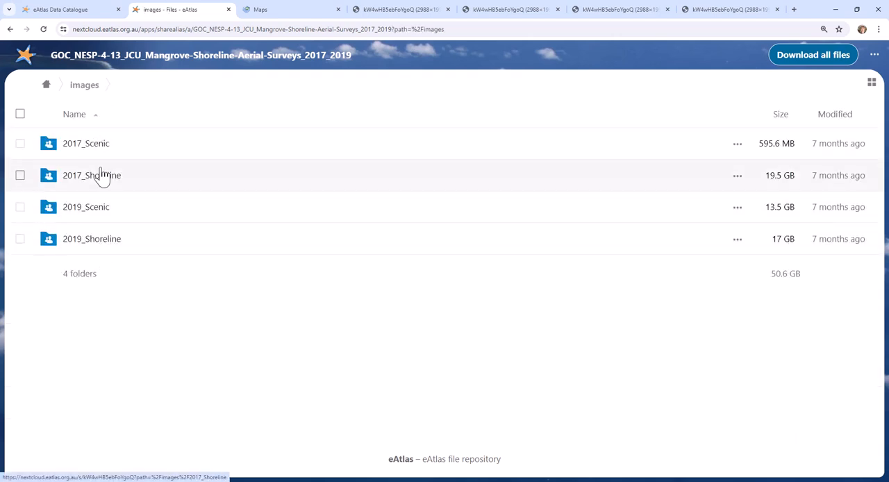
pyautogui.moveTo(91, 175)
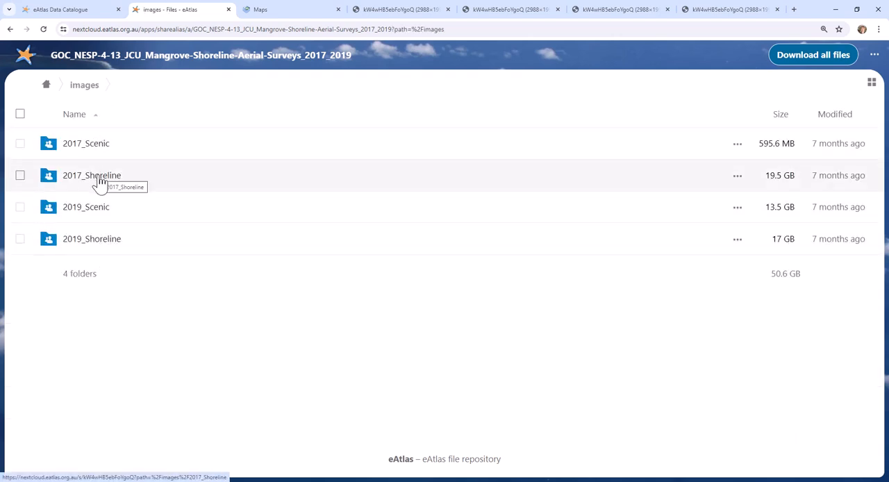
pyautogui.click(87, 143)
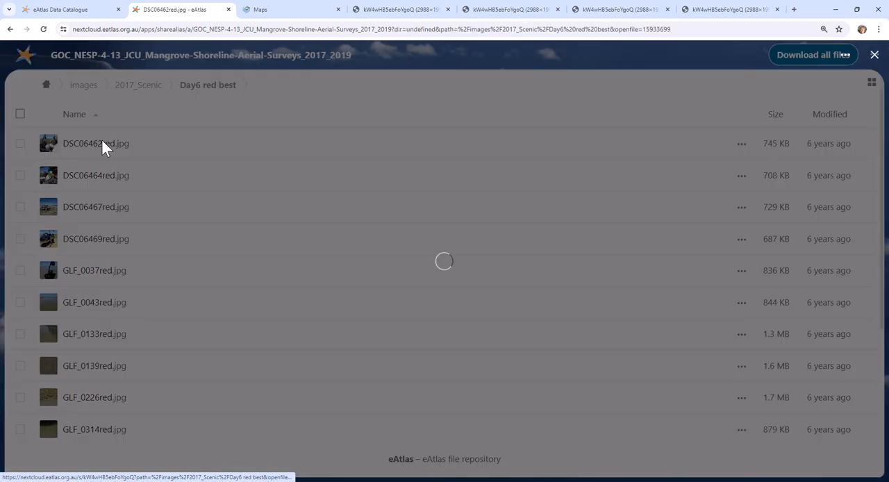
pyautogui.click(95, 143)
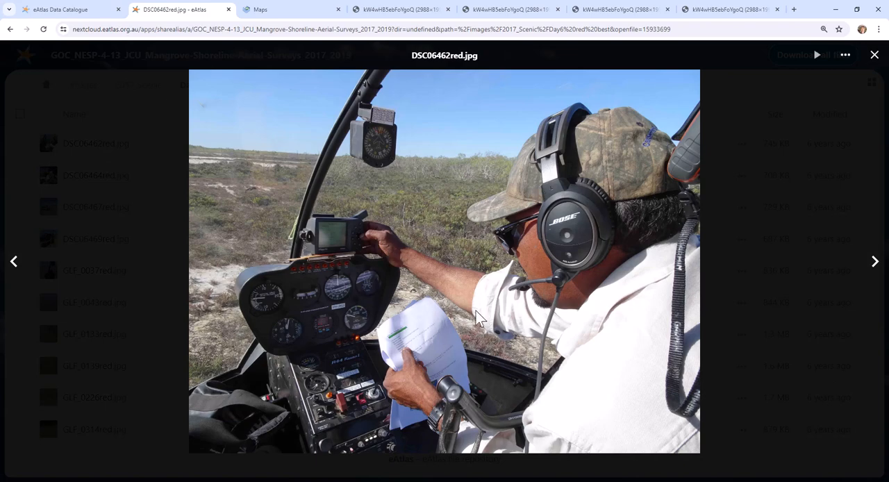
# Step: Step through the next photos to GLF_0133red.jpg, then close the viewer back to the folder list
pyautogui.click(875, 261)
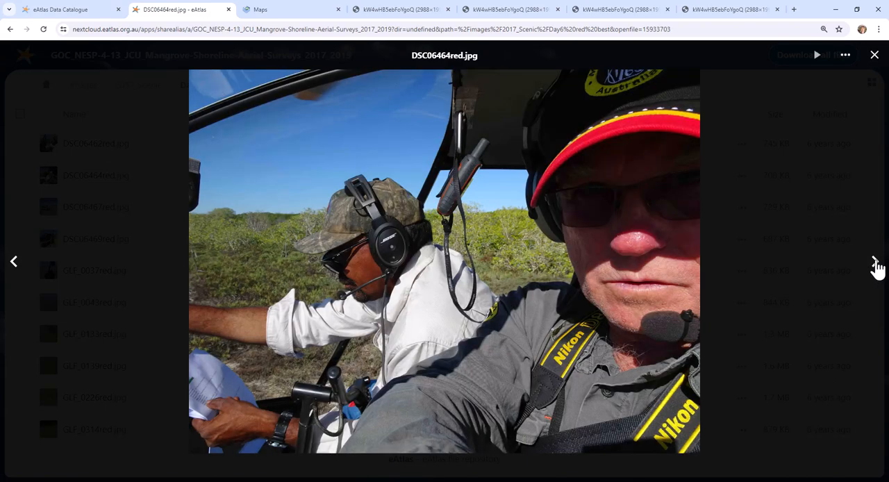
pyautogui.click(875, 261)
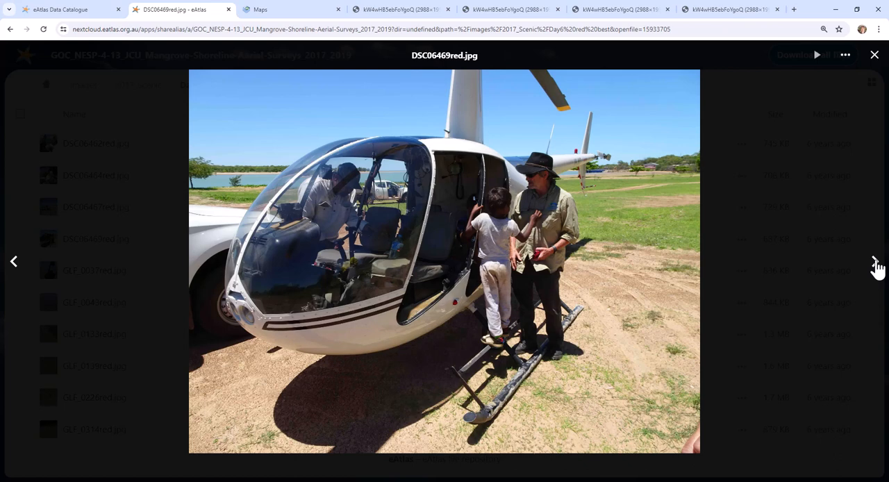
pyautogui.click(876, 261)
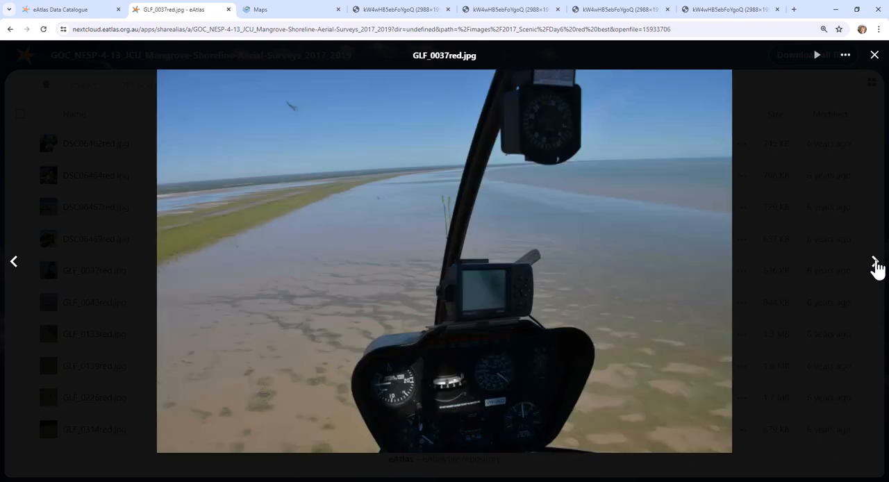
pyautogui.click(874, 264)
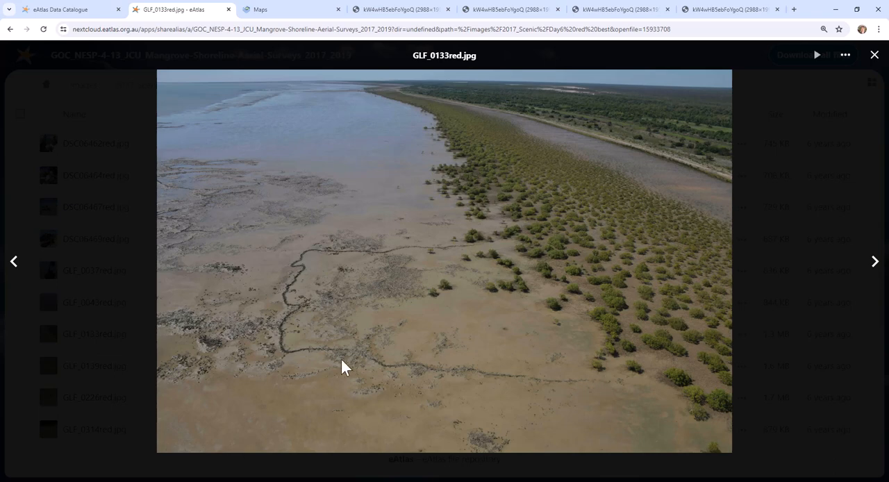
pyautogui.moveTo(289, 325)
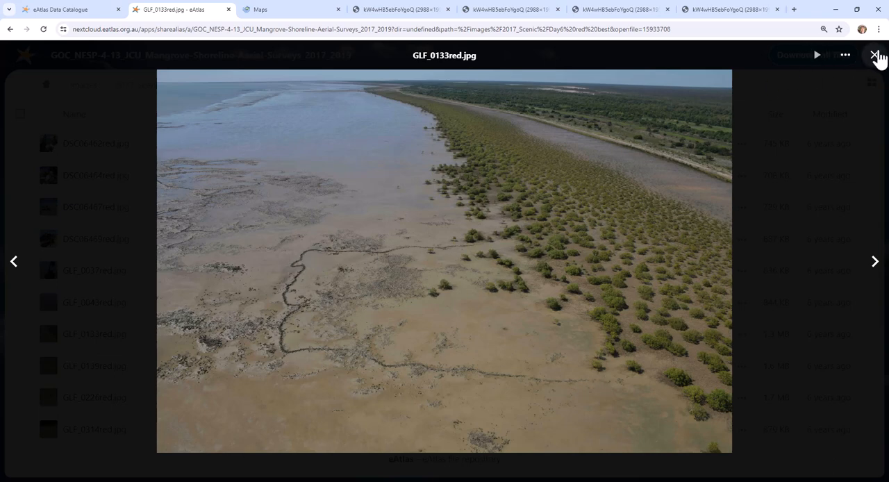
pyautogui.click(875, 55)
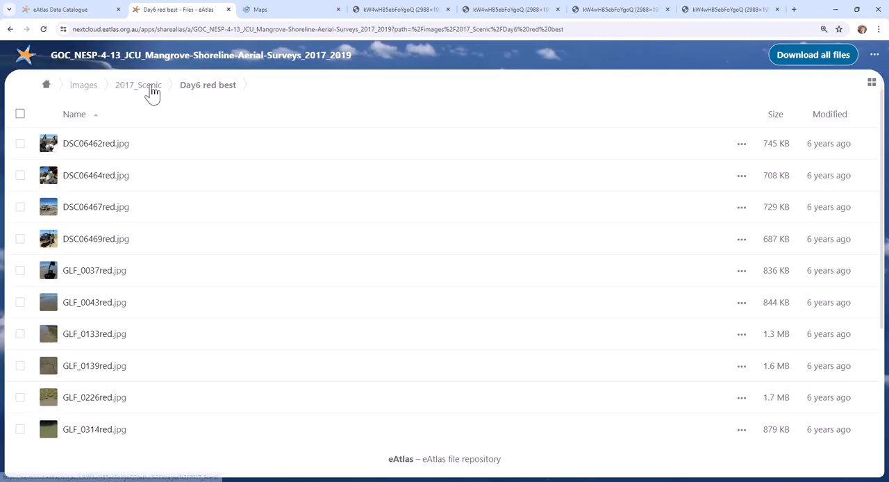
# Step: Go up to images, into 2017_Shoreline then SW-Gulf, and scroll down its photo list
pyautogui.click(84, 84)
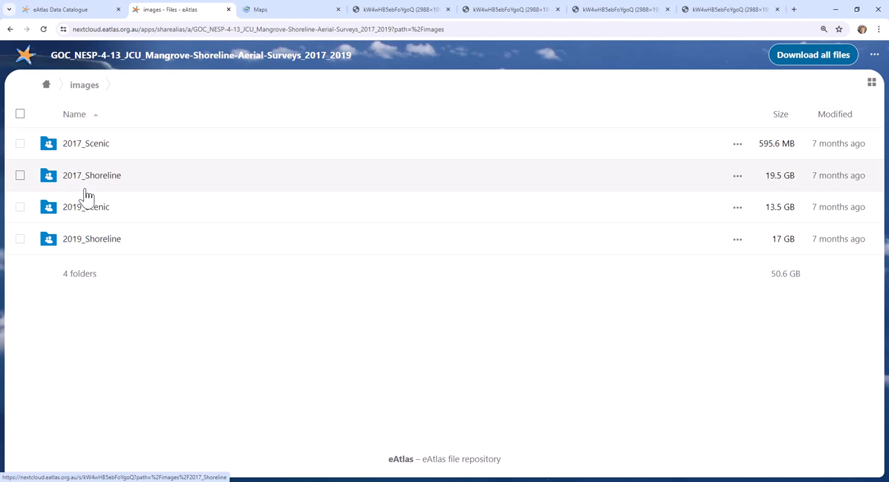
pyautogui.click(91, 175)
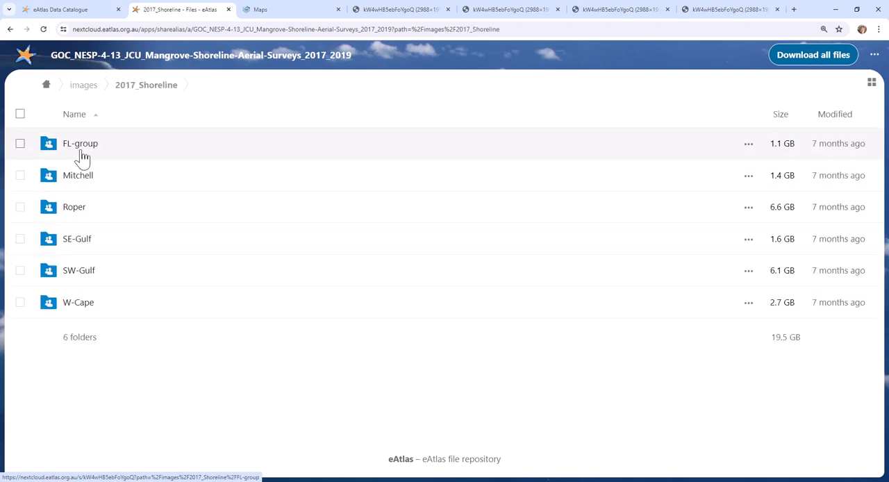
pyautogui.moveTo(77, 269)
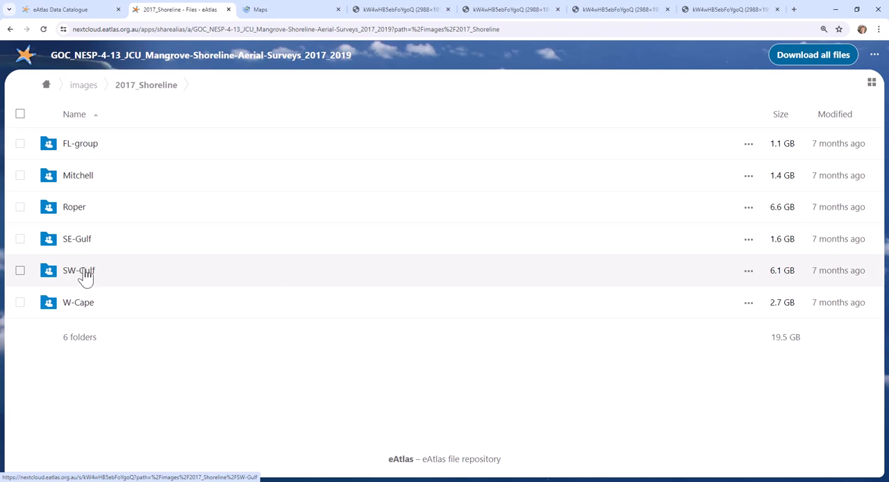
pyautogui.moveTo(73, 270)
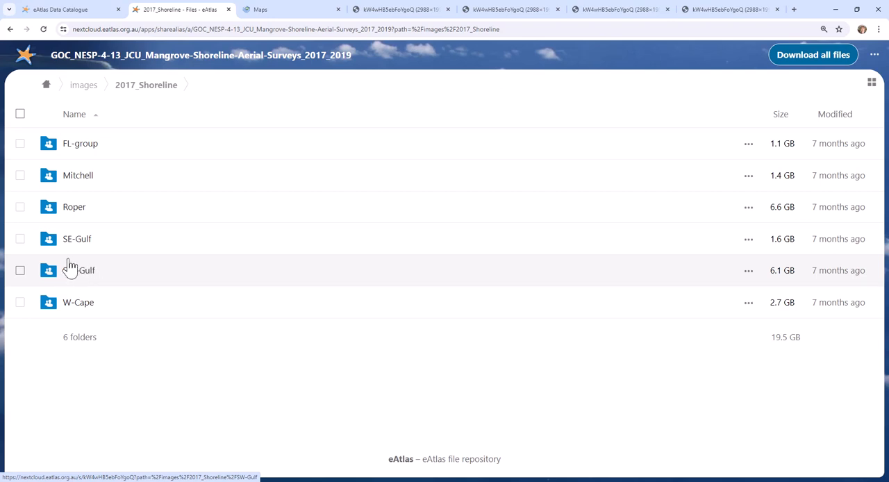
pyautogui.moveTo(83, 278)
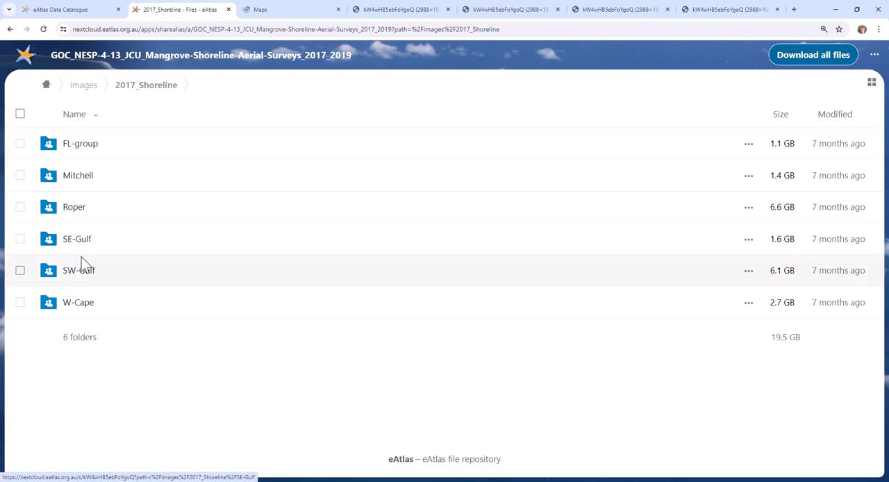
pyautogui.click(77, 269)
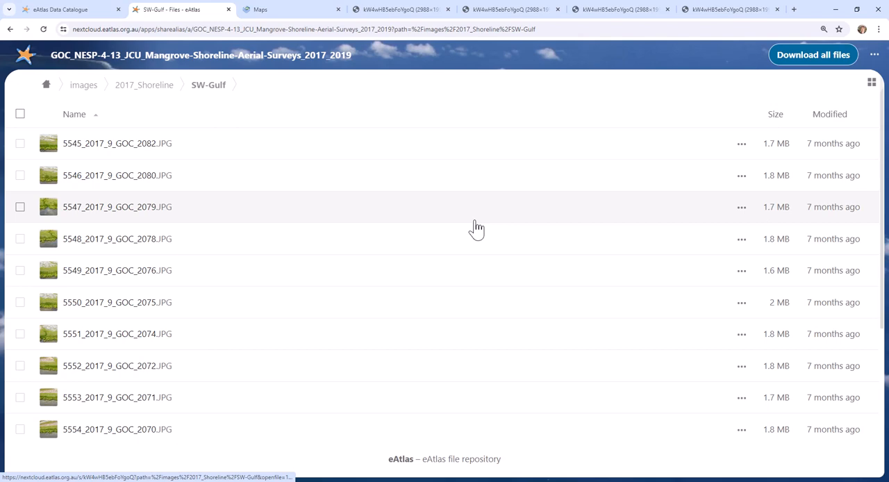
pyautogui.scroll(-3)
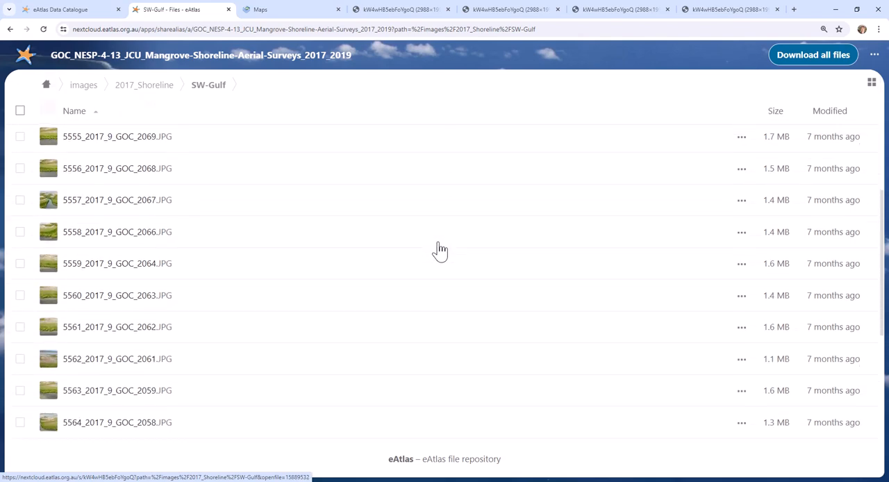
pyautogui.scroll(-3)
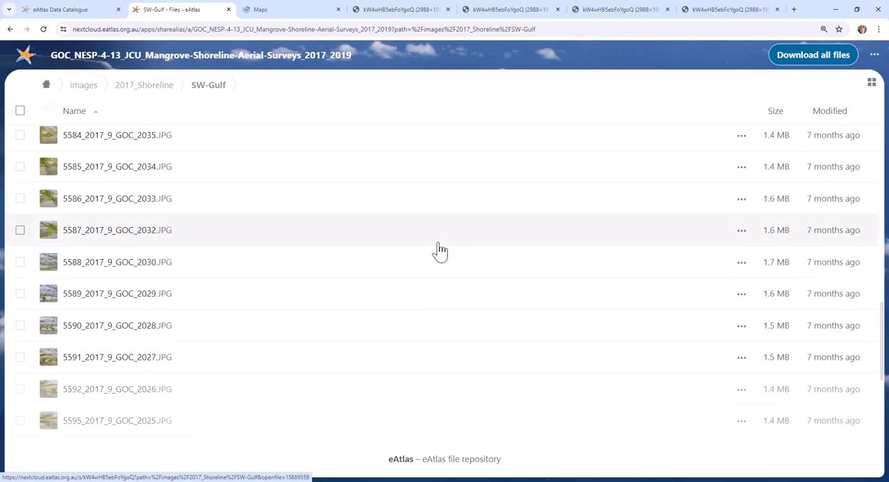
pyautogui.scroll(-3)
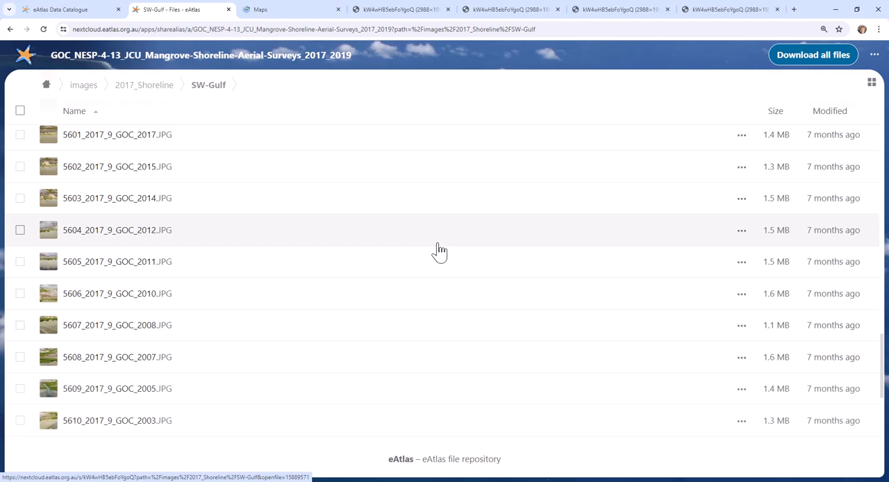
pyautogui.scroll(-3)
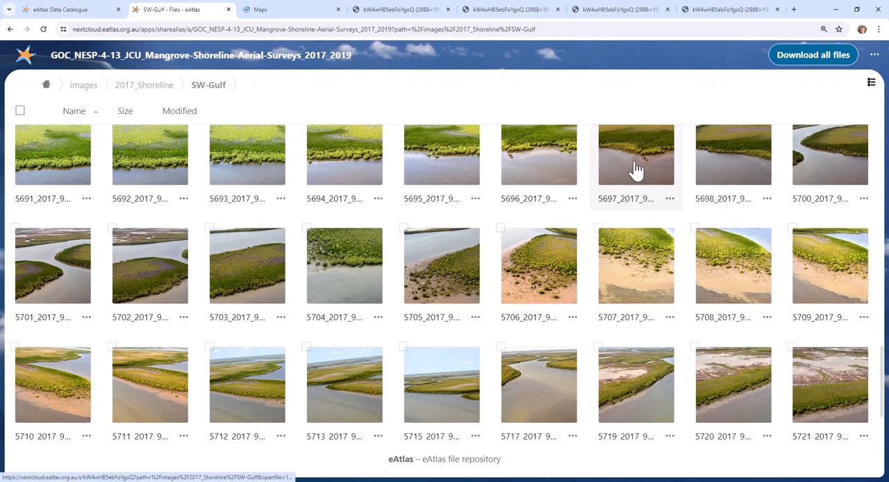
pyautogui.moveTo(297, 153)
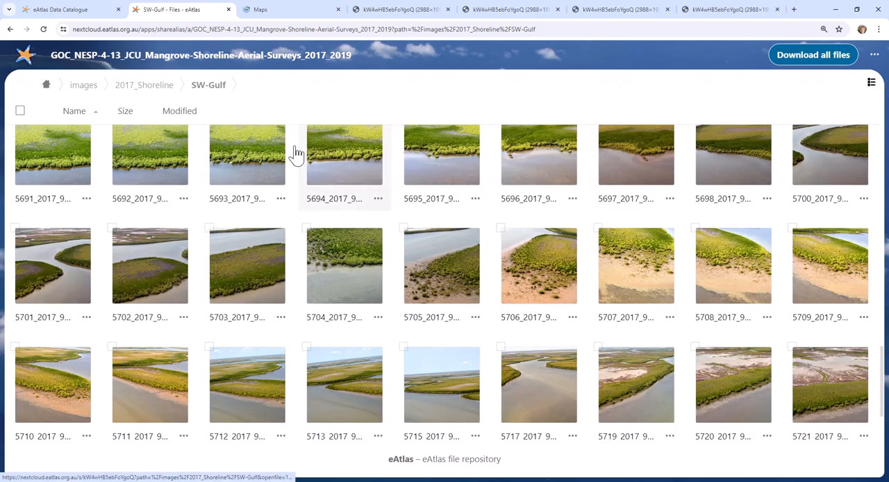
# Step: Scroll down through the SW-Gulf shoreline photo thumbnails
pyautogui.scroll(-3)
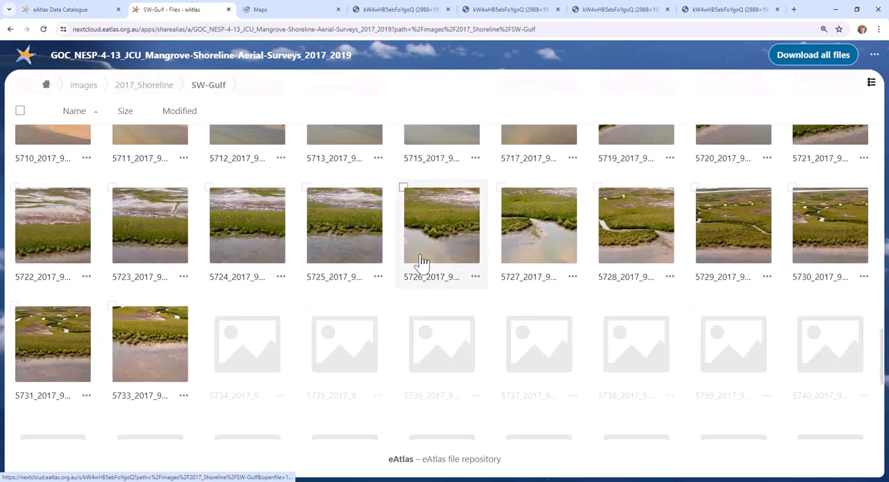
pyautogui.scroll(-3)
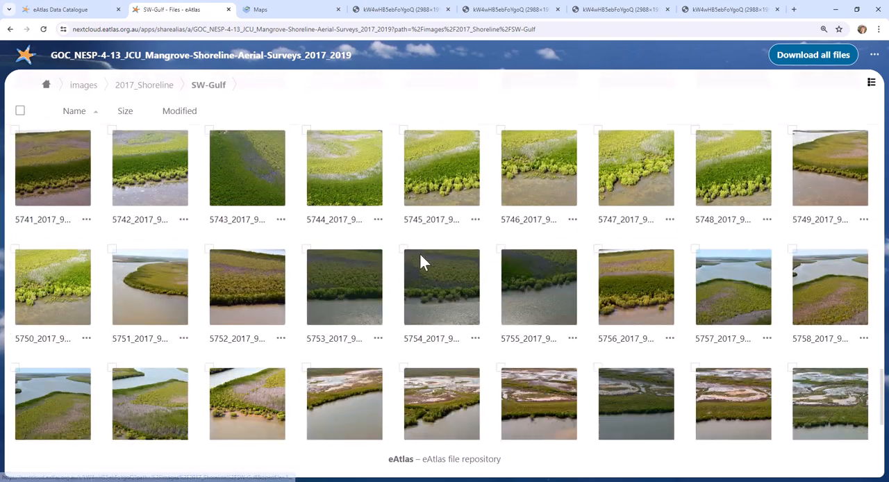
pyautogui.scroll(-3)
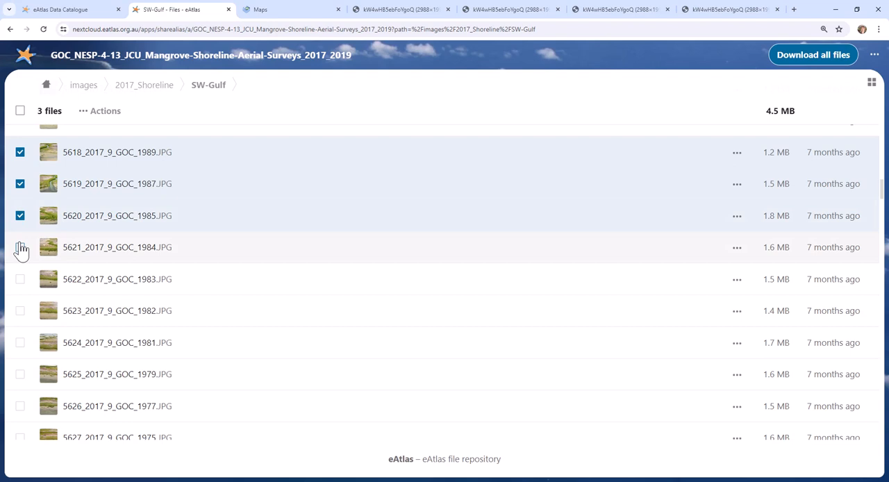
# Step: Select all 4935 SW-Gulf files, check the Actions menu for Download, then clear the selection
pyautogui.click(20, 247)
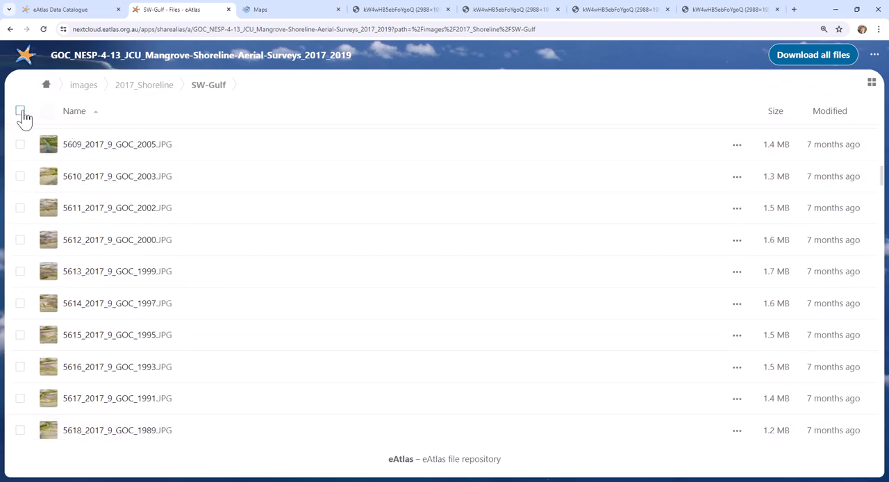
pyautogui.click(19, 111)
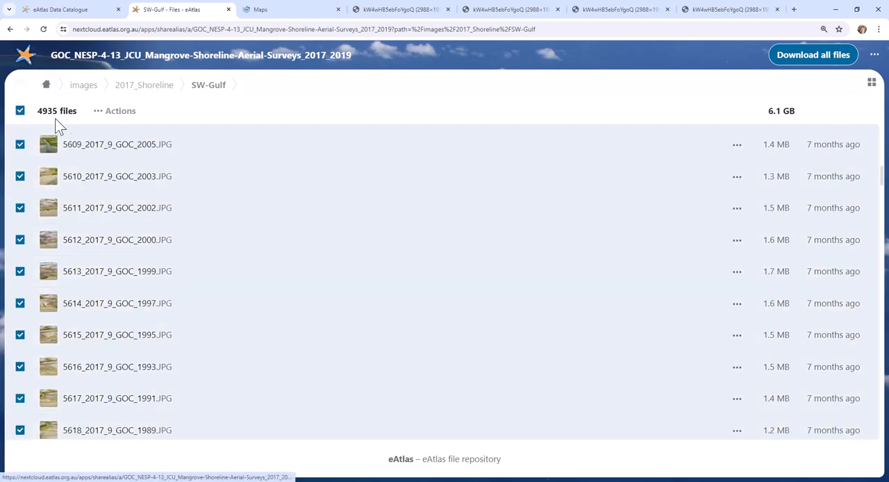
pyautogui.click(119, 111)
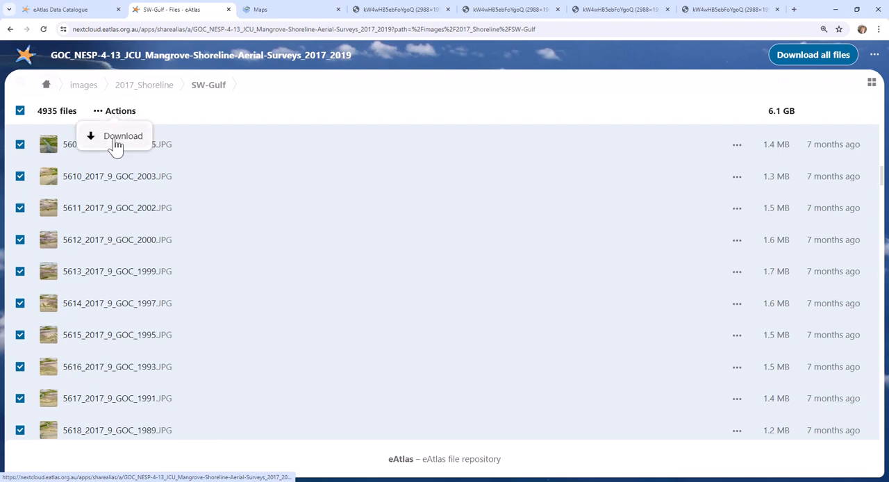
pyautogui.moveTo(777, 120)
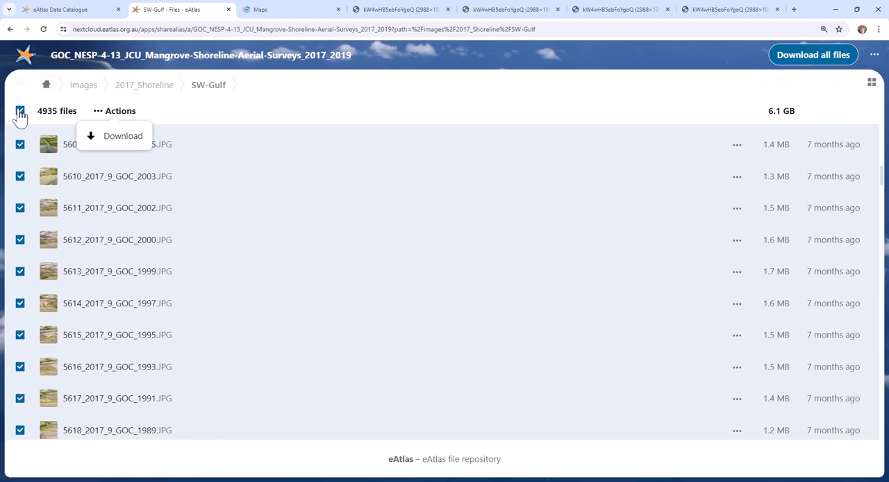
pyautogui.click(19, 111)
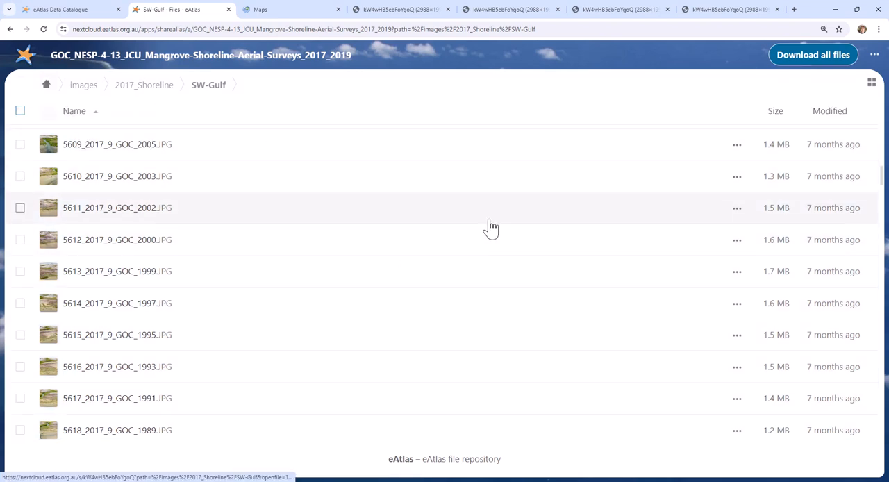
pyautogui.moveTo(419, 185)
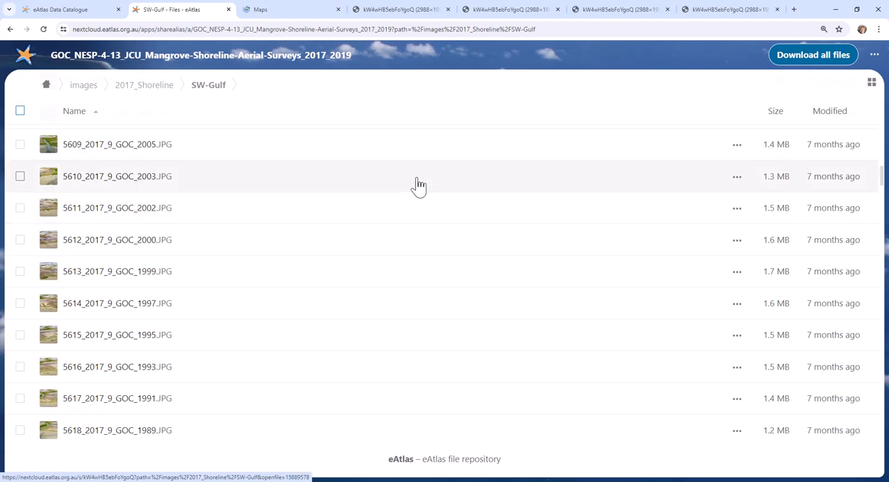
pyautogui.moveTo(189, 267)
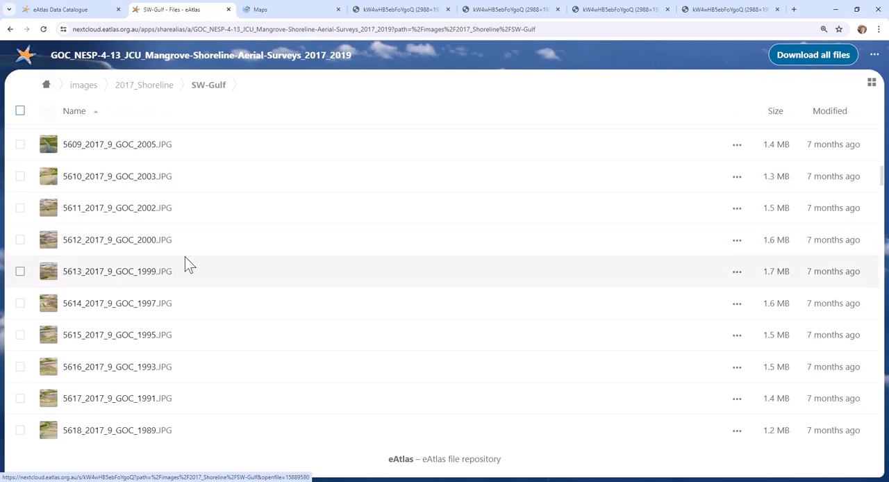
# Step: Show the SW-Gulf photos as a thumbnail grid and scroll down to photos around 5823–5840
pyautogui.scroll(-3)
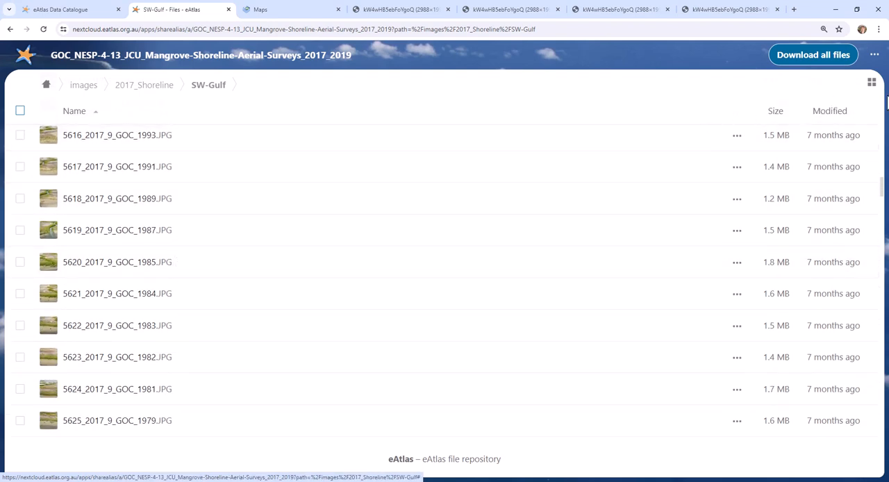
pyautogui.click(871, 82)
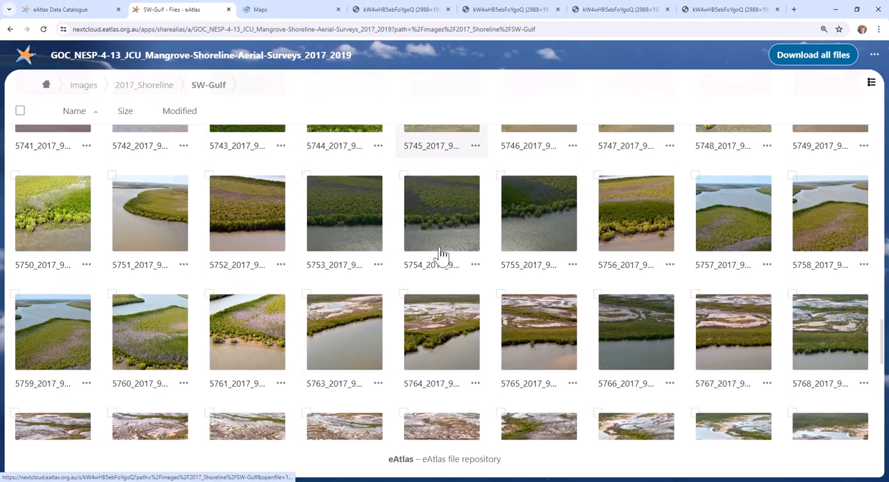
pyautogui.scroll(-3)
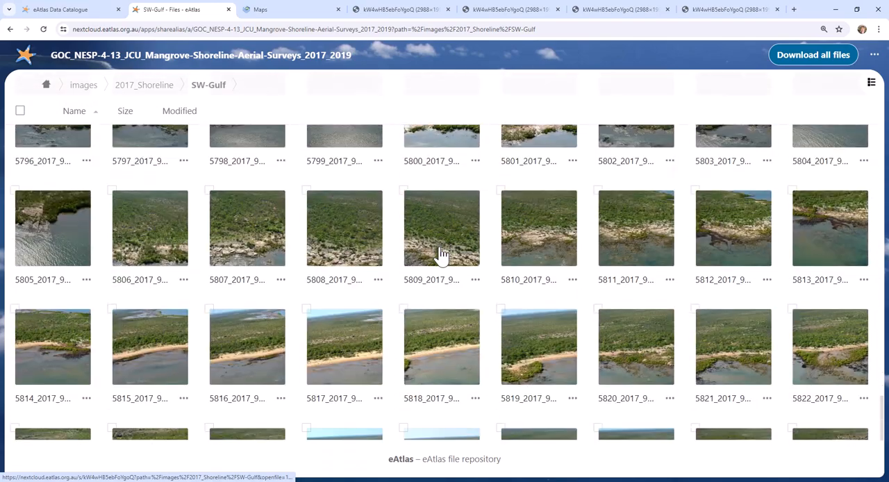
pyautogui.scroll(-3)
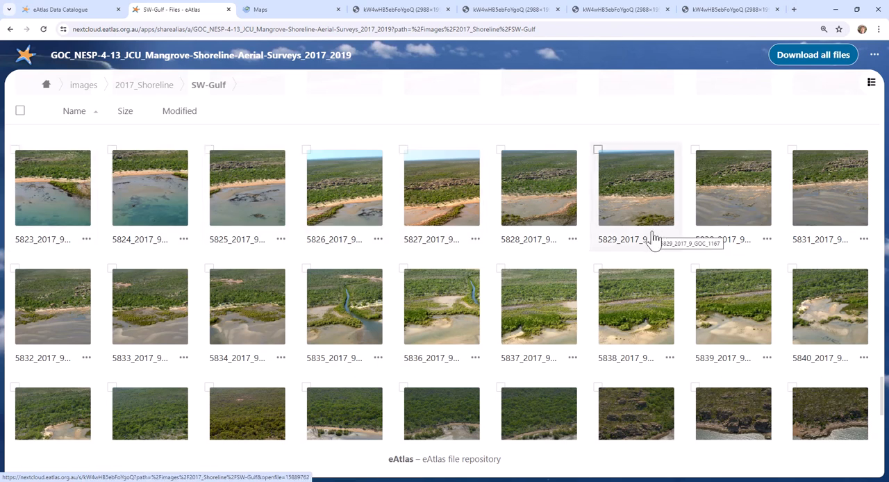
pyautogui.moveTo(442, 247)
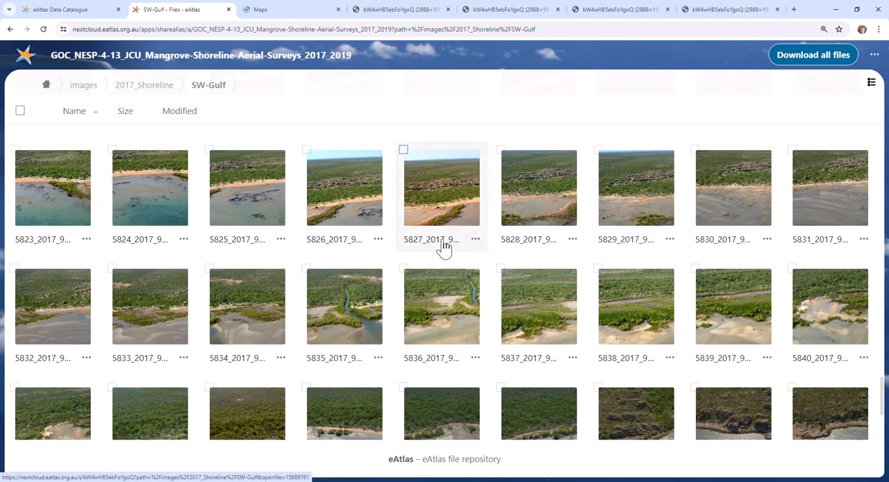
pyautogui.moveTo(102, 202)
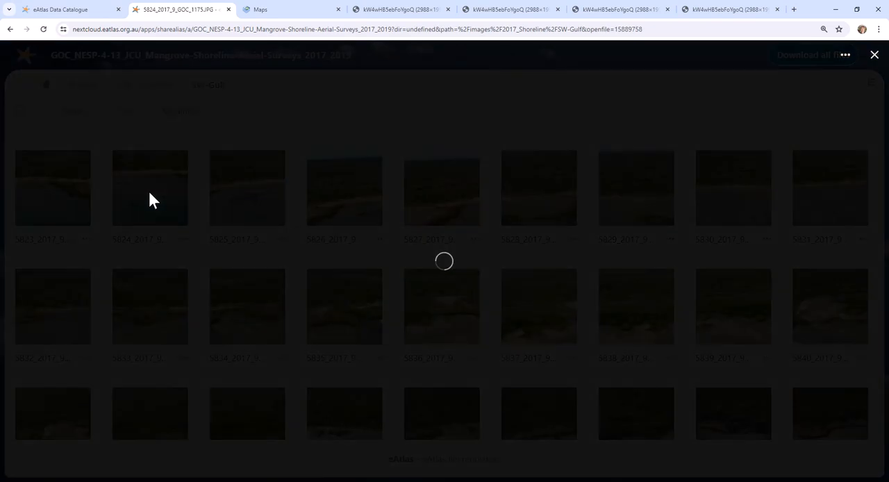
# Step: View a beach shoreline photo full size and advance through the following aerial photos
pyautogui.click(150, 187)
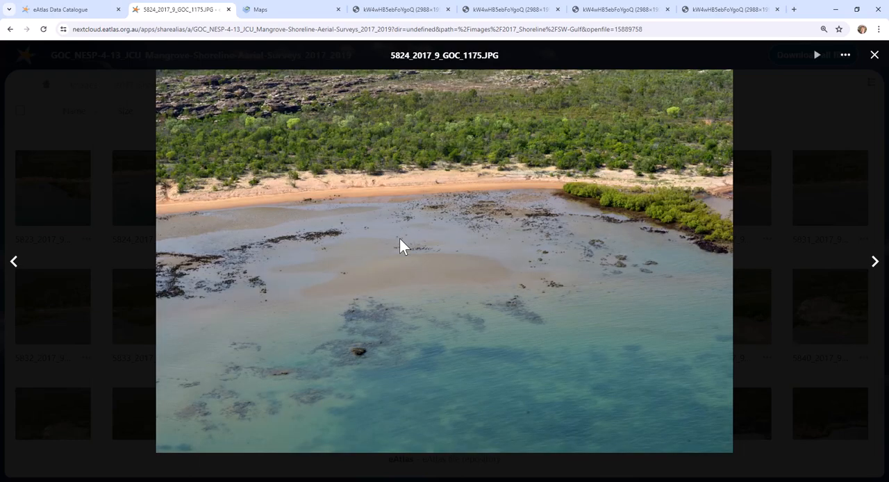
pyautogui.moveTo(876, 261)
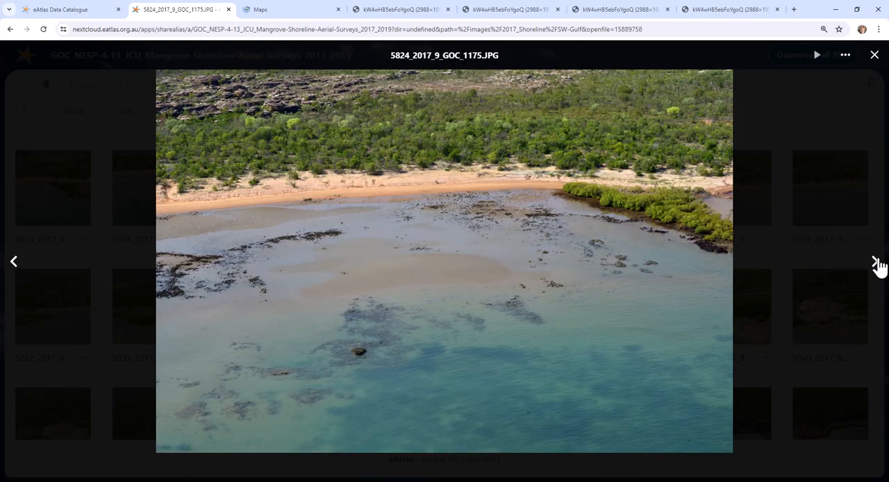
pyautogui.click(875, 261)
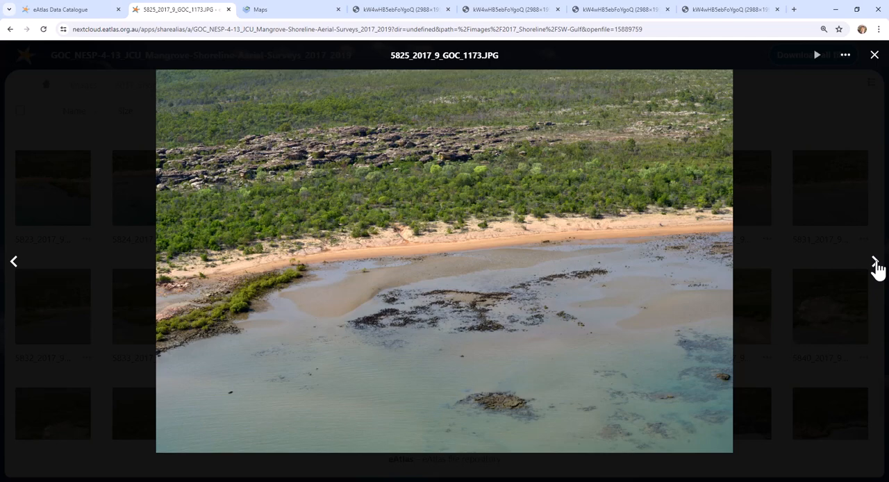
pyautogui.click(876, 265)
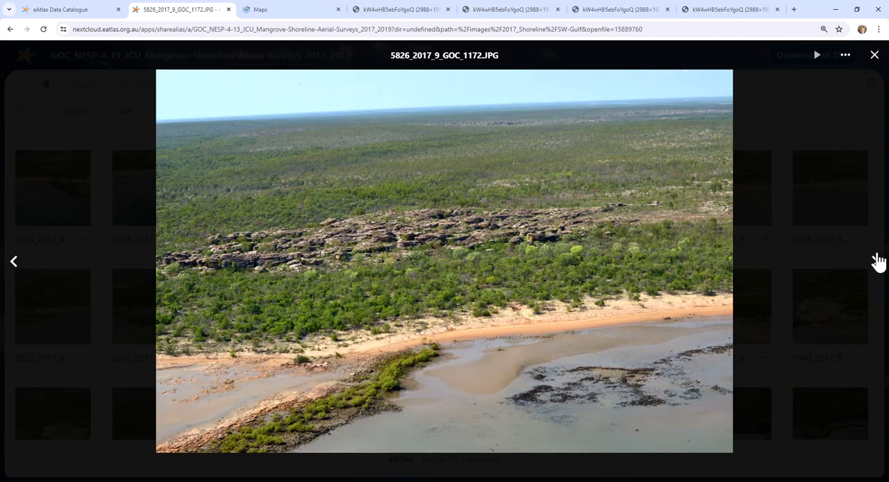
pyautogui.moveTo(877, 266)
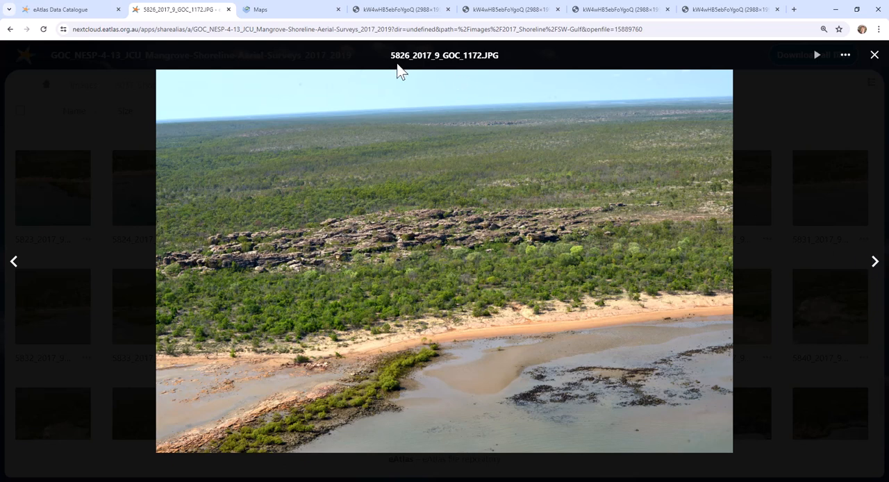
pyautogui.moveTo(408, 65)
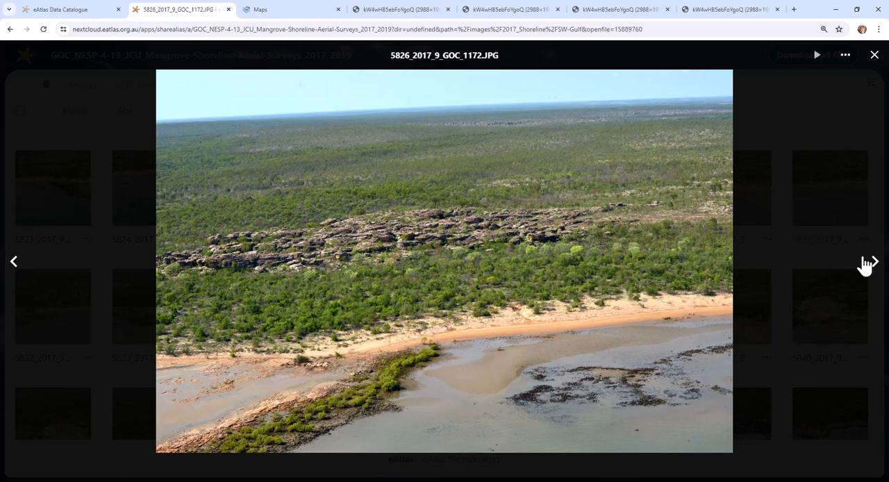
pyautogui.click(872, 261)
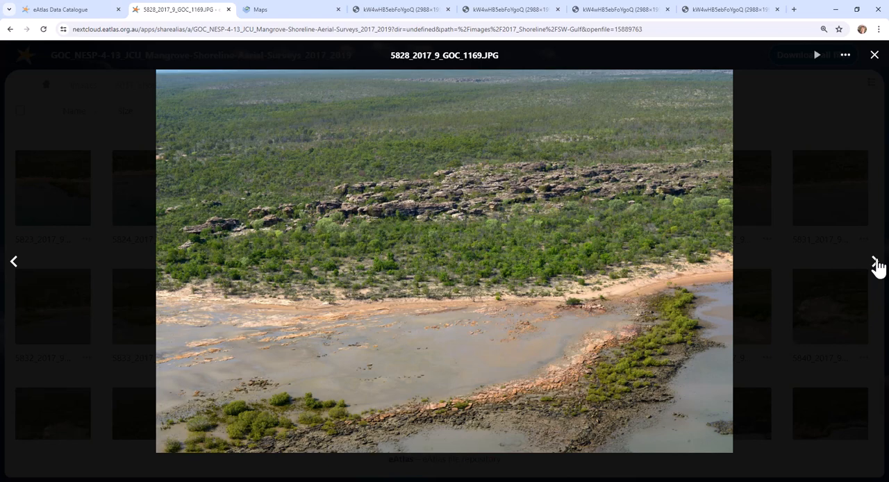
# Step: Settle on photo 5828_2017_9_GOC_1169.JPG and place the viewer beside the eAtlas map
pyautogui.click(875, 261)
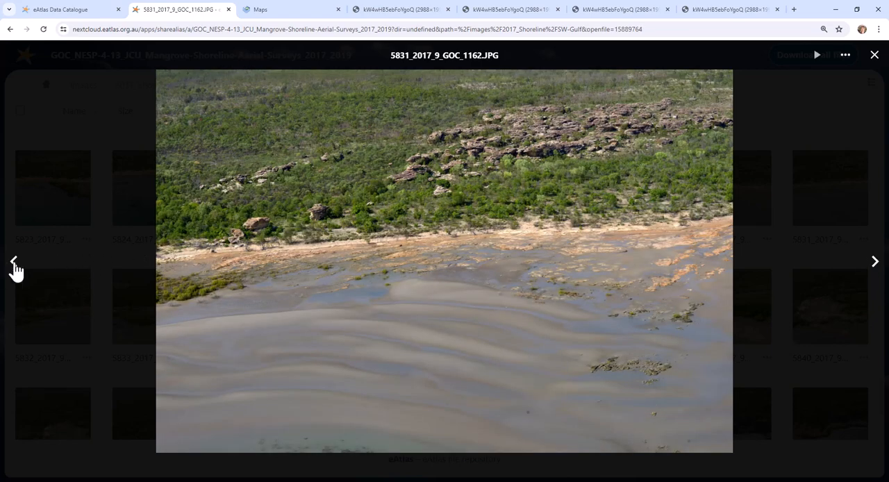
pyautogui.click(14, 261)
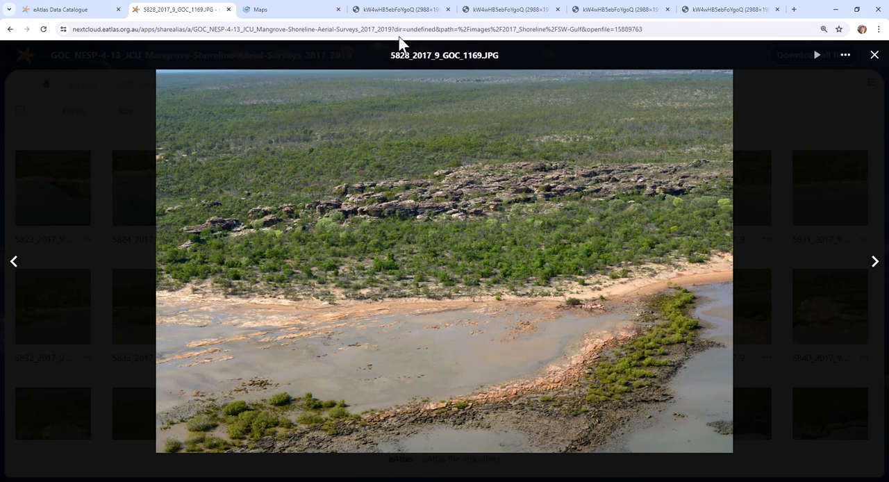
pyautogui.moveTo(438, 75)
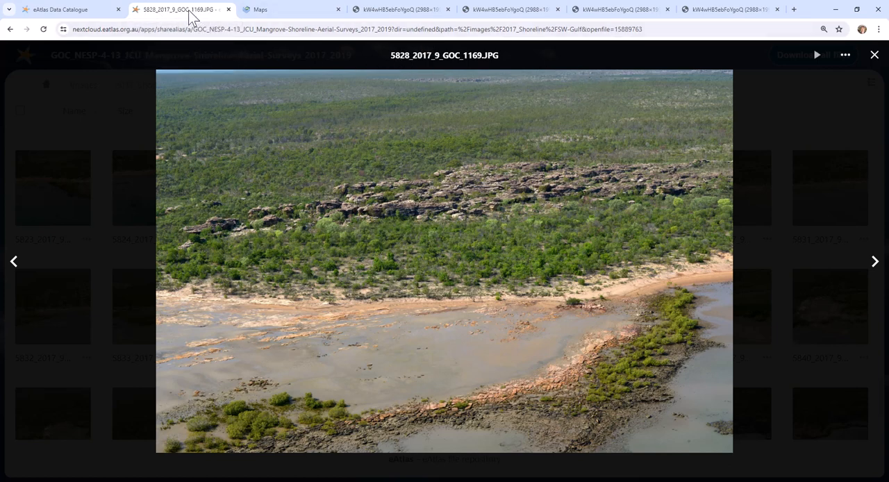
pyautogui.click(58, 9)
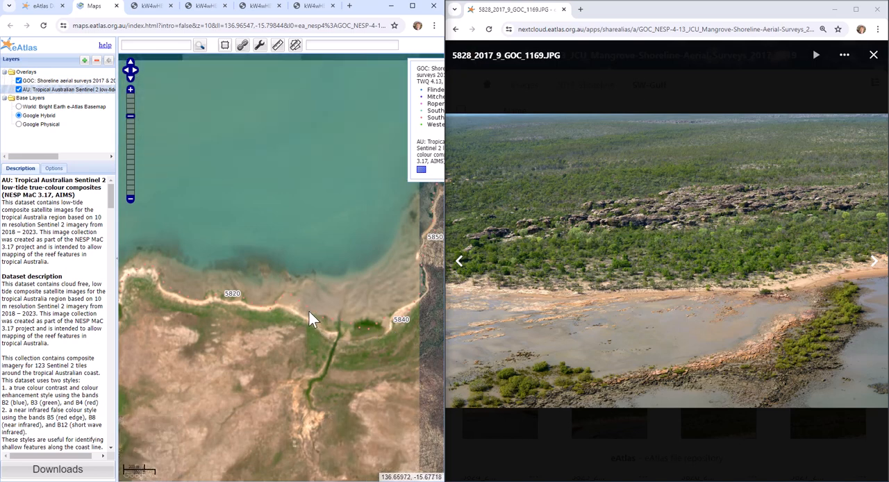
pyautogui.moveTo(291, 305)
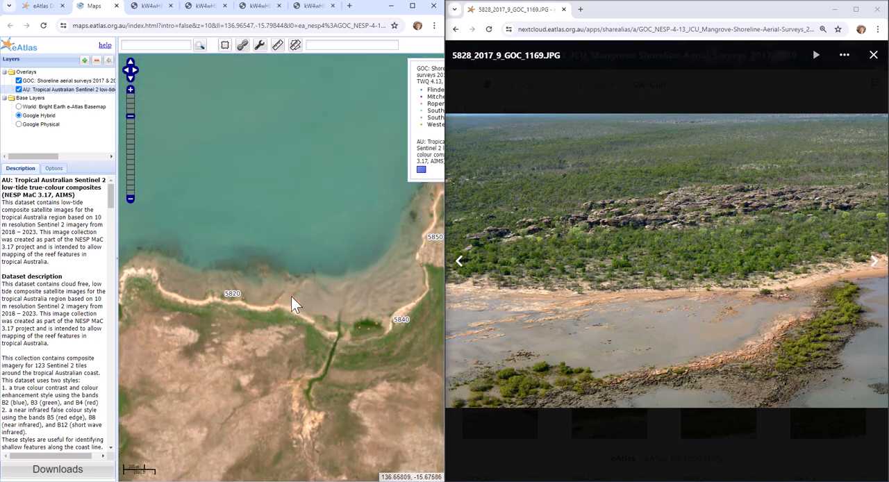
# Step: Show the survey photo popup for map point 5828 and advance the viewer through matching photos
pyautogui.click(291, 300)
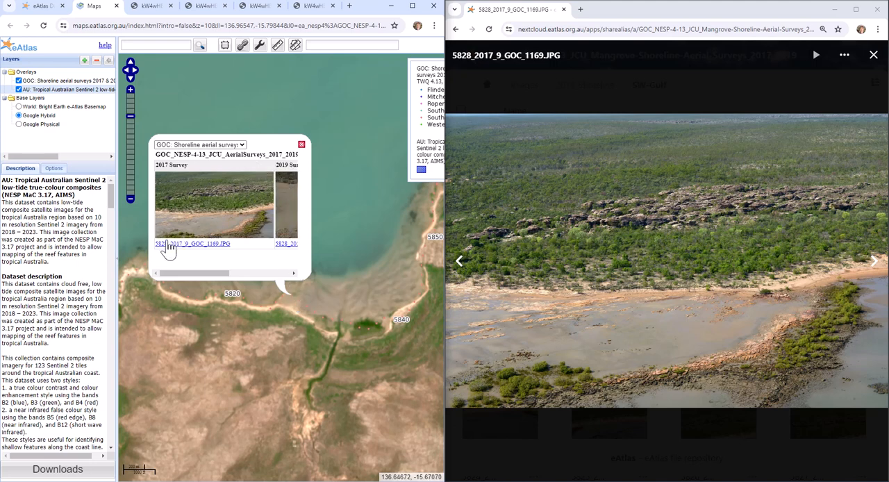
pyautogui.moveTo(167, 252)
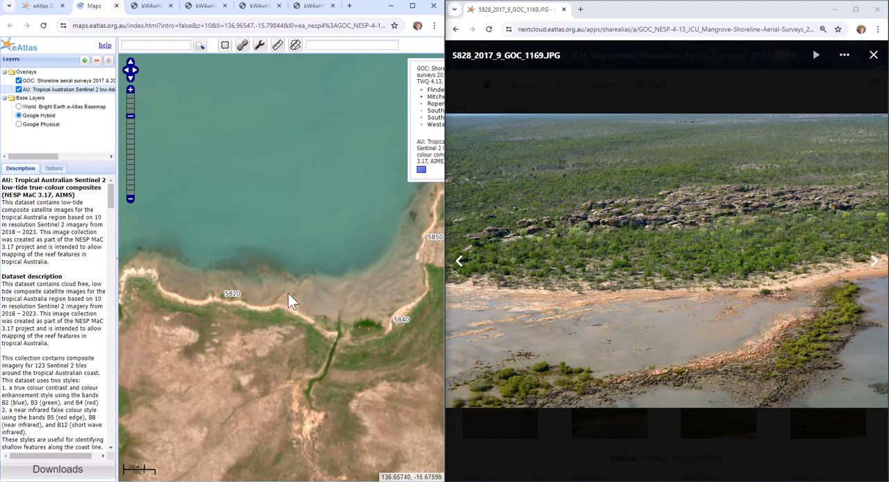
pyautogui.moveTo(308, 295)
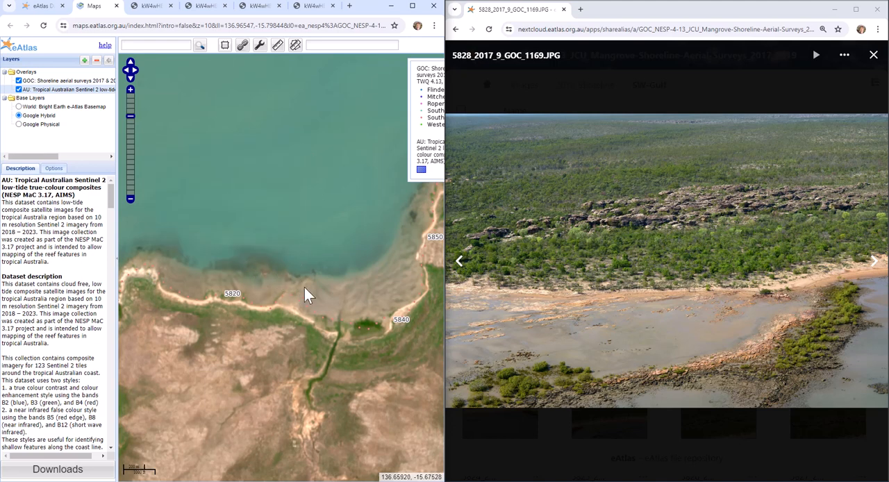
pyautogui.moveTo(734, 372)
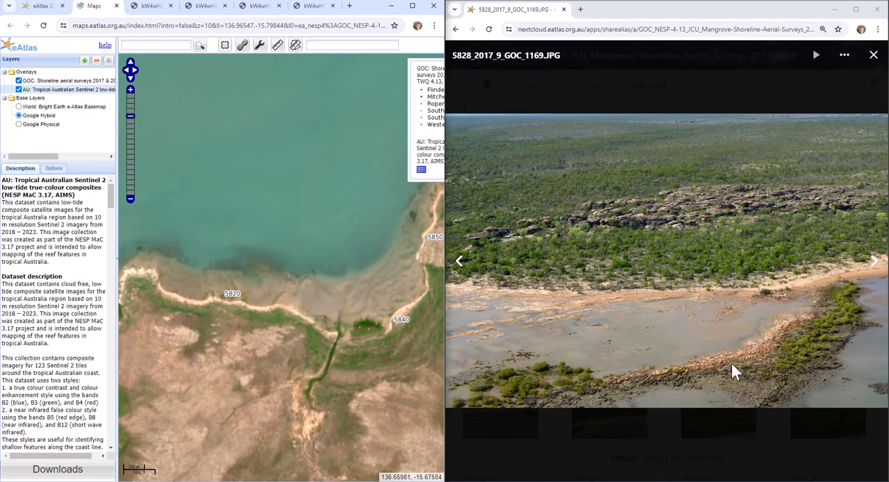
pyautogui.moveTo(882, 275)
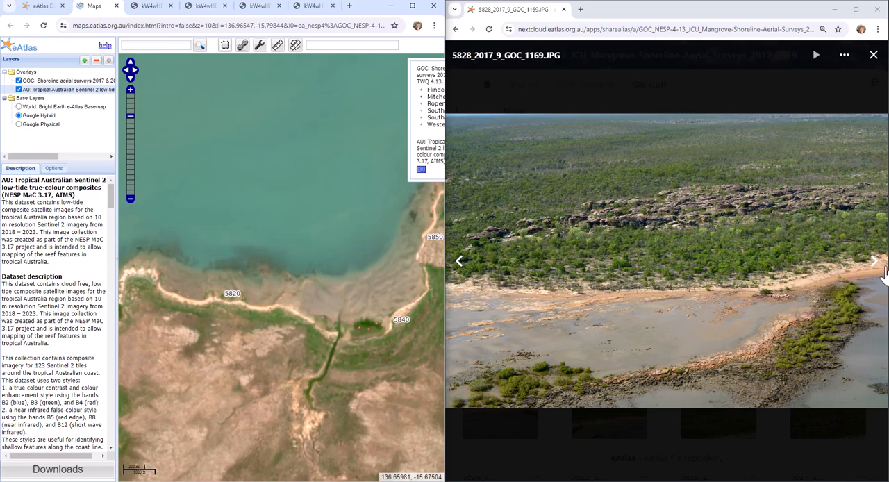
pyautogui.click(874, 261)
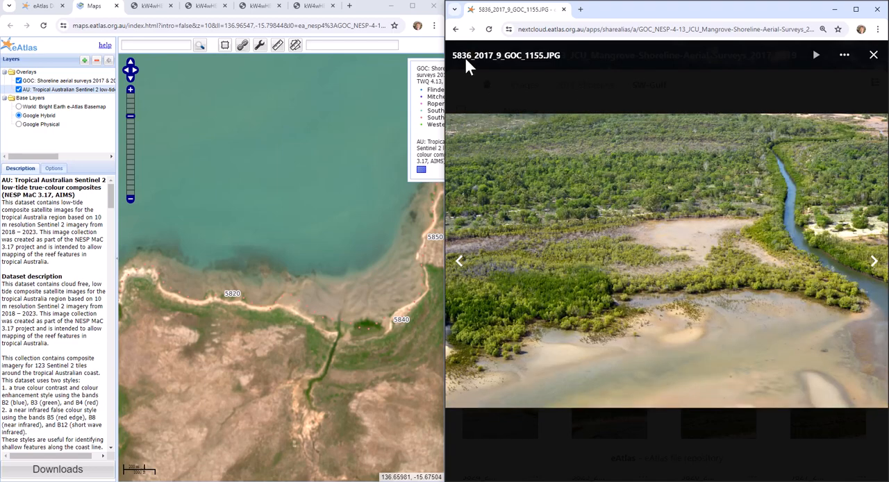
pyautogui.moveTo(295, 304)
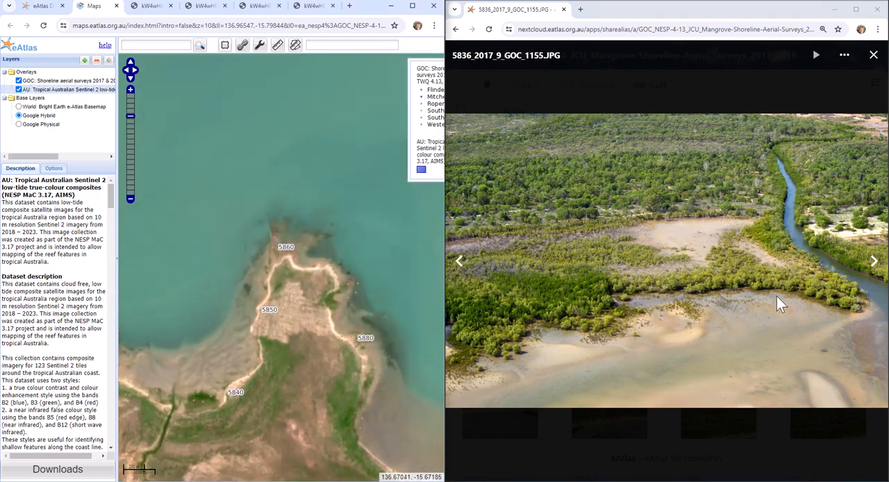
pyautogui.click(873, 261)
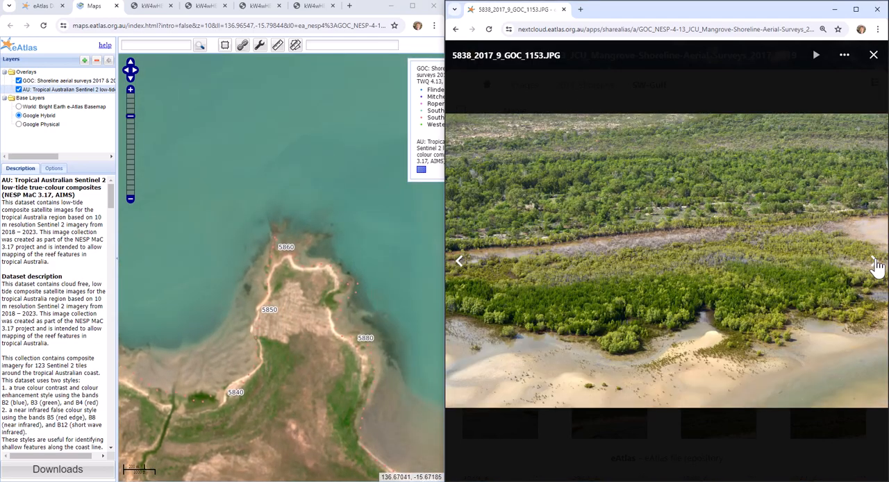
pyautogui.click(875, 261)
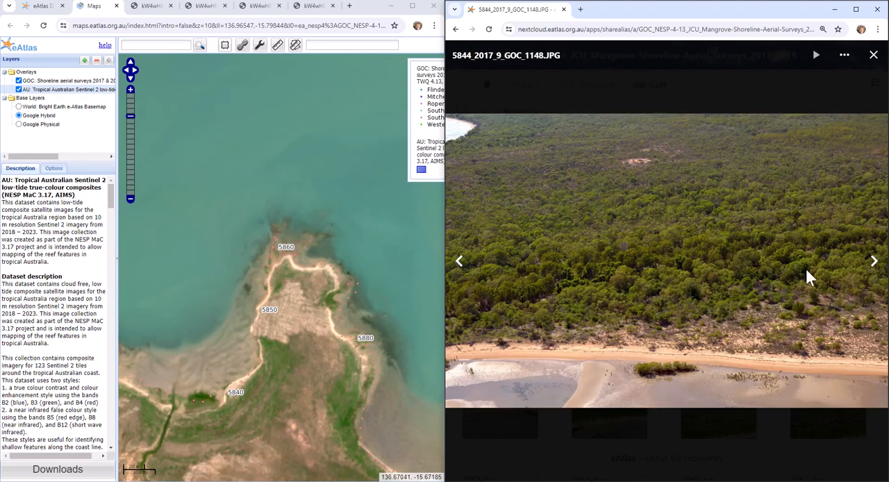
pyautogui.moveTo(861, 281)
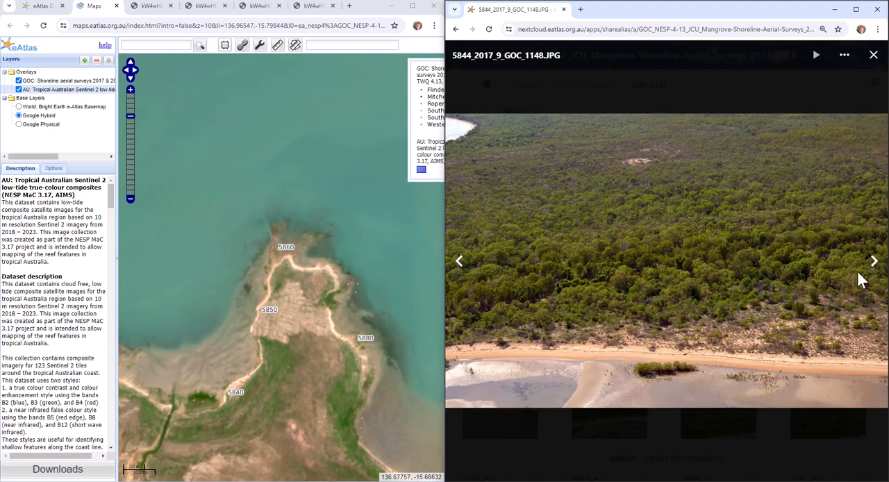
pyautogui.click(874, 261)
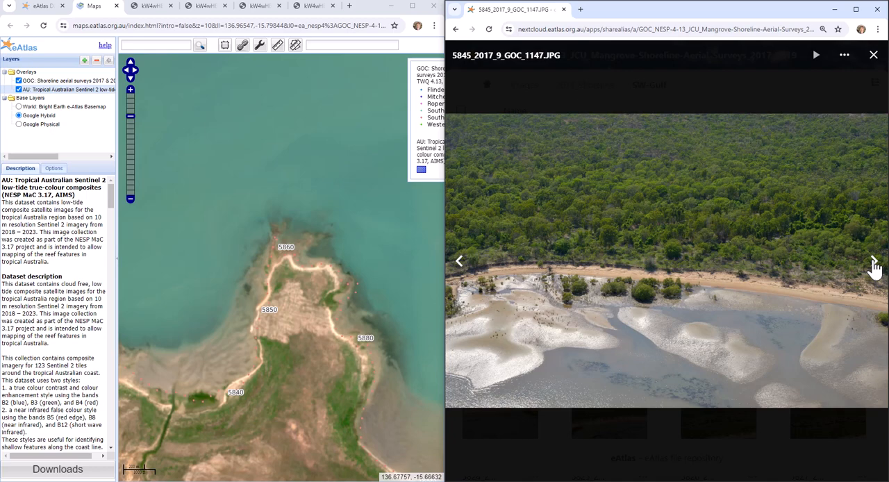
# Step: Keep advancing the viewer until photo 5861_2017_9_GOC_1111.JPG is showing
pyautogui.click(875, 261)
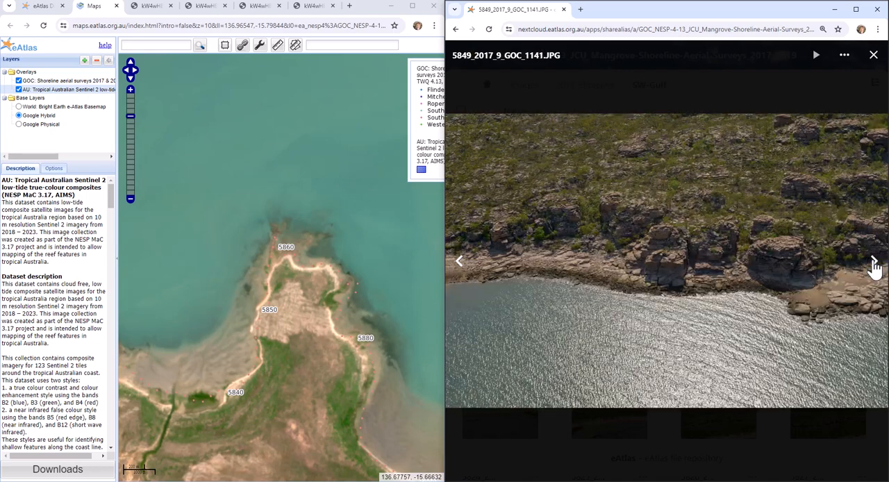
pyautogui.click(874, 261)
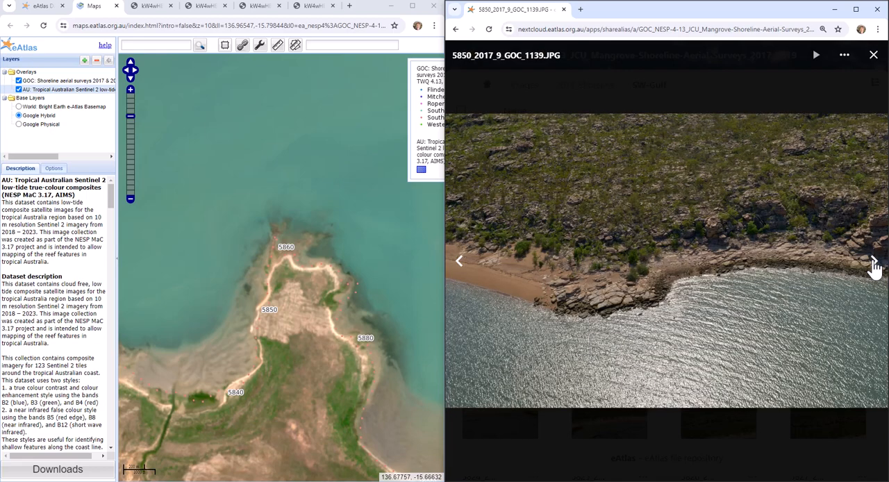
pyautogui.click(875, 261)
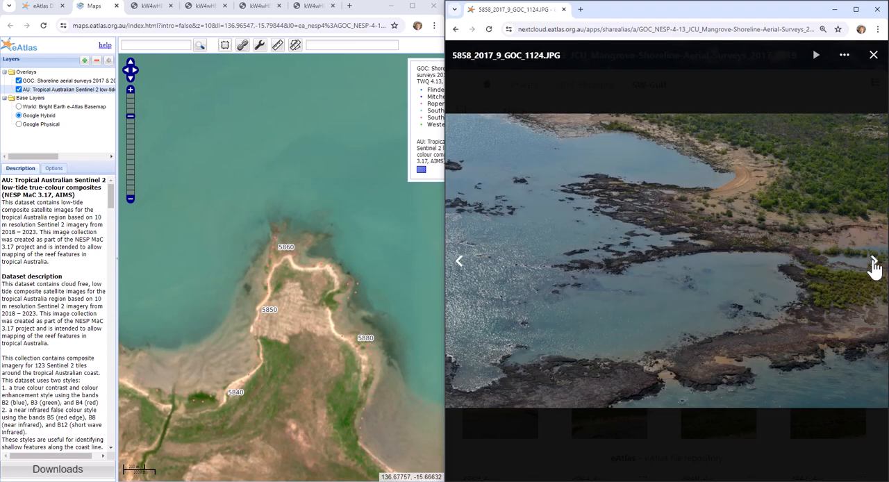
pyautogui.click(875, 261)
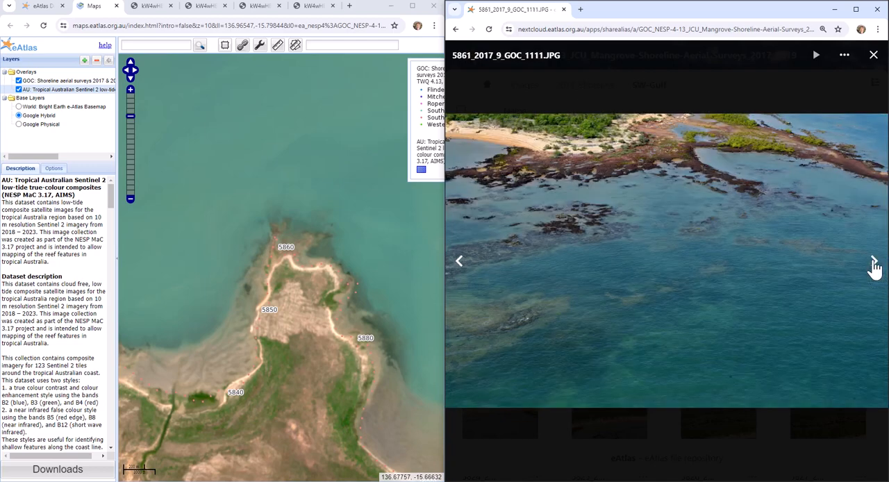
pyautogui.click(875, 261)
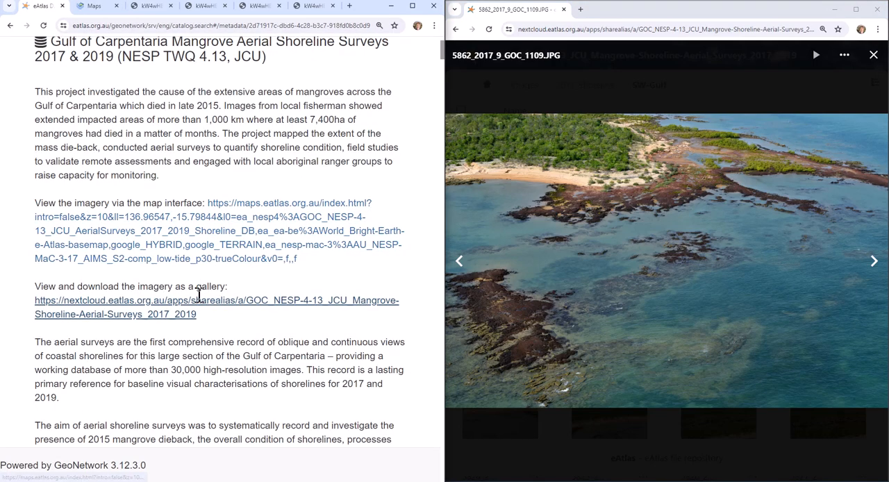
# Step: Open the 'View and download the imagery as a gallery' link in a new tab
pyautogui.rightClick(217, 300)
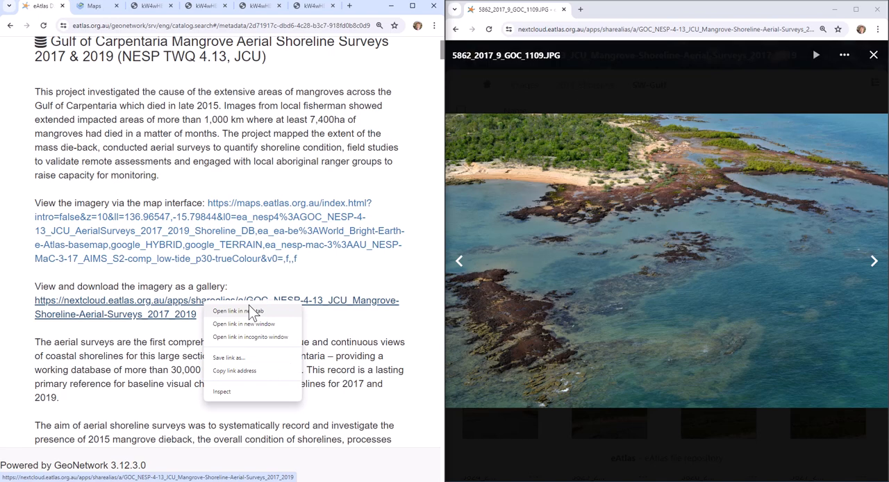
pyautogui.click(236, 311)
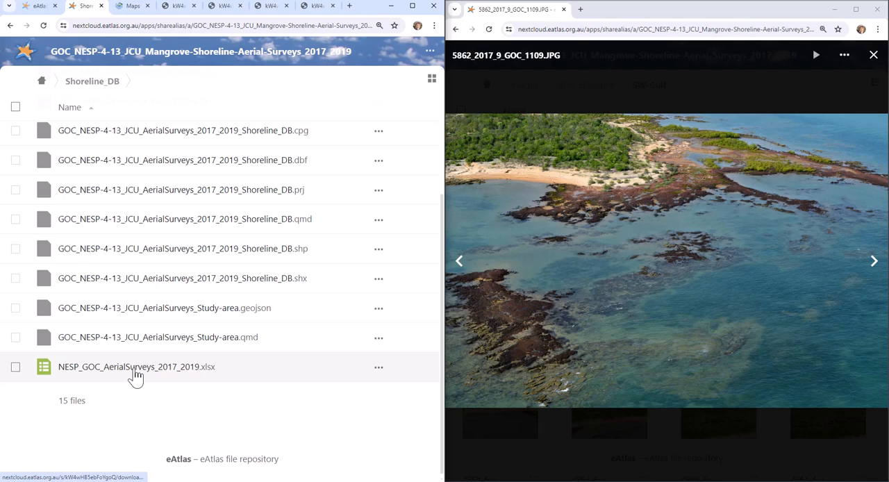
pyautogui.moveTo(163, 377)
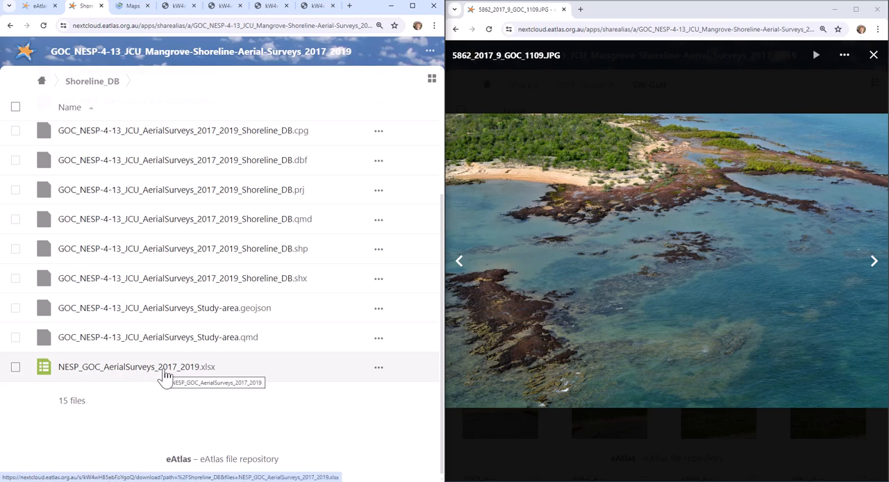
pyautogui.moveTo(167, 375)
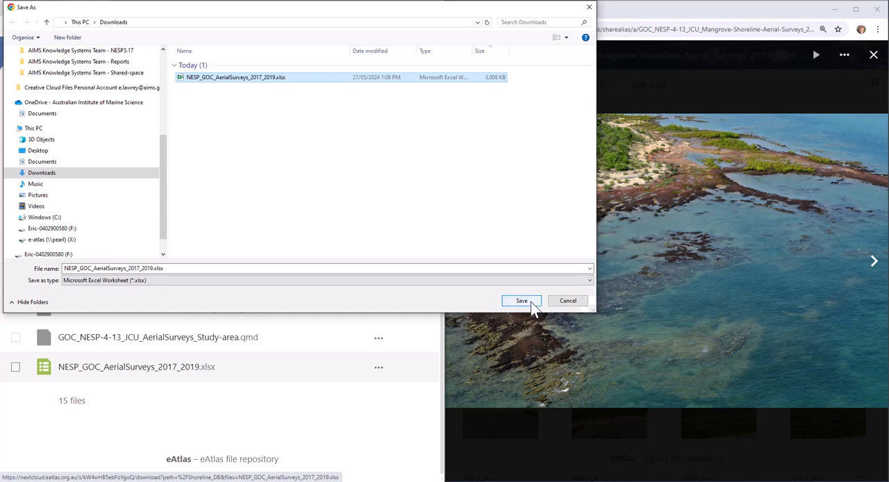
# Step: Save NESP_GOC_AerialSurveys_2017_2019.xlsx to Downloads and open it in Excel from the download list
pyautogui.click(521, 300)
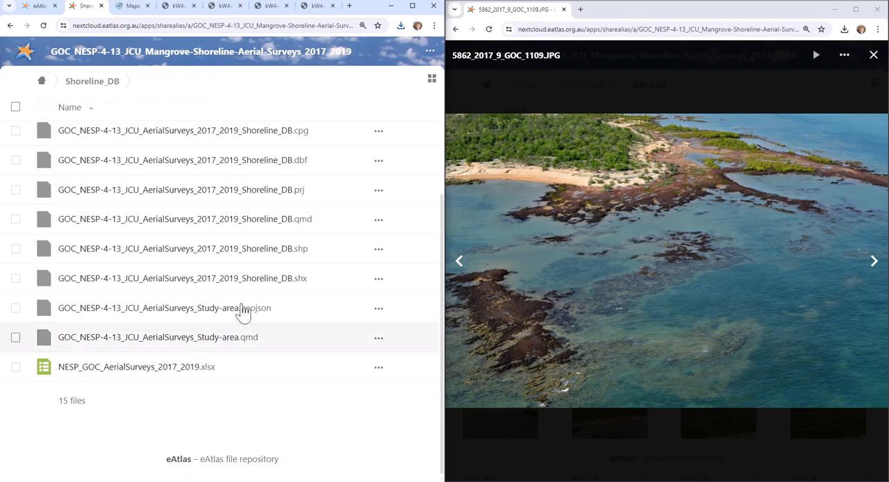
pyautogui.click(400, 25)
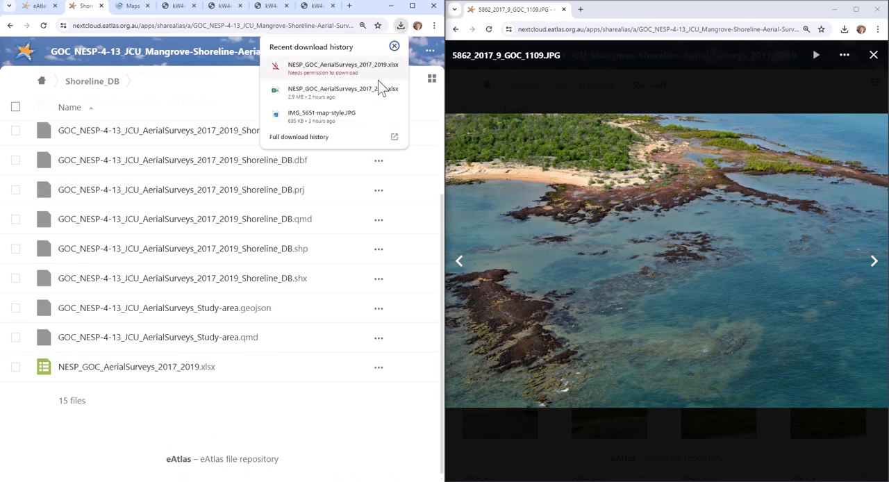
pyautogui.moveTo(380, 76)
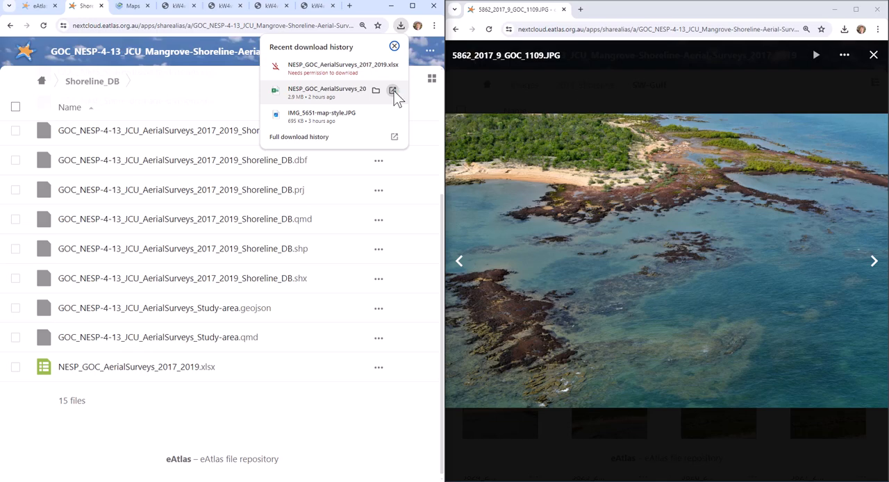
pyautogui.click(394, 90)
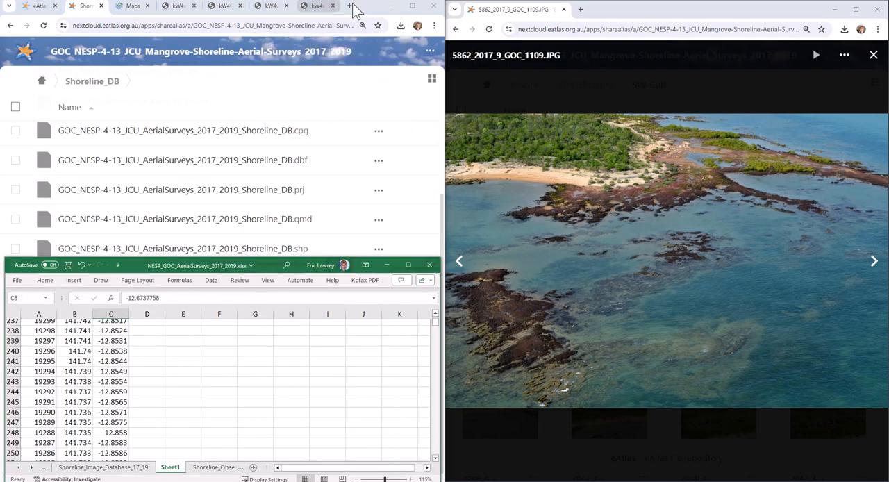
# Step: Switch to the Shoreline_Image_Database_17_19 sheet and maximize the Excel window
pyautogui.click(132, 5)
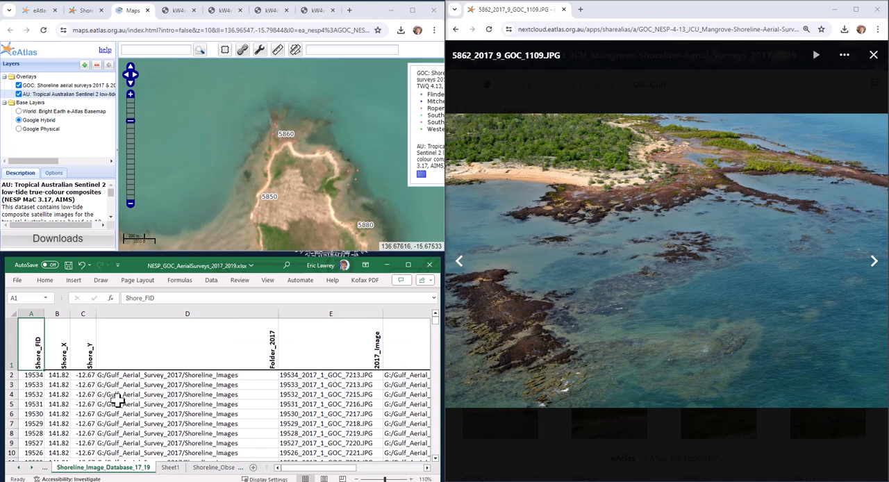
pyautogui.click(408, 263)
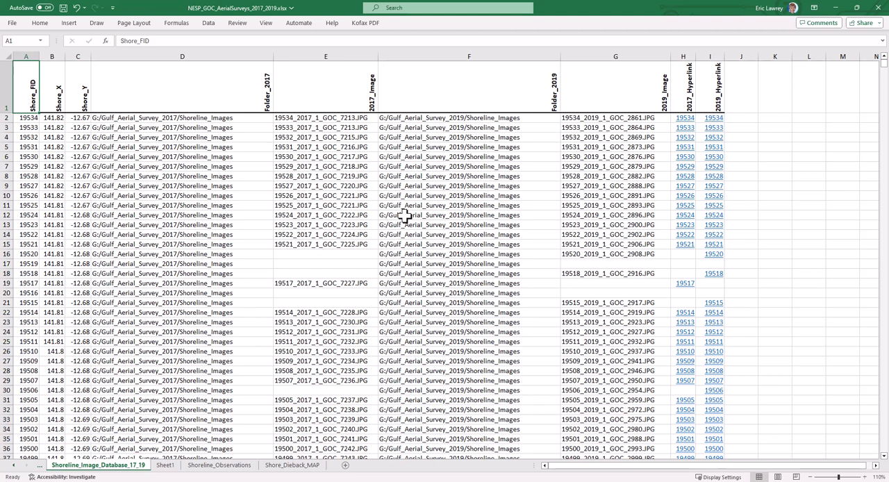
pyautogui.moveTo(224, 316)
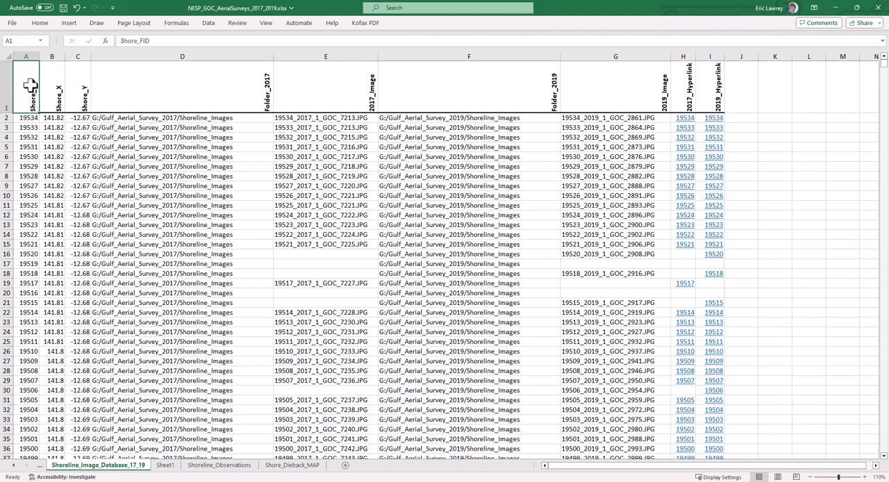
pyautogui.moveTo(155, 352)
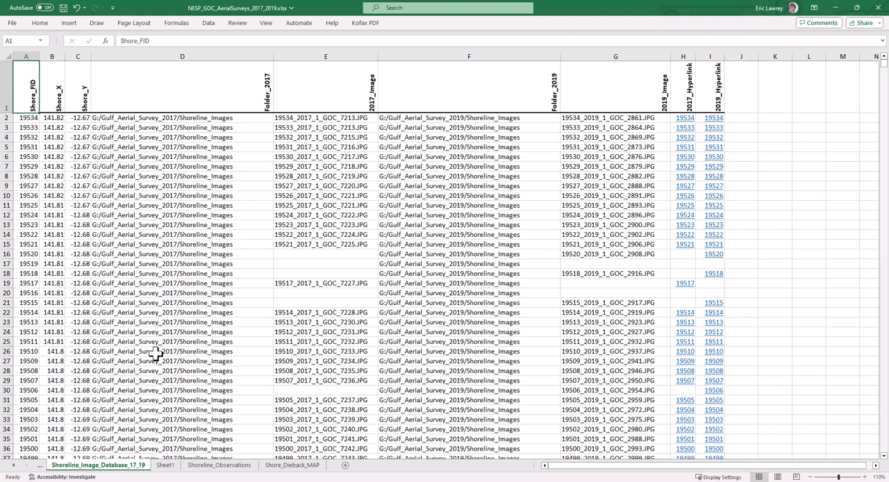
pyautogui.click(219, 464)
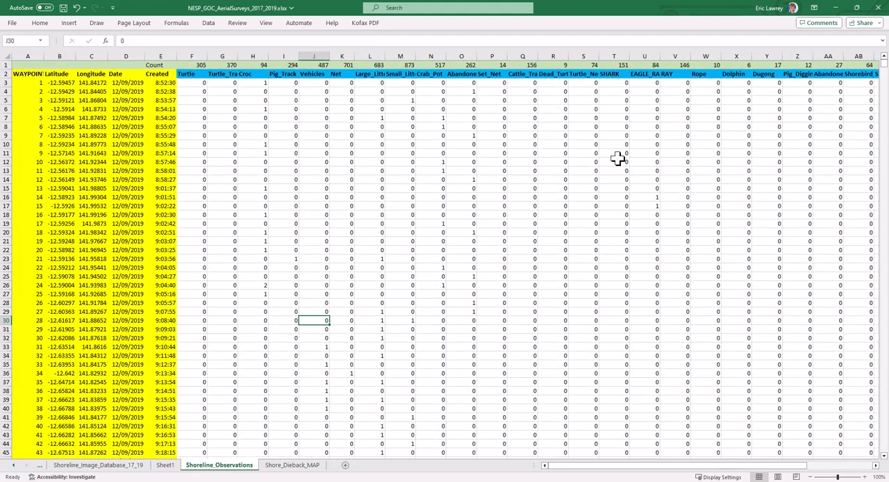
pyautogui.moveTo(383, 239)
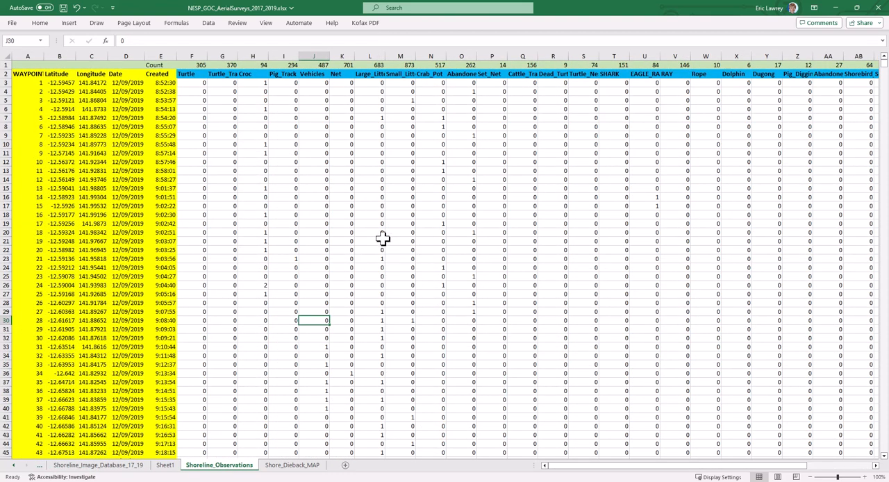
pyautogui.moveTo(111, 249)
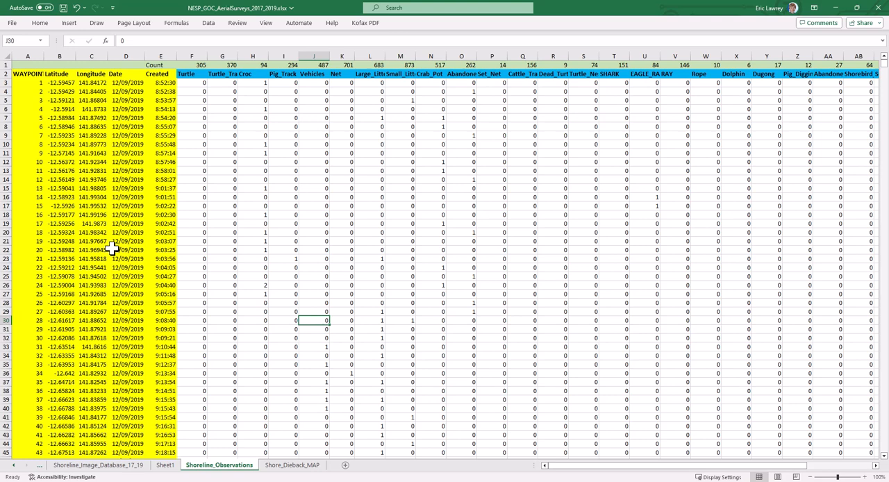
pyautogui.moveTo(290, 479)
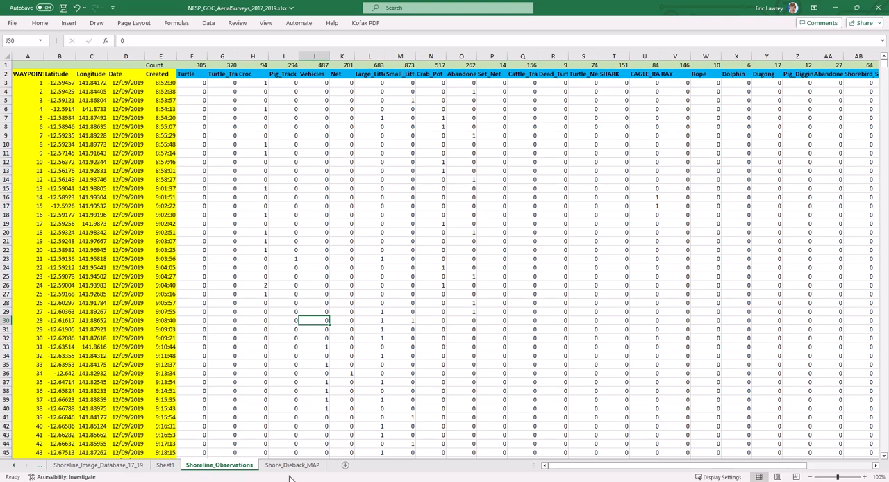
pyautogui.click(291, 464)
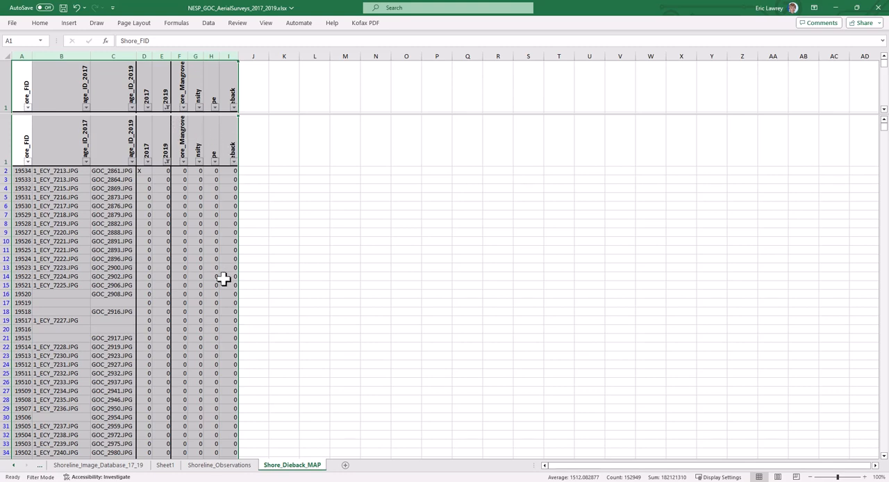
pyautogui.scroll(-3)
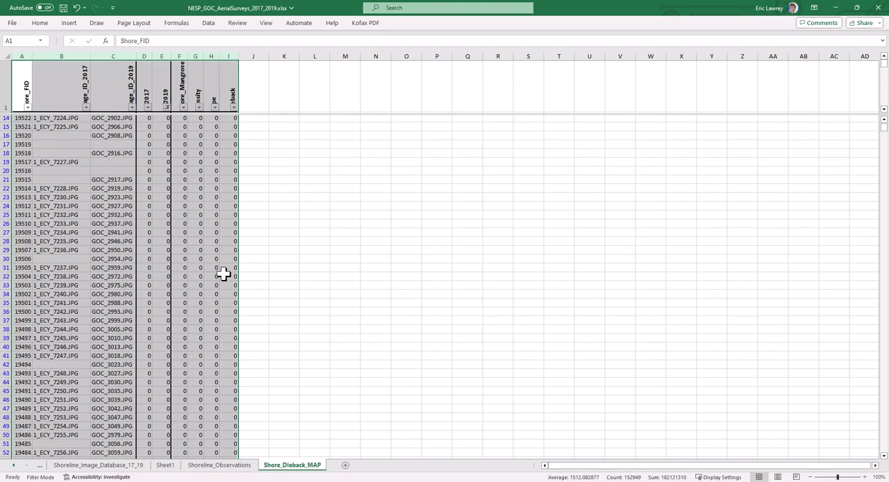
pyautogui.click(97, 463)
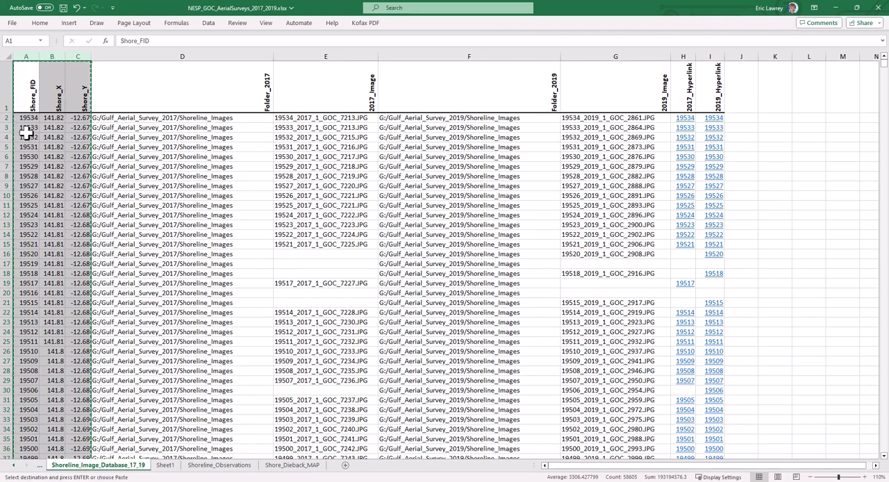
pyautogui.moveTo(109, 328)
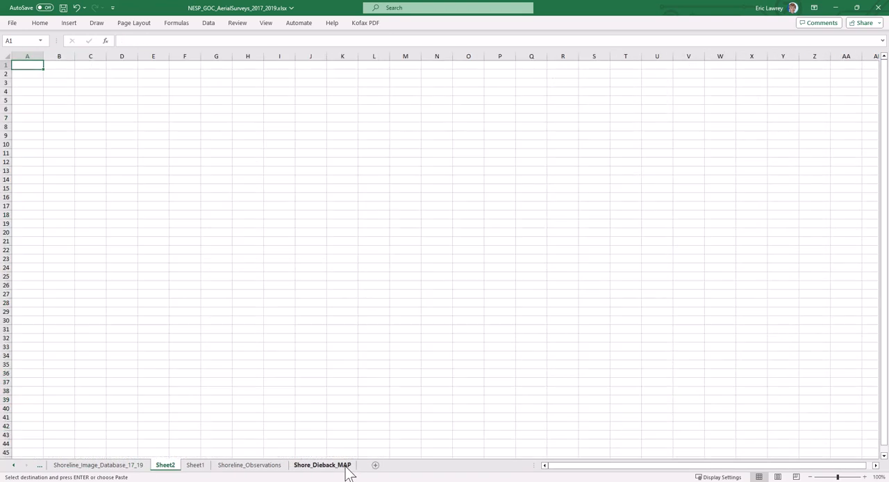
# Step: Paste the Shore_FID, Shore_X and Shore_Y columns into Sheet2 and start a 'Seagrass' header in D1
pyautogui.press('ctrl+v')
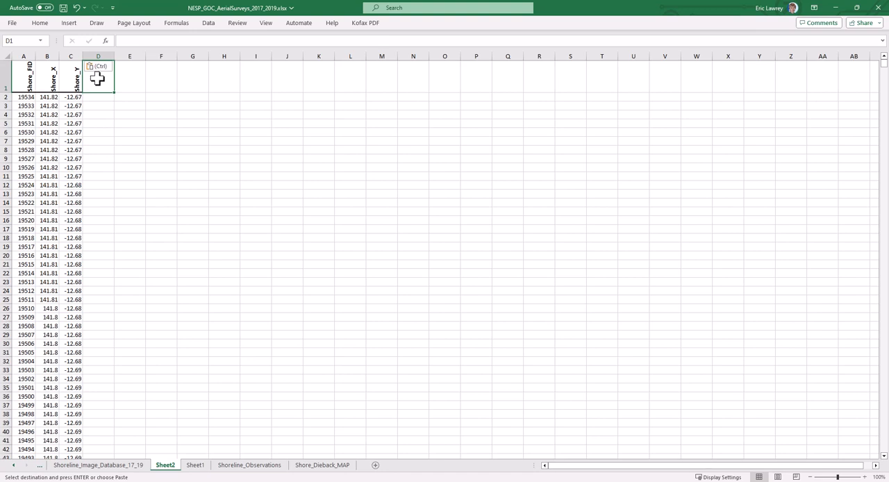
pyautogui.write('Seagrass')
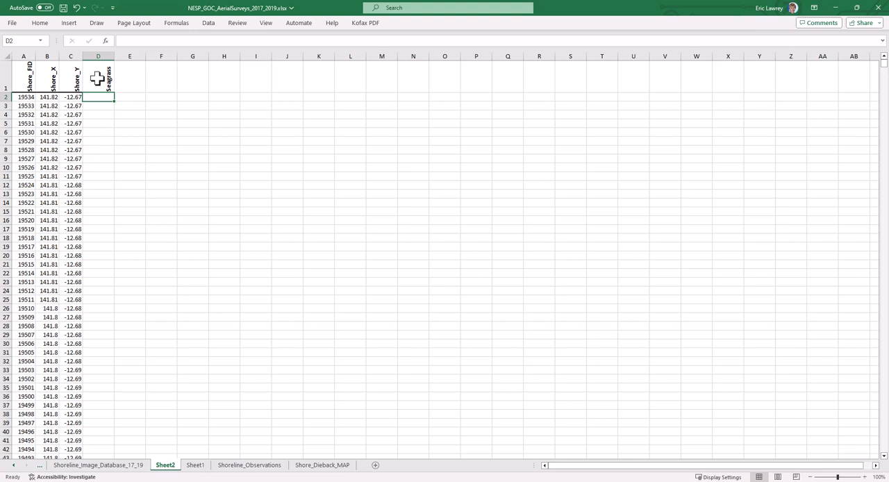
pyautogui.moveTo(98, 236)
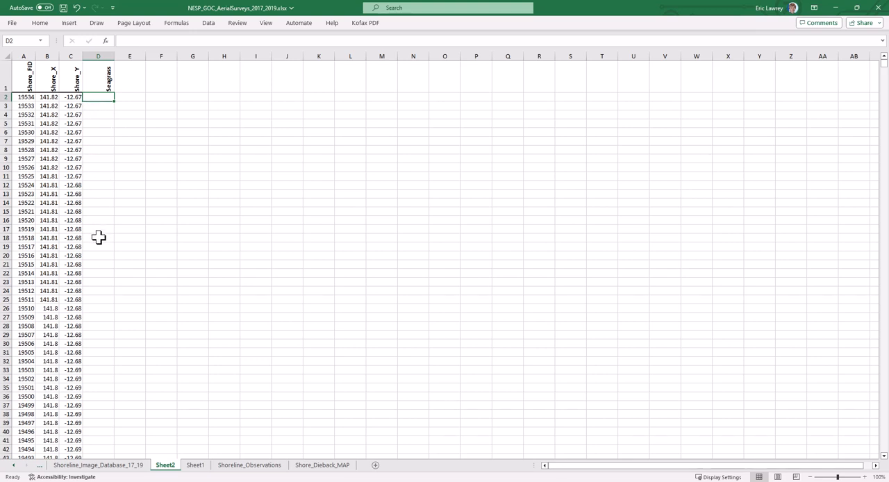
pyautogui.moveTo(62, 335)
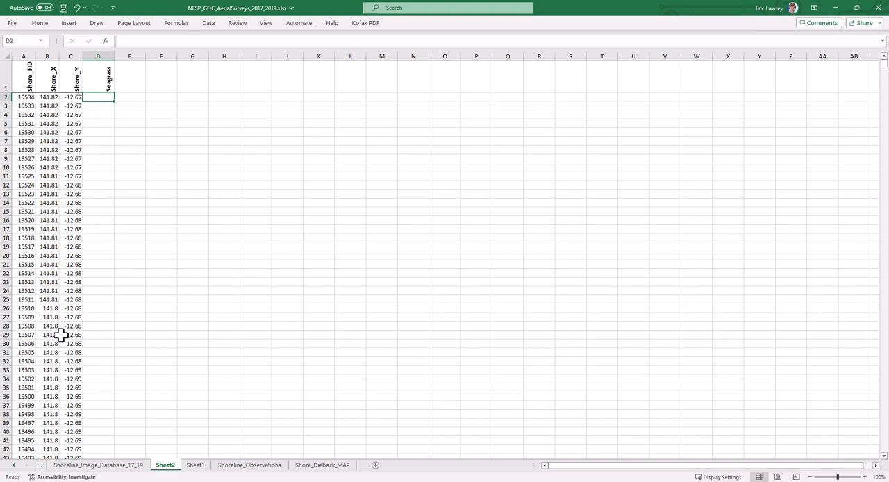
pyautogui.moveTo(577, 173)
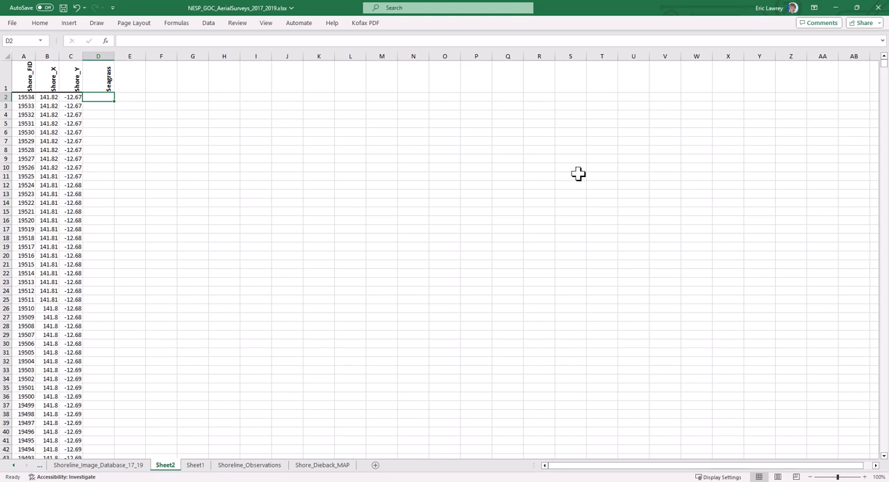
pyautogui.moveTo(625, 124)
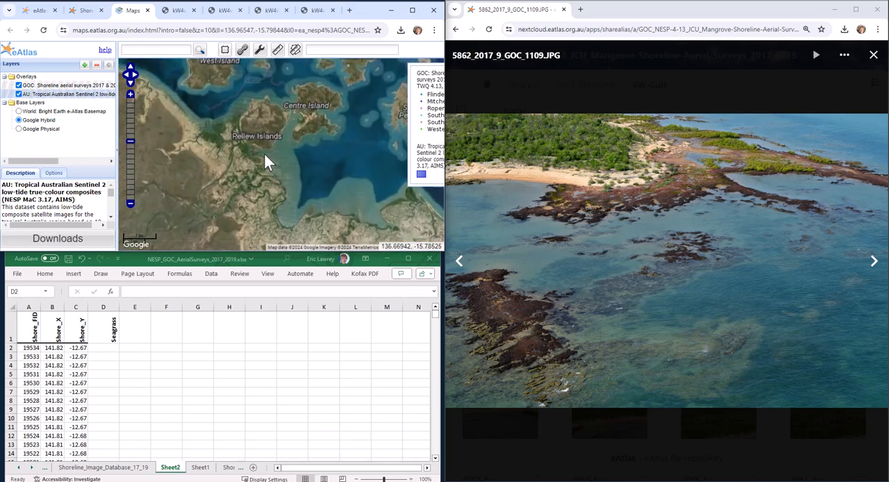
# Step: Zoom and pan the map along the mangrove coastline to the survey points near site 5600, then dismiss the photo preview
pyautogui.moveTo(270, 164); pyautogui.dragTo(233, 96)
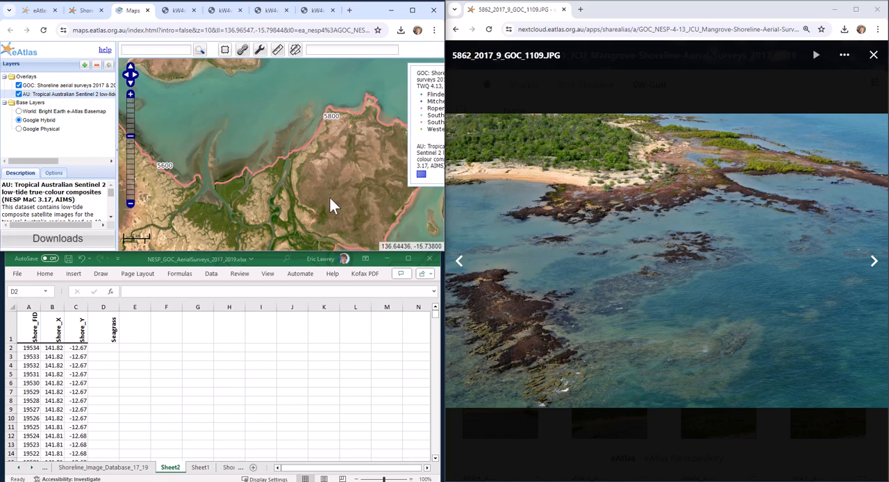
pyautogui.moveTo(252, 177)
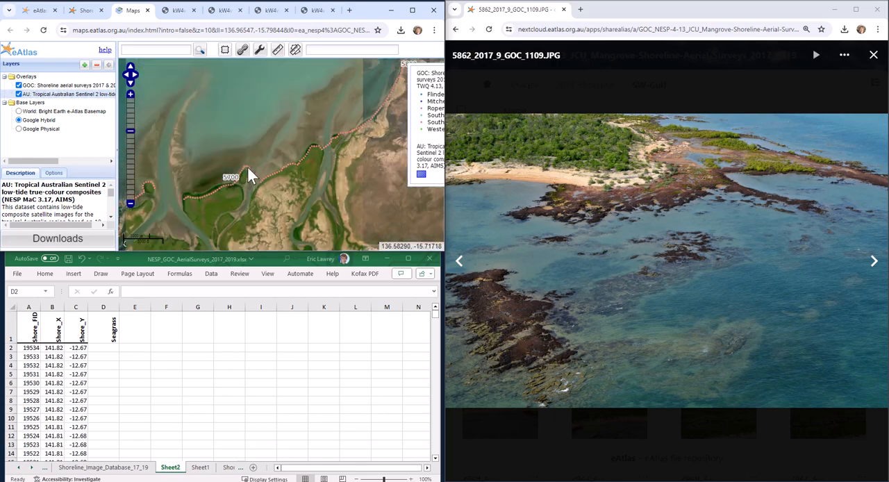
pyautogui.moveTo(250, 173); pyautogui.dragTo(219, 179)
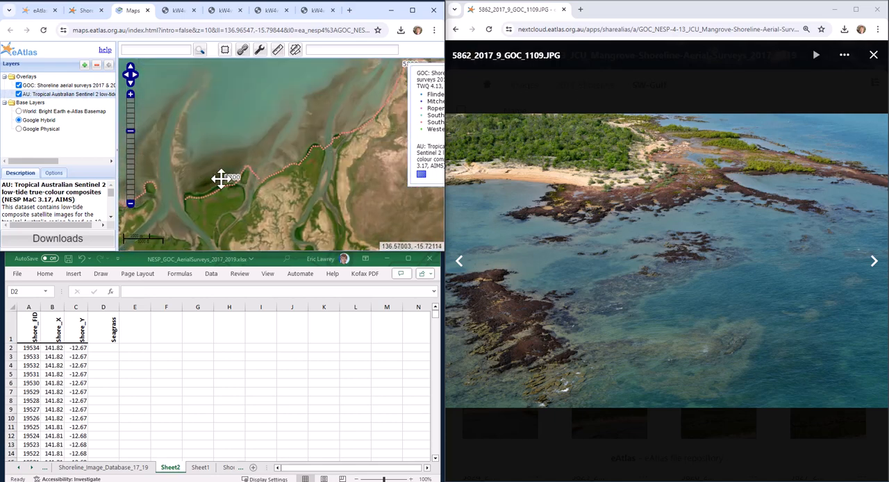
pyautogui.moveTo(220, 177); pyautogui.dragTo(361, 186)
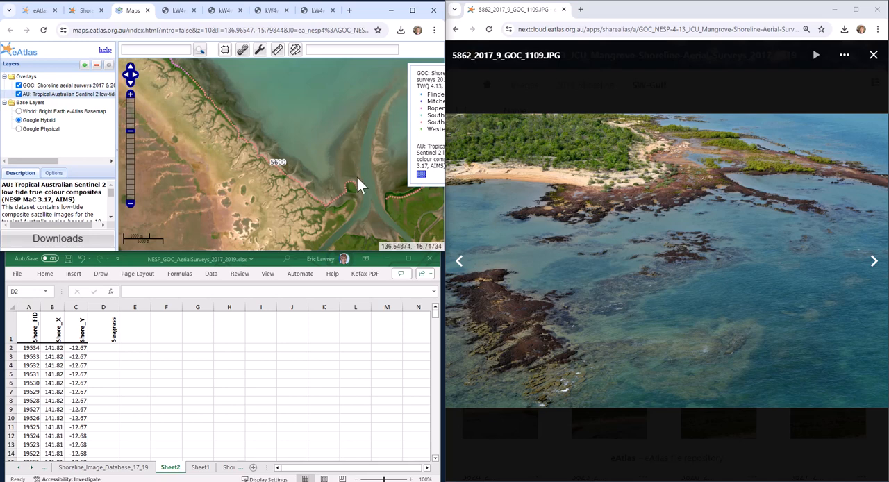
pyautogui.moveTo(378, 198)
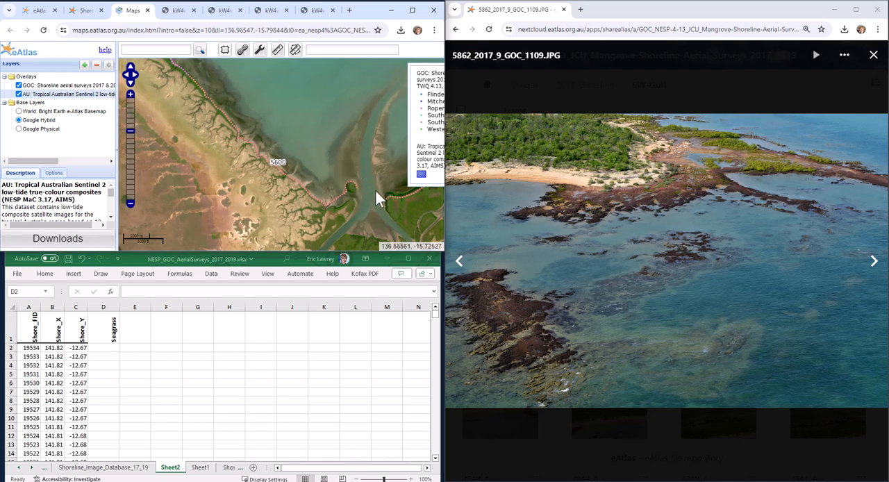
pyautogui.moveTo(378, 197); pyautogui.dragTo(319, 122)
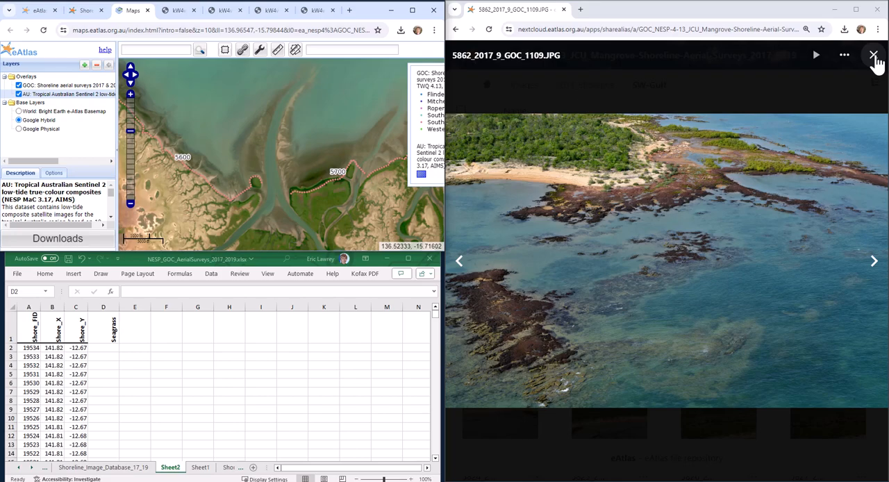
pyautogui.click(874, 56)
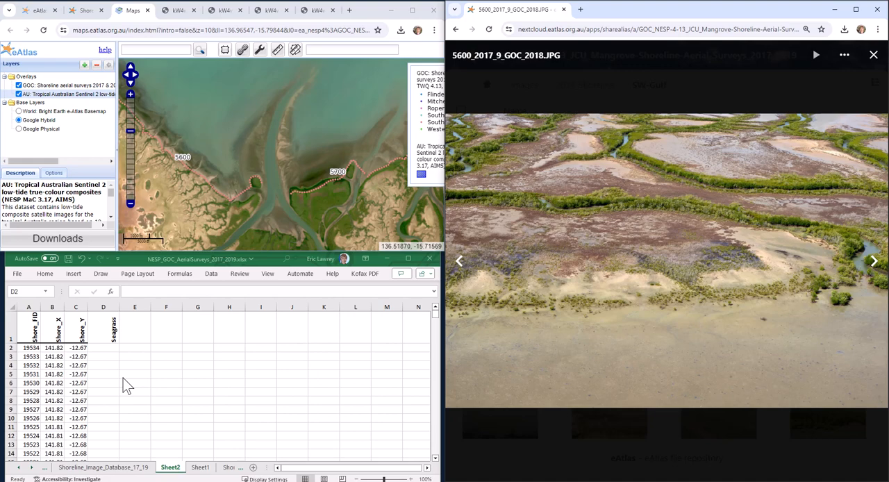
# Step: Zoom and pan the current aerial photo to inspect the shoreline, selecting the matching column D cell
pyautogui.scroll(-3)
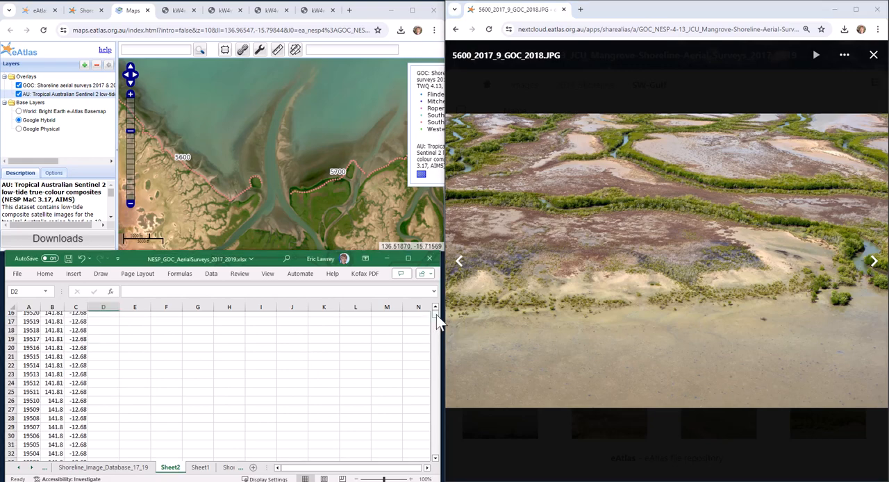
pyautogui.moveTo(436, 320); pyautogui.dragTo(436, 340)
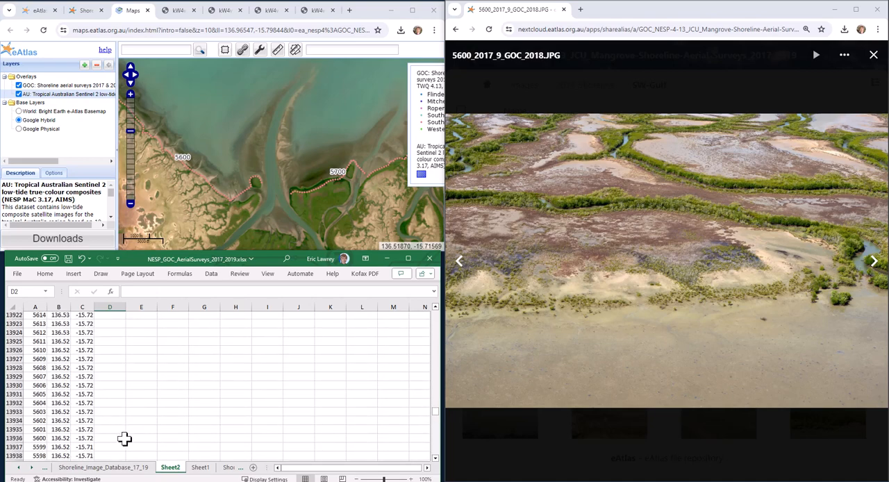
pyautogui.click(110, 438)
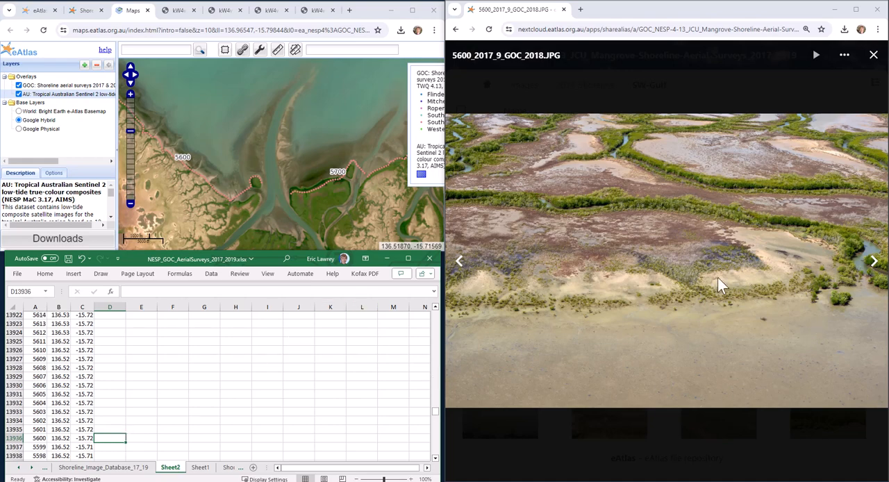
pyautogui.moveTo(659, 353)
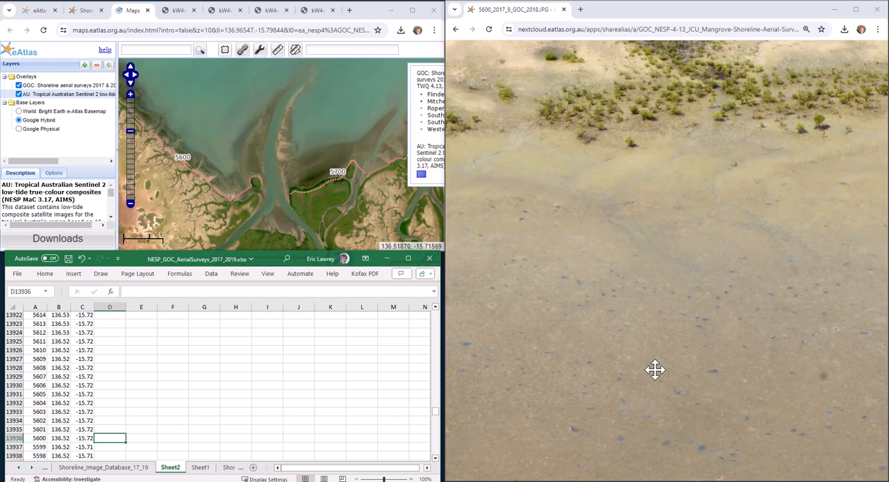
pyautogui.moveTo(656, 369); pyautogui.dragTo(682, 316)
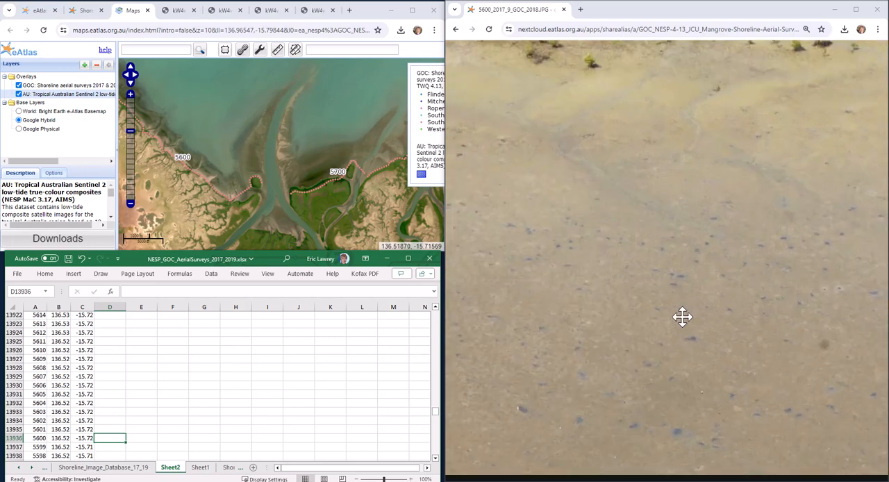
pyautogui.moveTo(725, 300)
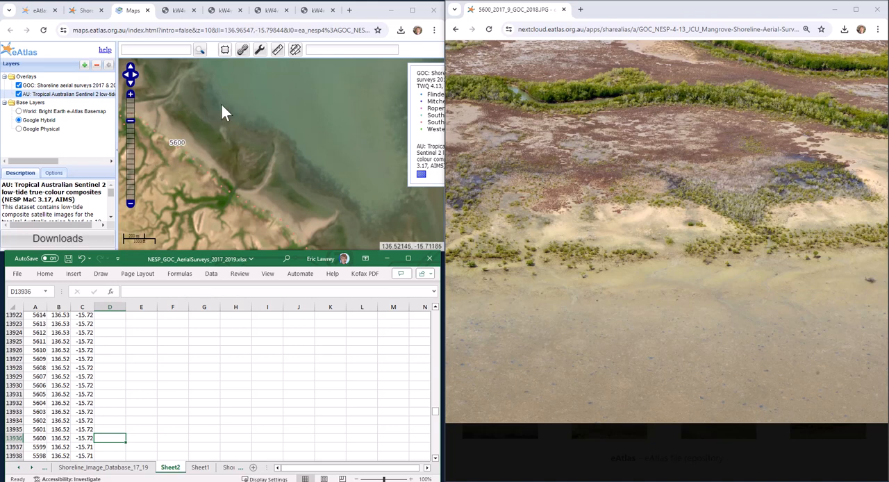
pyautogui.moveTo(197, 130)
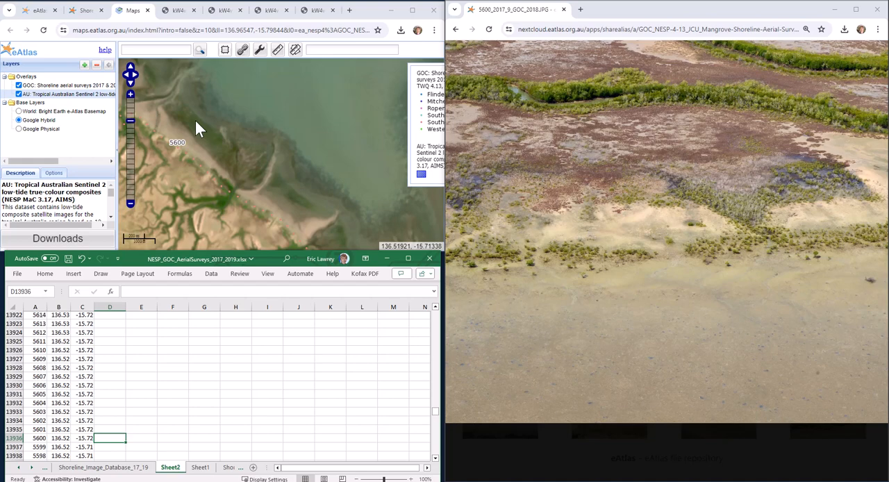
pyautogui.moveTo(189, 146)
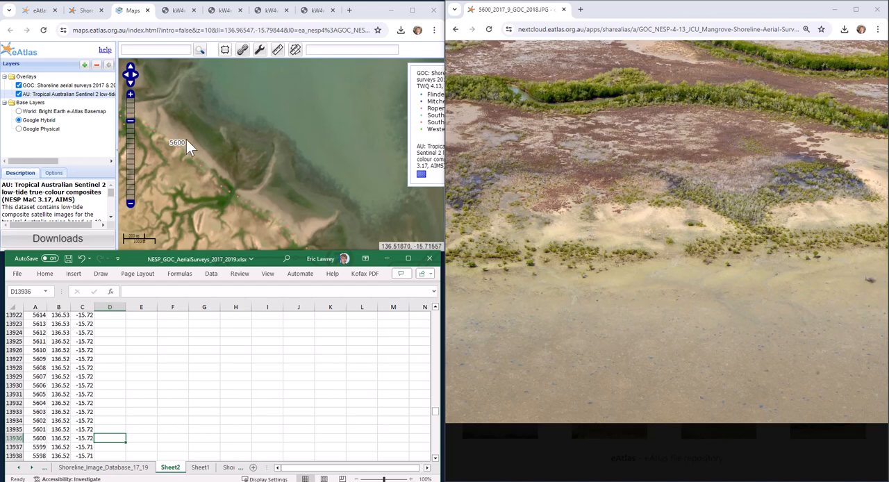
pyautogui.moveTo(375, 233)
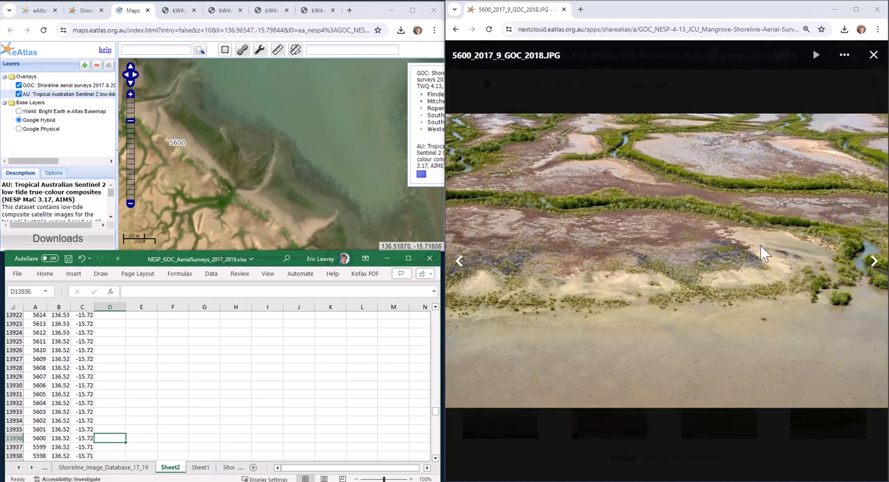
# Step: Advance the Nextcloud viewer to photo 5605_2017_9_GOC_2011.JPG and select its column D cell
pyautogui.click(874, 261)
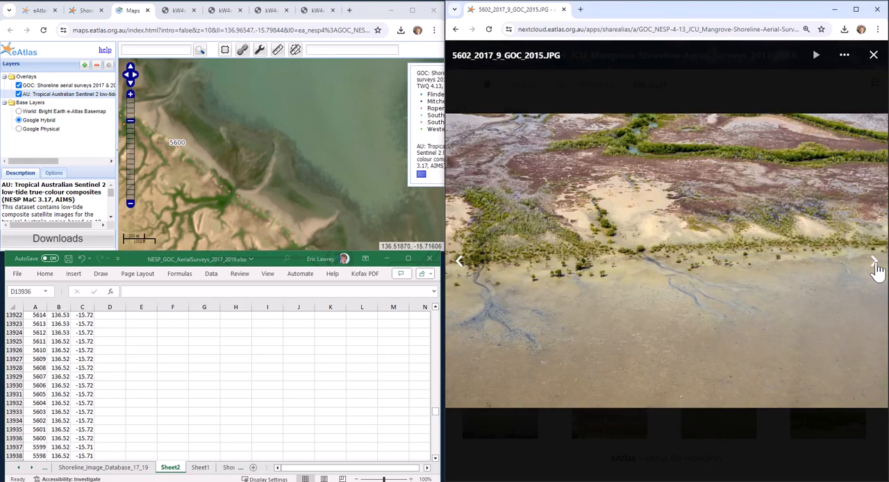
pyautogui.click(874, 261)
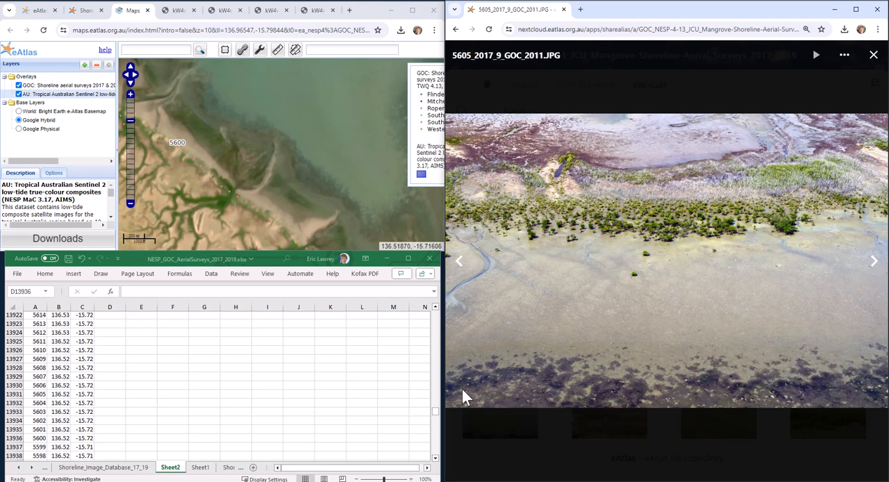
pyautogui.moveTo(819, 378)
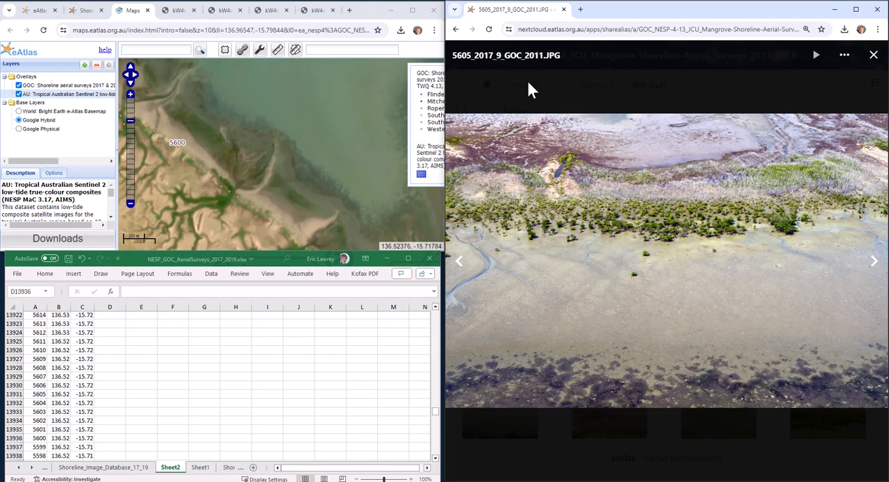
pyautogui.moveTo(460, 67)
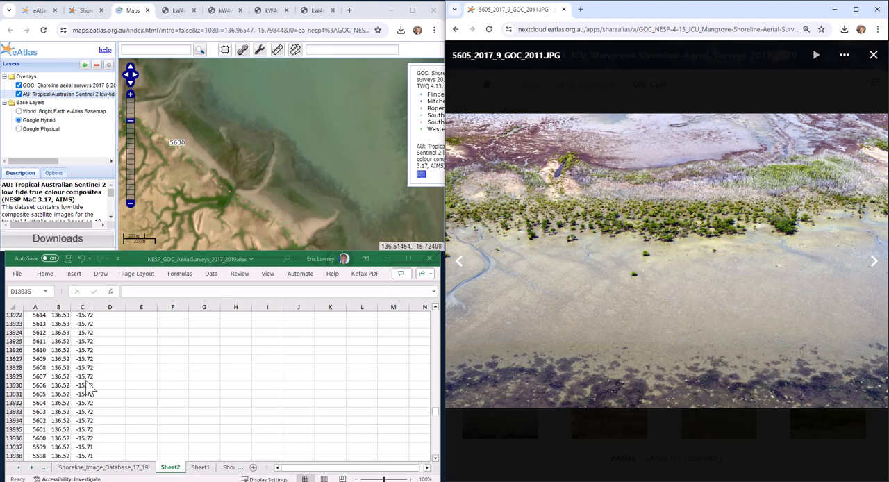
pyautogui.click(110, 394)
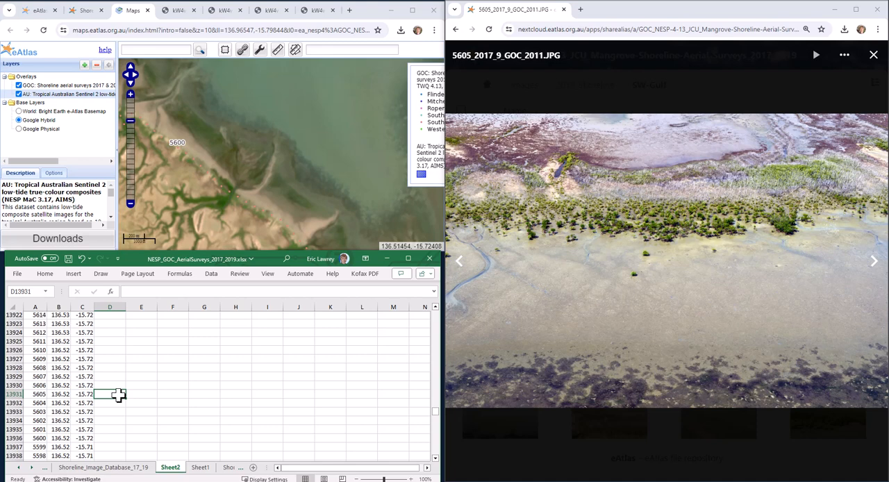
# Step: Enter 1 for seagrass presence in column D for the photo 5605 and 5607 rows
pyautogui.write('1')
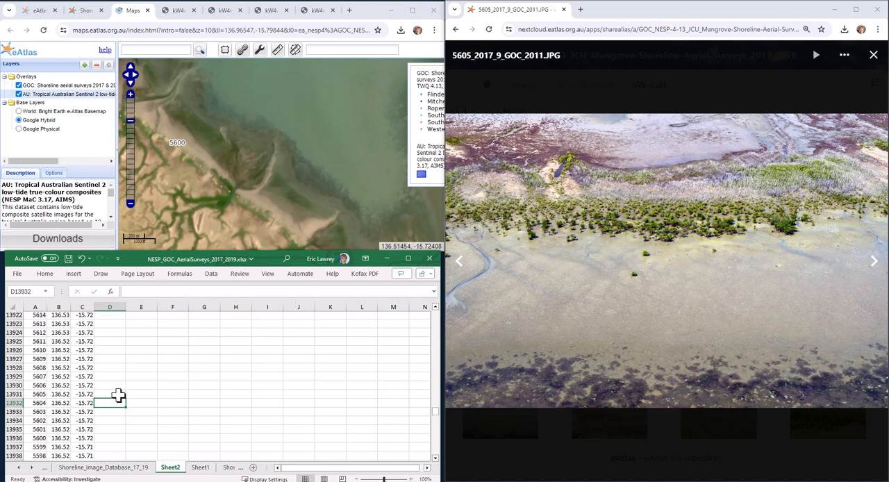
pyautogui.write('1')
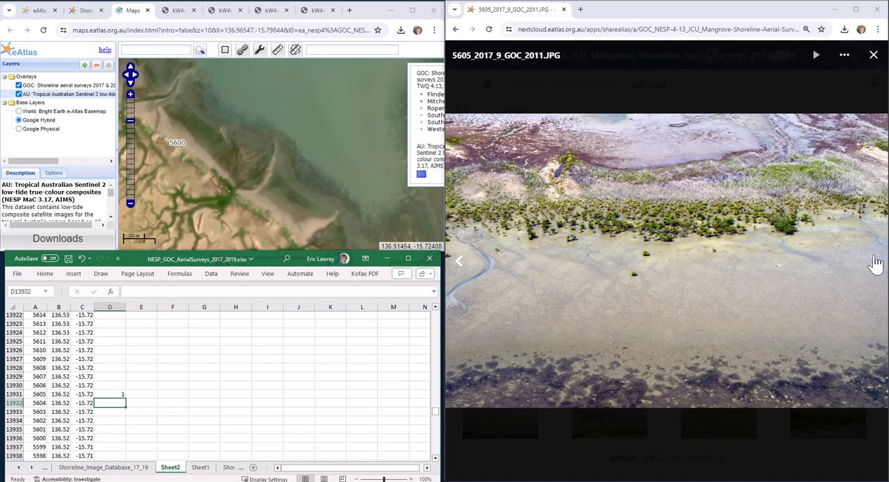
pyautogui.moveTo(876, 266)
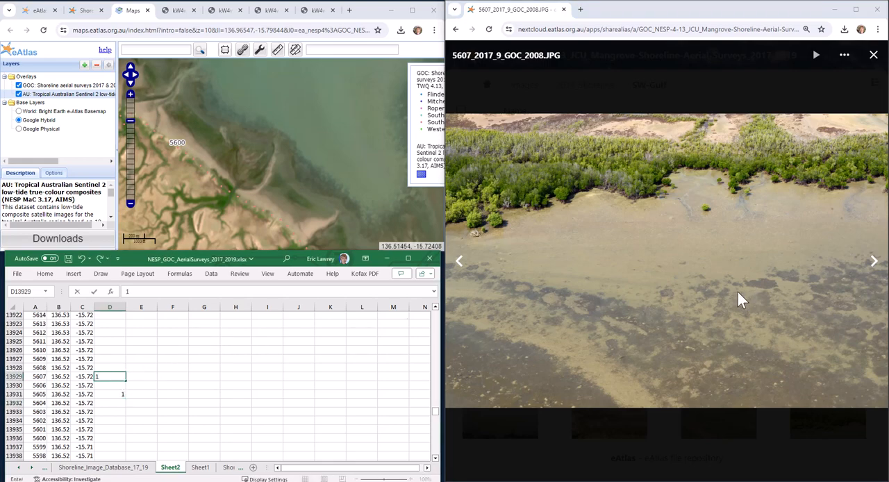
# Step: Step on to the next aerial photos and zoom into the channel mouth to check the shallow water for seagrass
pyautogui.click(875, 261)
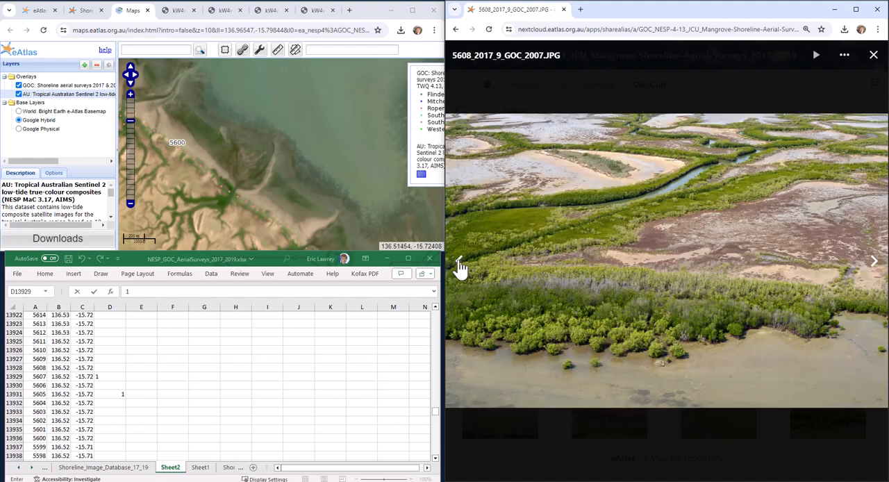
pyautogui.moveTo(117, 374)
pyautogui.write('1')
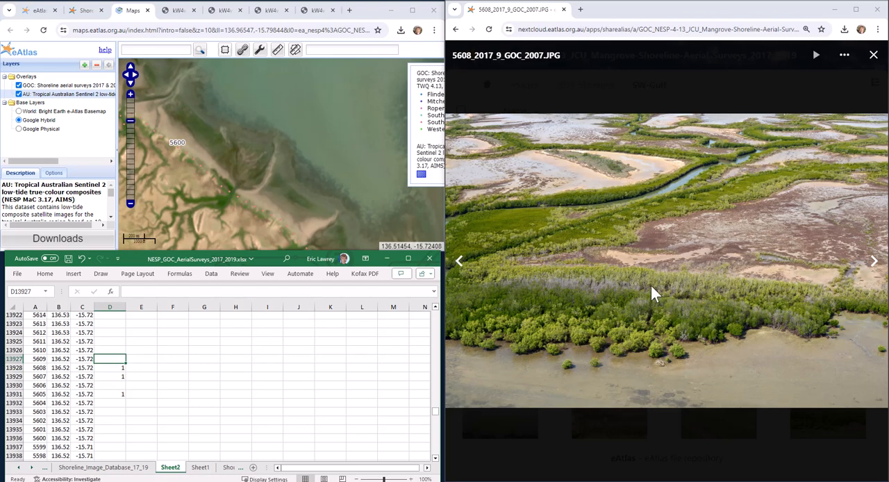
pyautogui.click(874, 261)
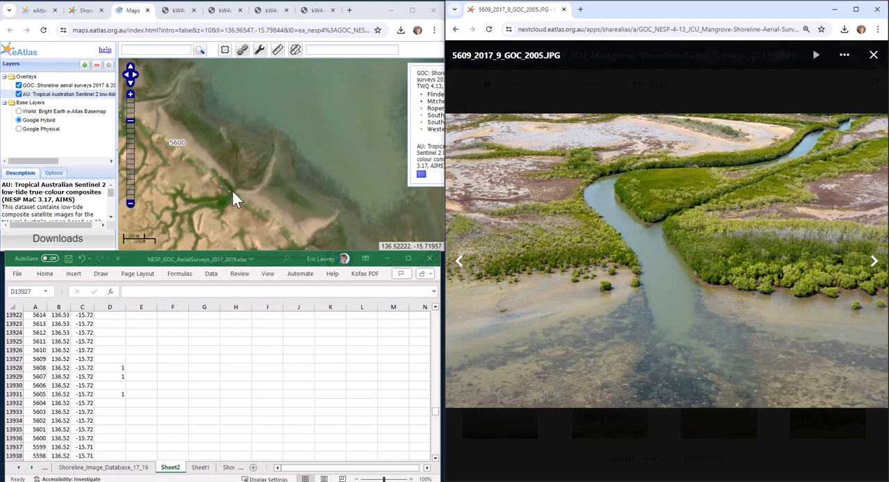
pyautogui.moveTo(639, 347)
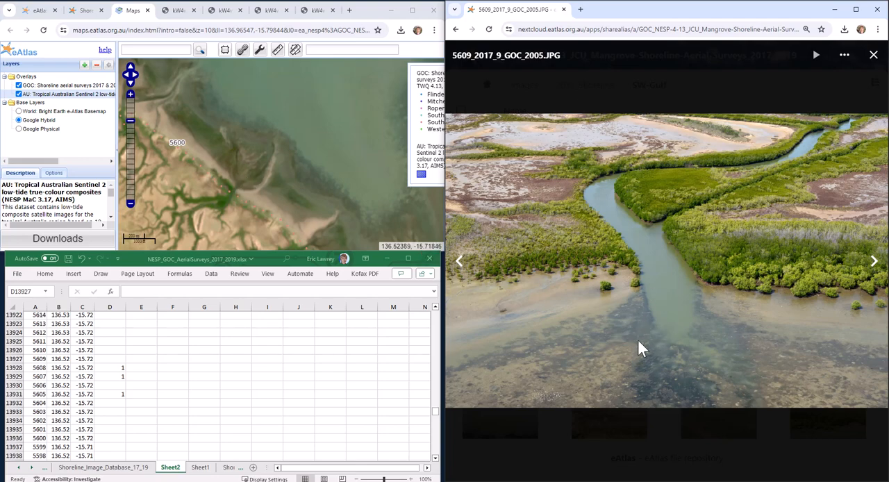
pyautogui.moveTo(639, 348); pyautogui.dragTo(679, 364)
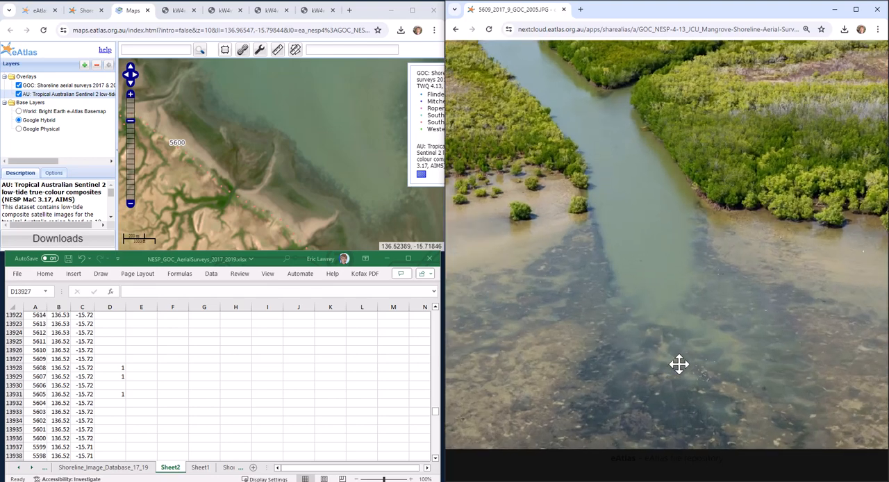
pyautogui.moveTo(679, 364); pyautogui.dragTo(794, 282)
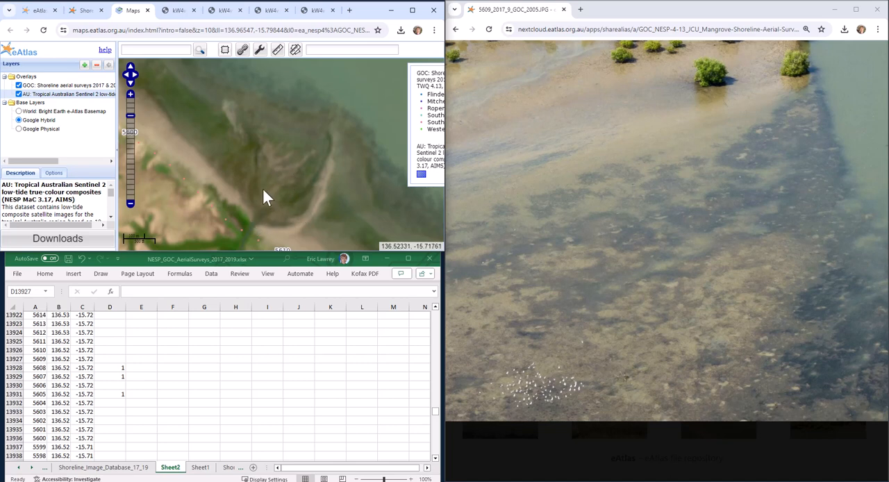
pyautogui.moveTo(272, 236)
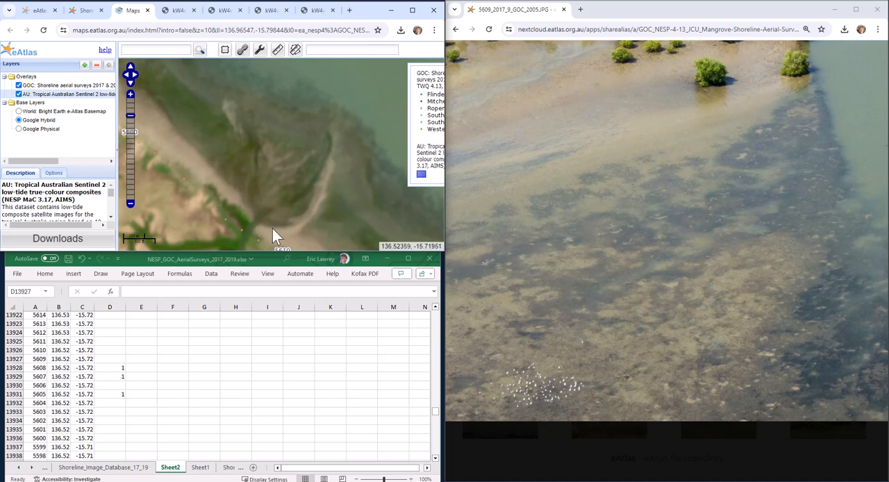
pyautogui.moveTo(264, 202)
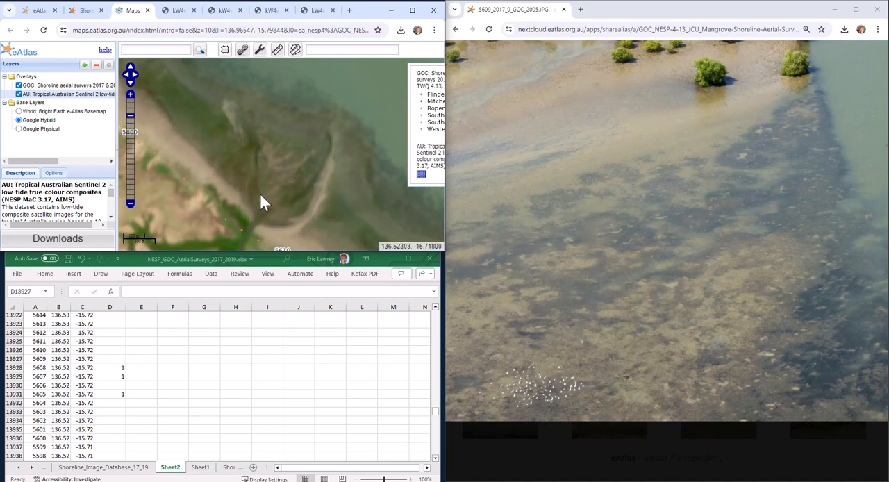
# Step: Show the Gulf of Carpentaria Mangrove Aerial Shoreline Surveys 2017 & 2019 catalogue record at full window size
pyautogui.click(35, 10)
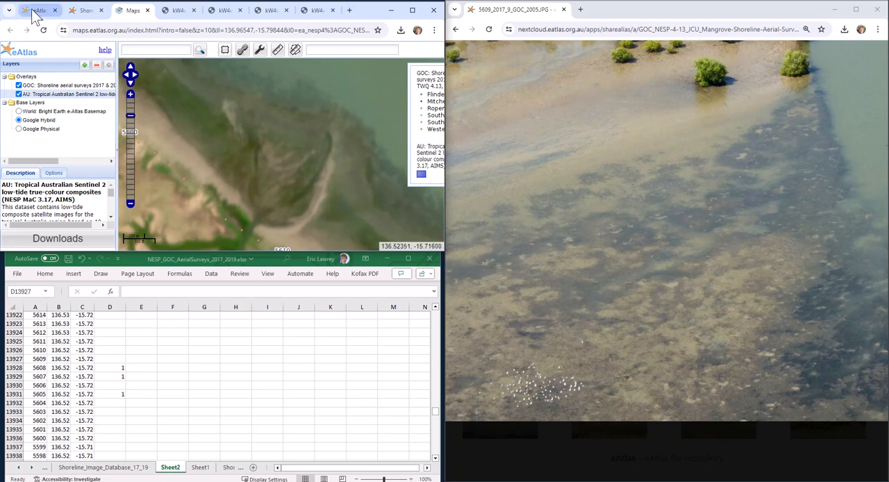
pyautogui.click(69, 14)
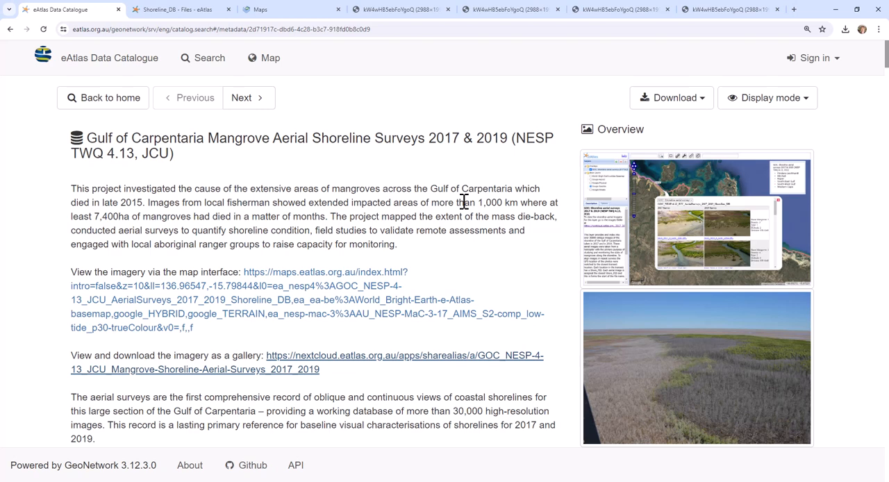
pyautogui.moveTo(445, 188)
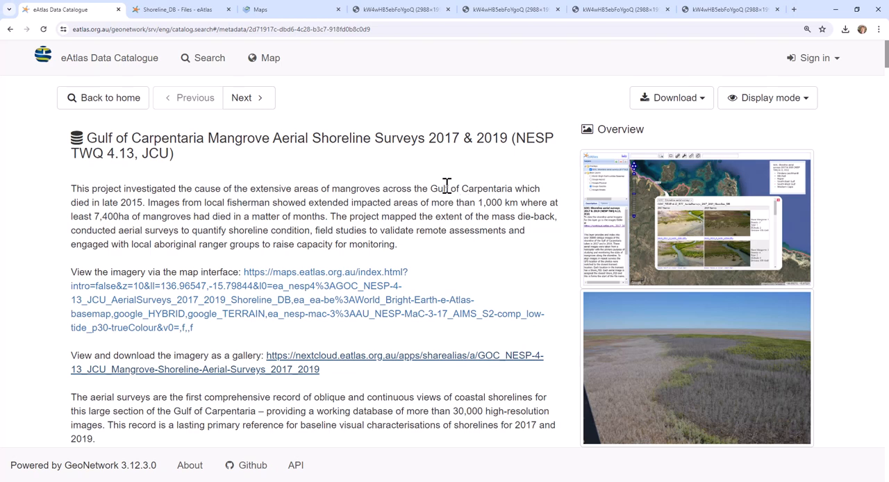